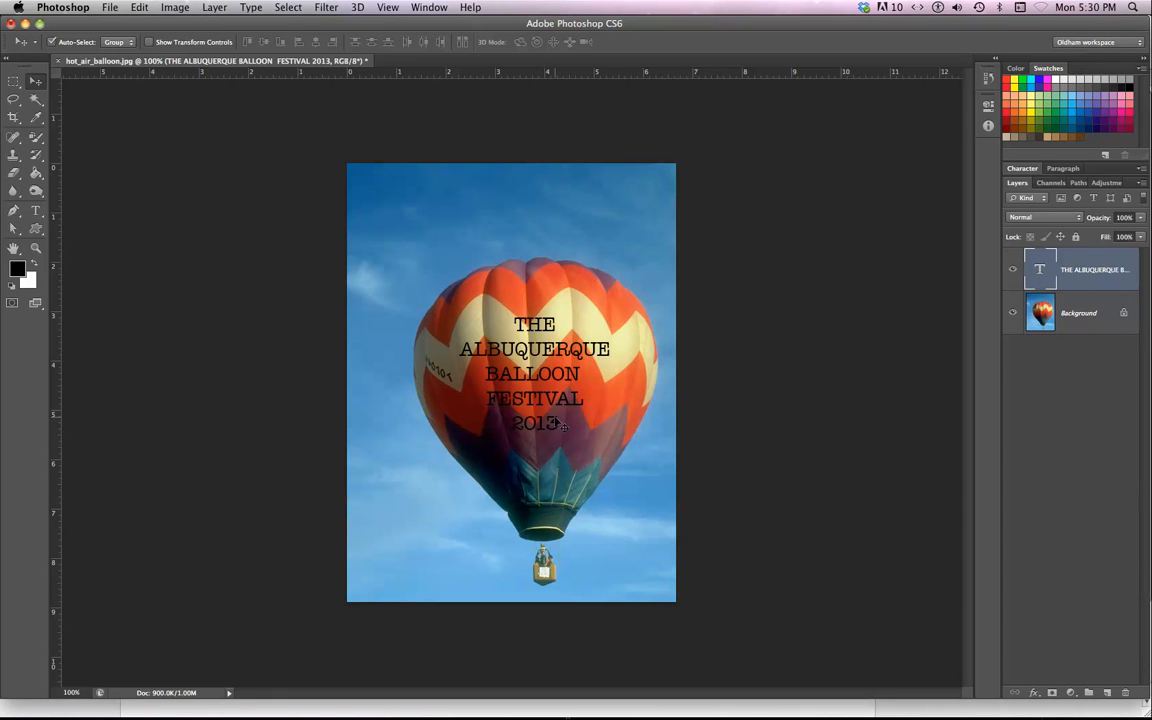
{"action": "mouse_move", "coordinate": [568, 418]}
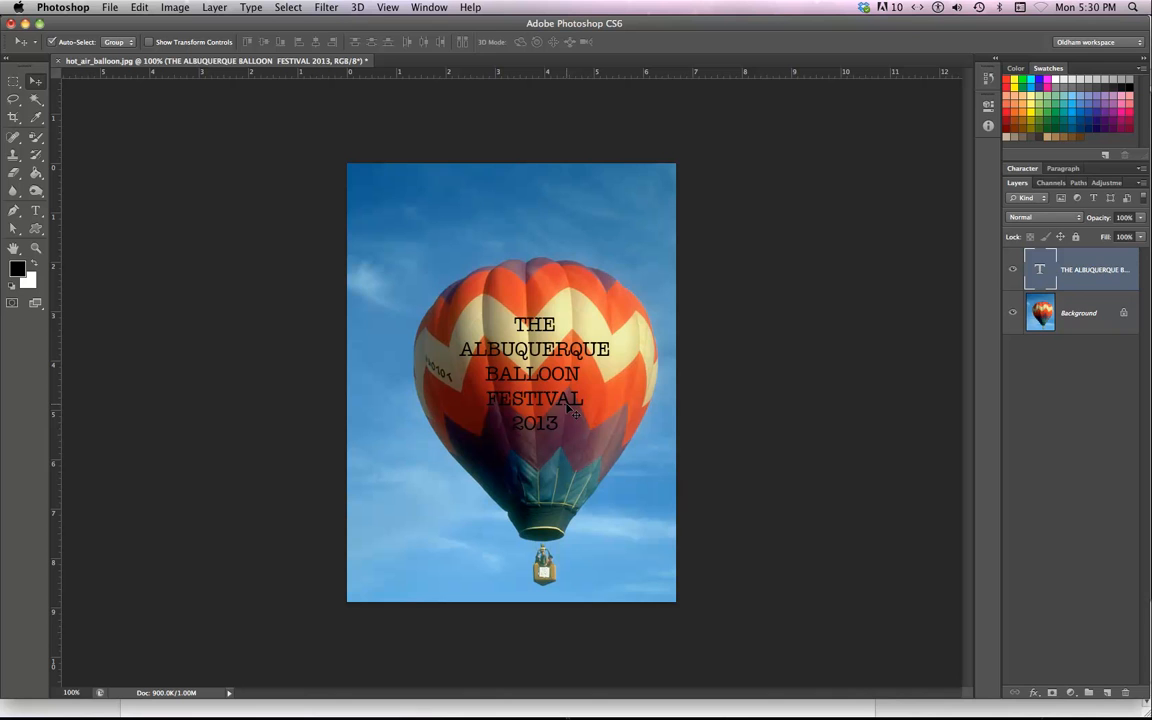
{"action": "mouse_move", "coordinate": [516, 476]}
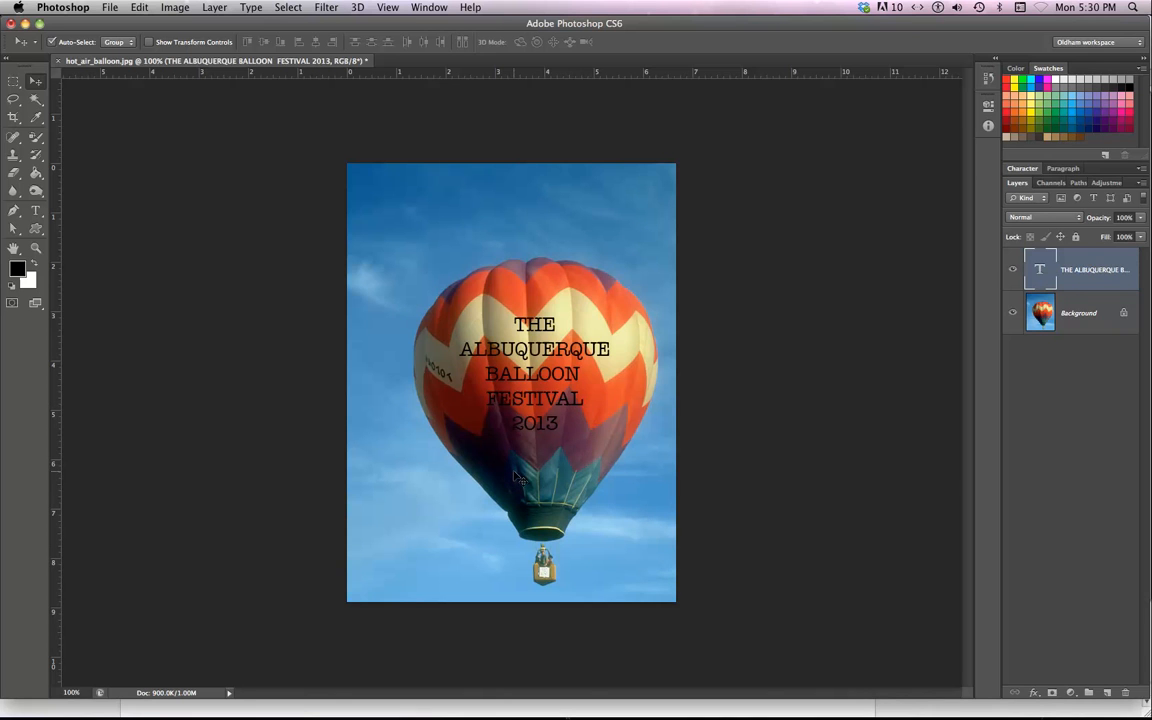
{"action": "mouse_move", "coordinate": [472, 420]}
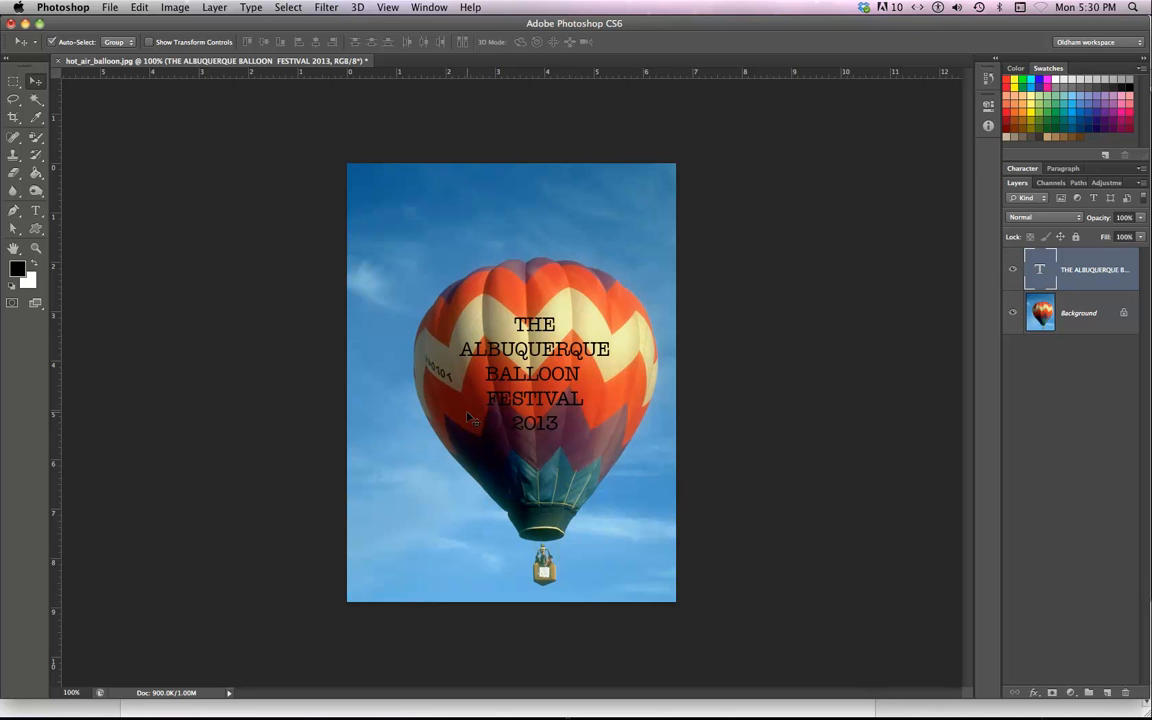
{"action": "mouse_move", "coordinate": [560, 362]}
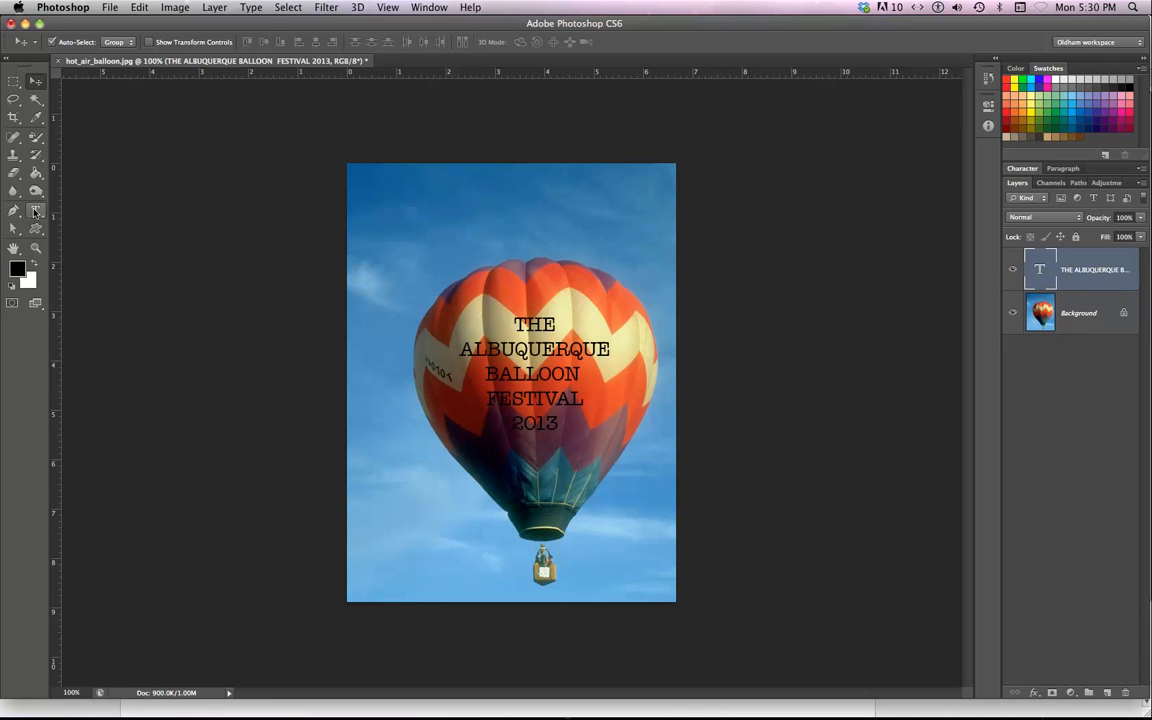
Switch the festival title to the Bold style of American Typewriter
{"action": "left_click", "coordinate": [36, 212]}
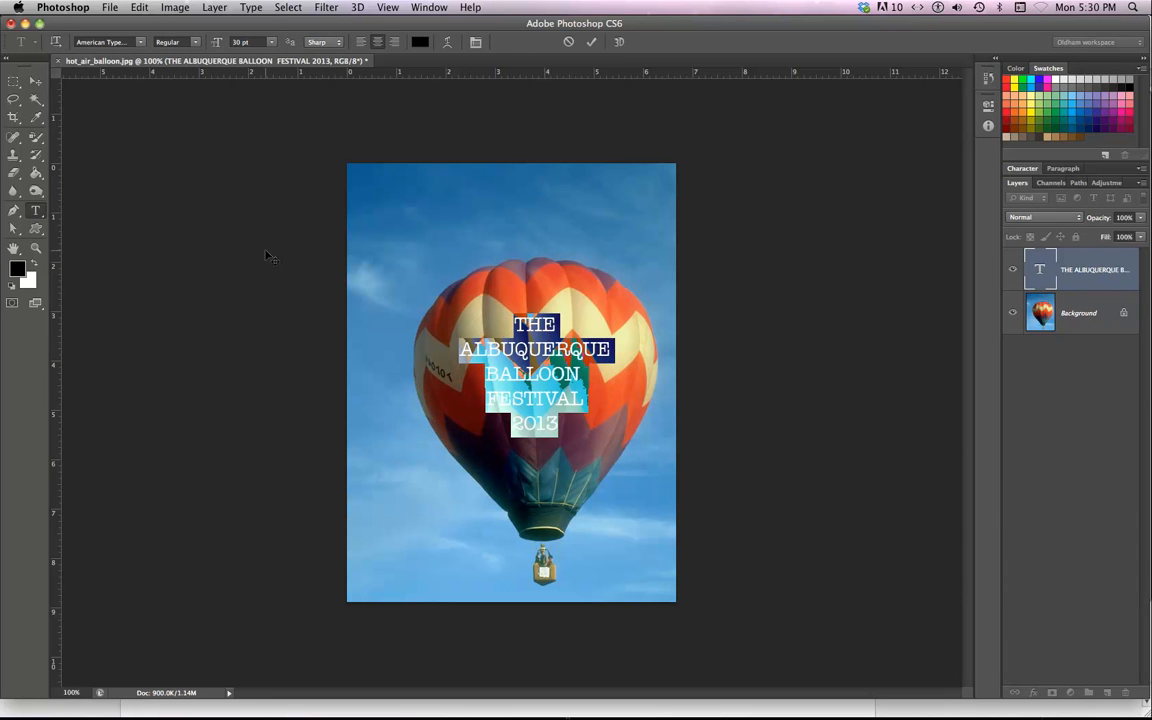
{"action": "left_click", "coordinate": [176, 42]}
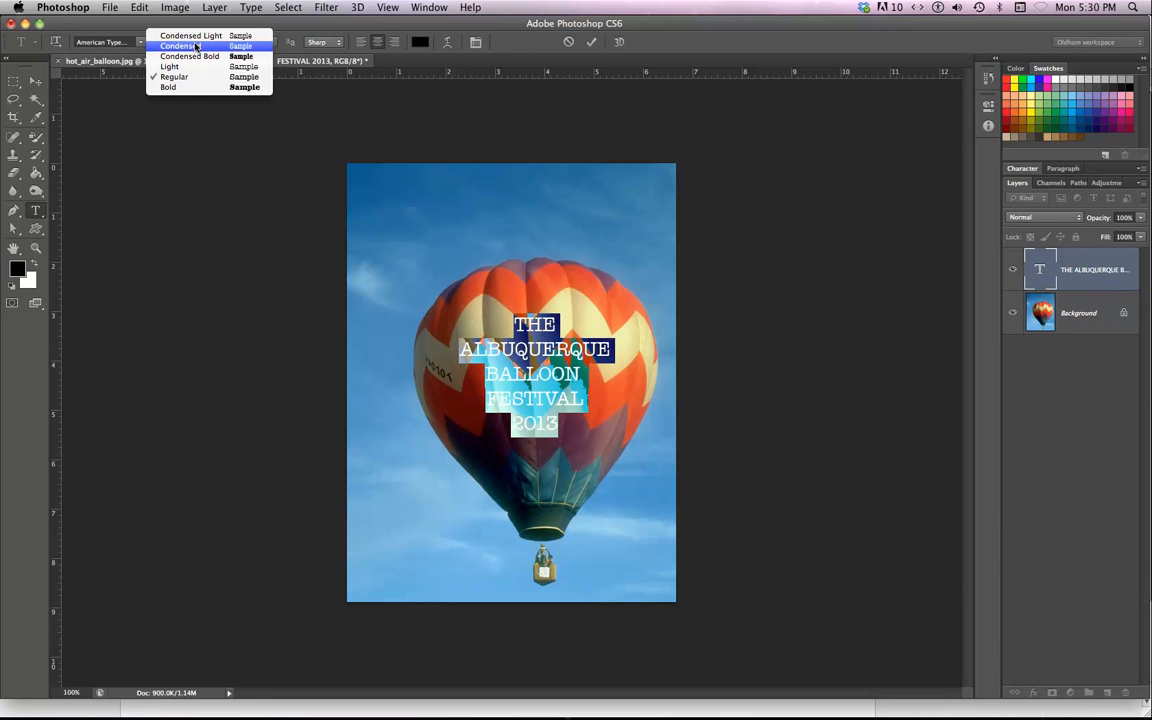
{"action": "left_click", "coordinate": [168, 88]}
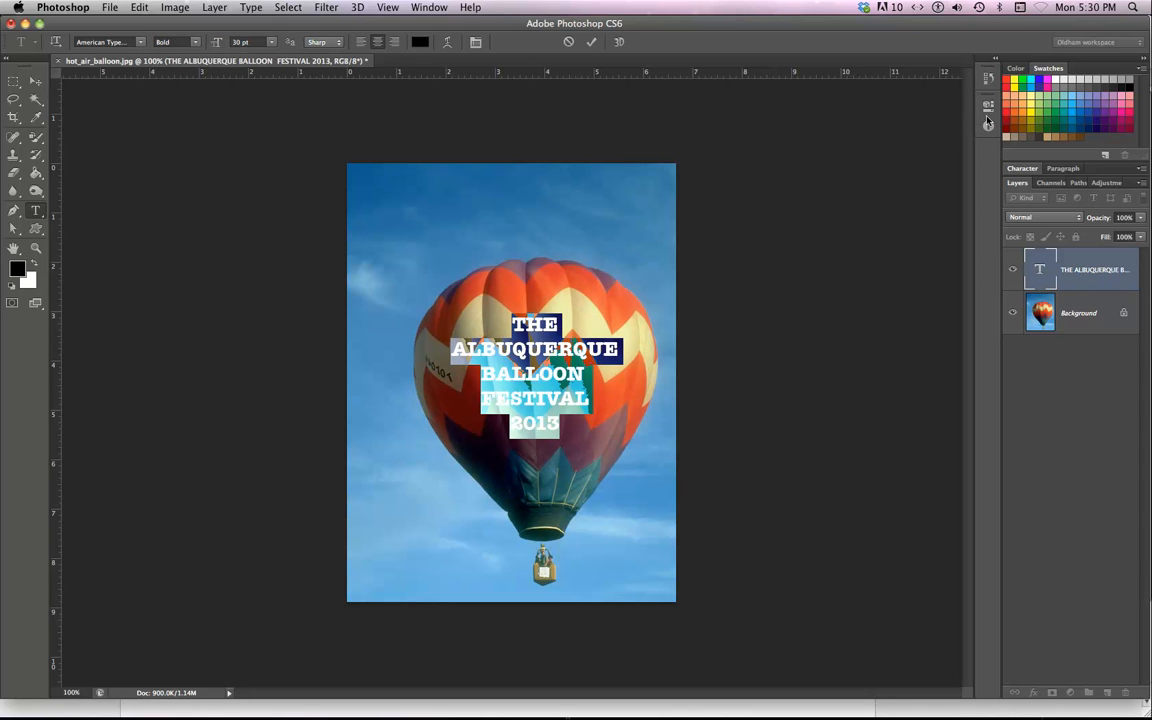
{"action": "left_click", "coordinate": [428, 8]}
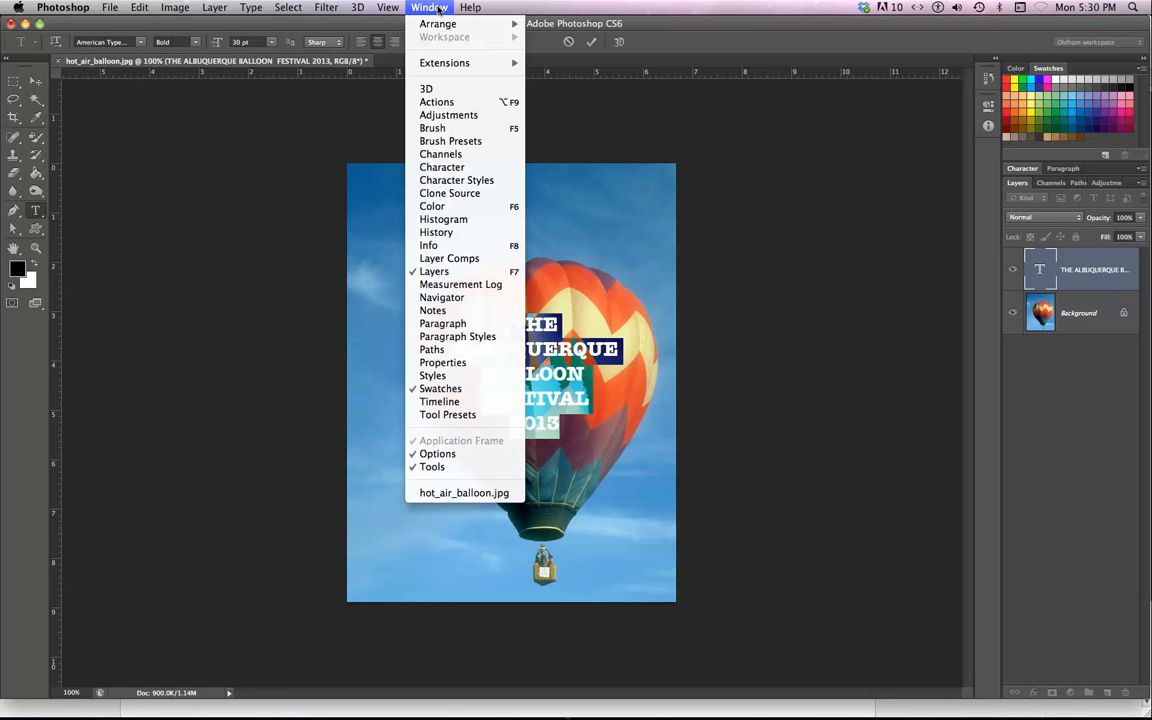
From the Character panel, give the title a larger font size, tighter leading and tighter tracking
{"action": "left_click", "coordinate": [442, 168]}
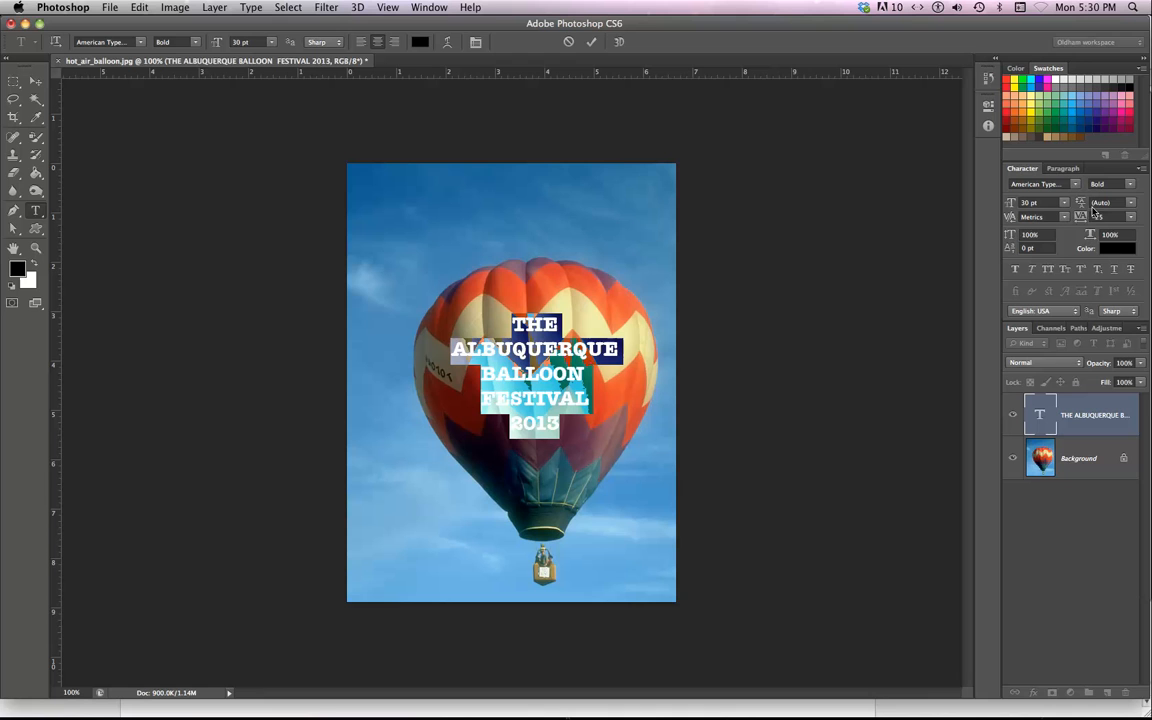
{"action": "left_click", "coordinate": [1132, 216]}
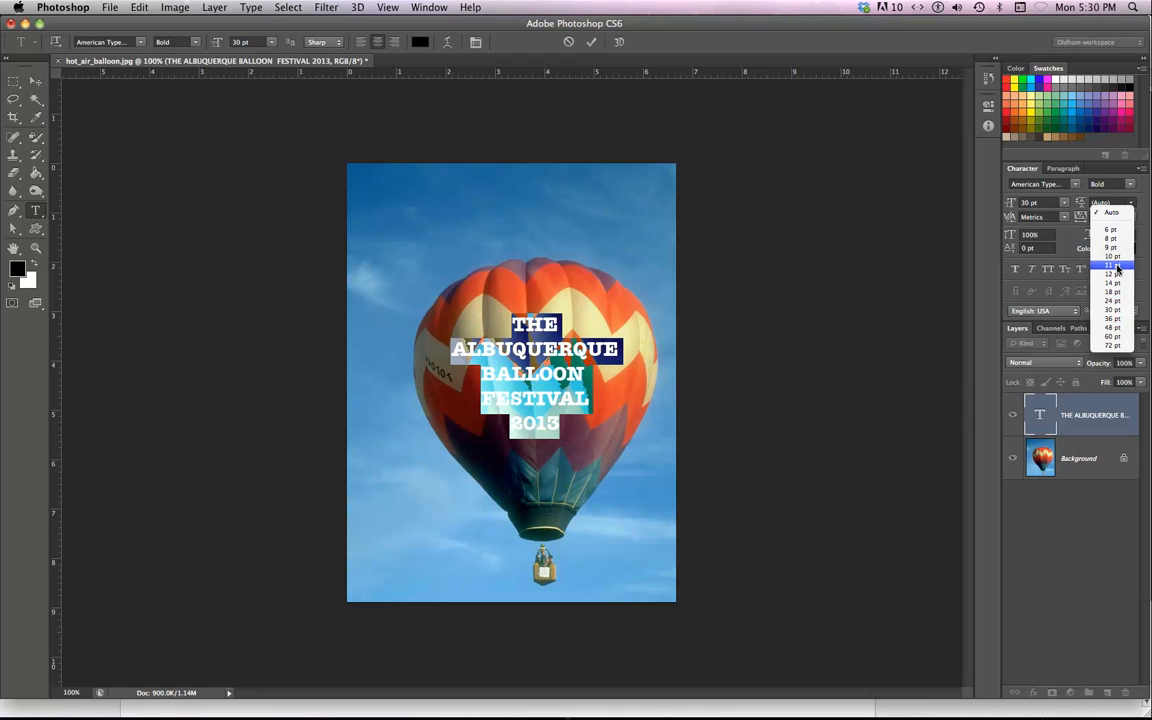
{"action": "left_click", "coordinate": [1112, 264]}
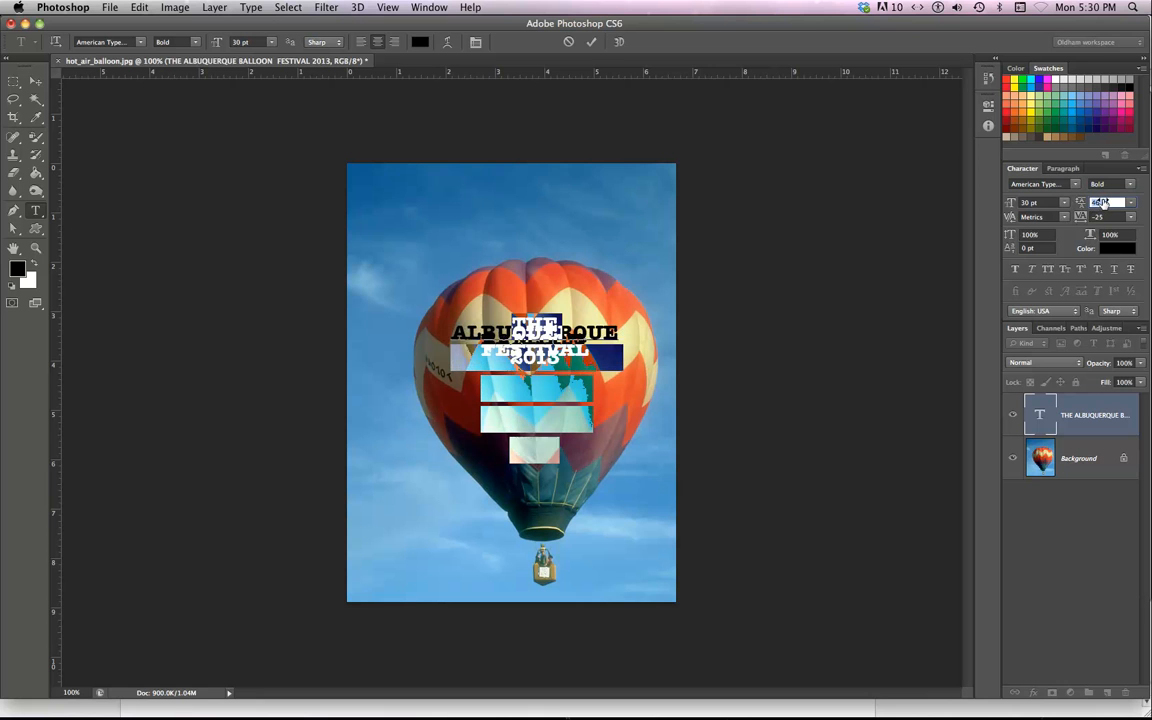
{"action": "left_click", "coordinate": [1110, 202]}
{"action": "type", "text": "46"}
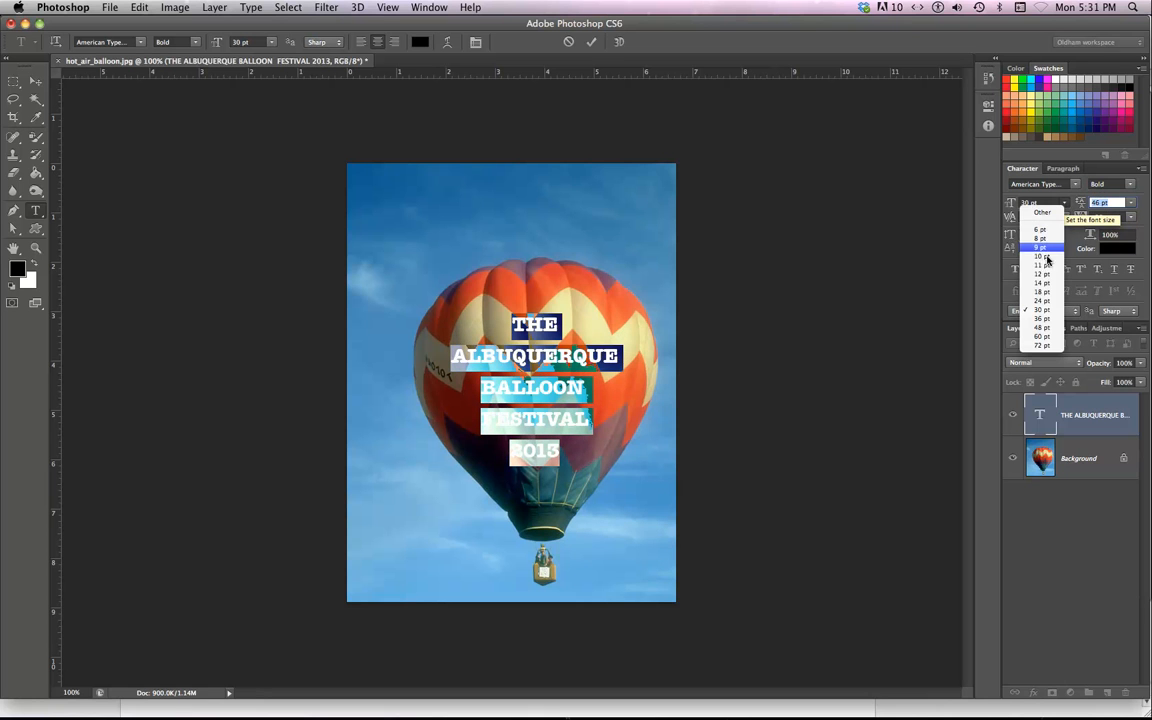
{"action": "left_click", "coordinate": [1044, 256]}
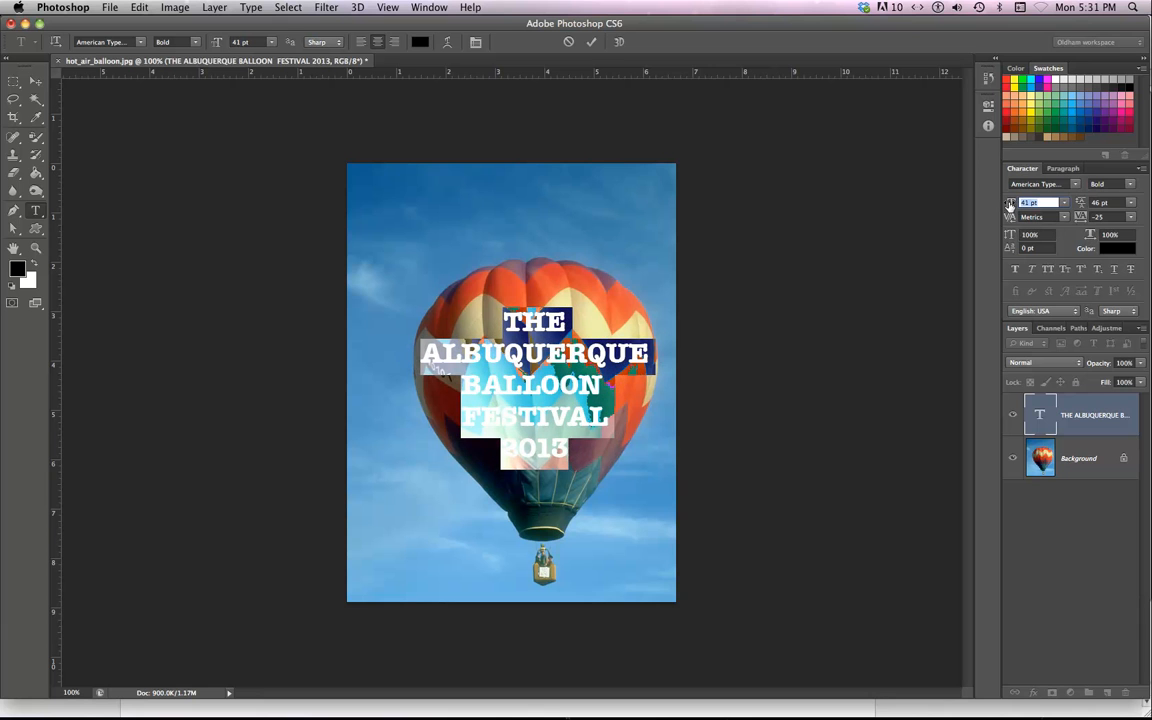
{"action": "mouse_move", "coordinate": [948, 276]}
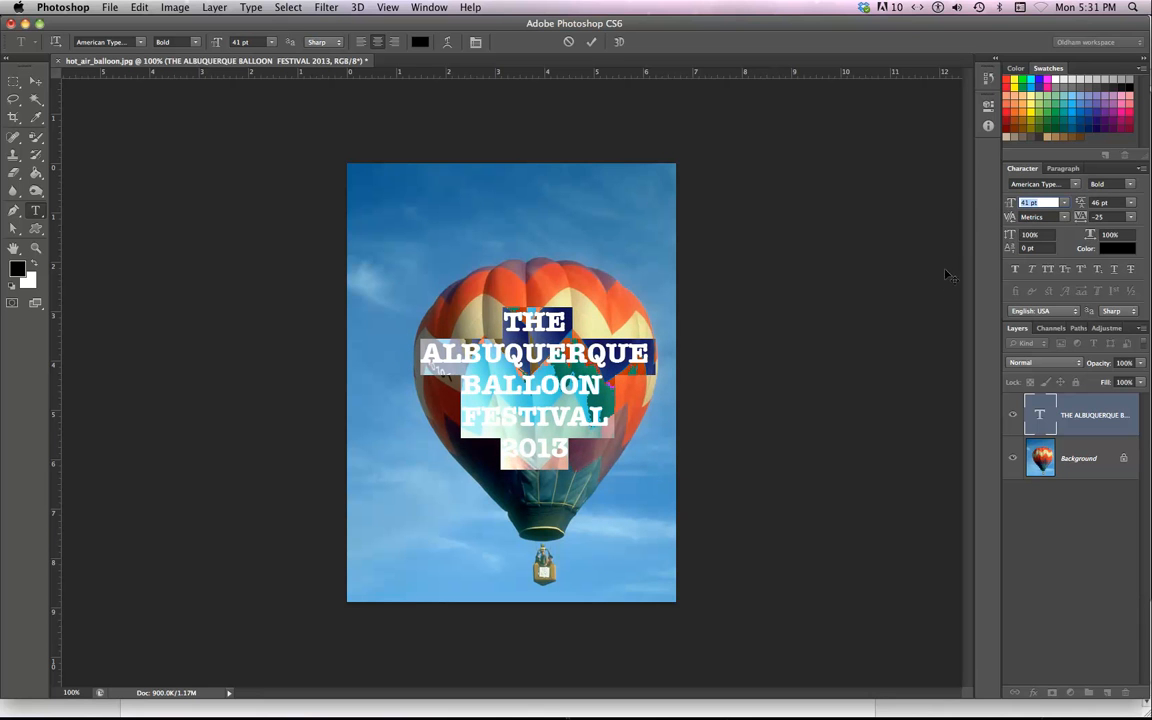
{"action": "mouse_move", "coordinate": [1098, 228]}
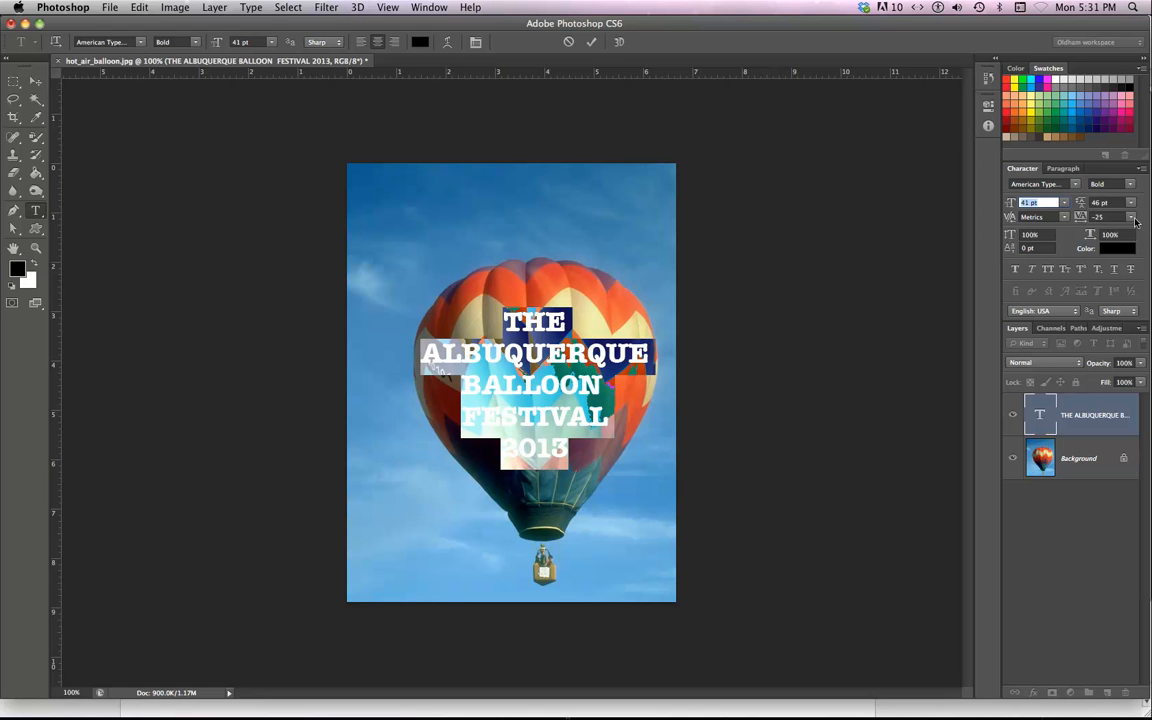
{"action": "left_click", "coordinate": [1132, 216]}
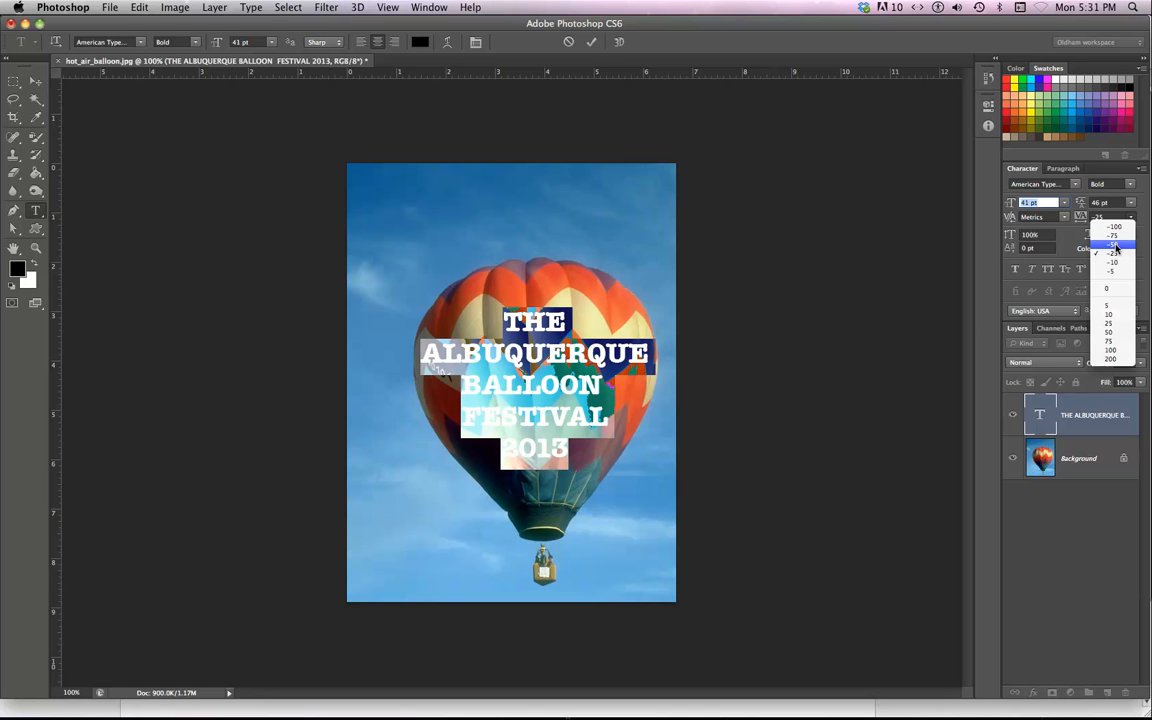
{"action": "left_click", "coordinate": [1112, 248]}
{"action": "type", "text": "45"}
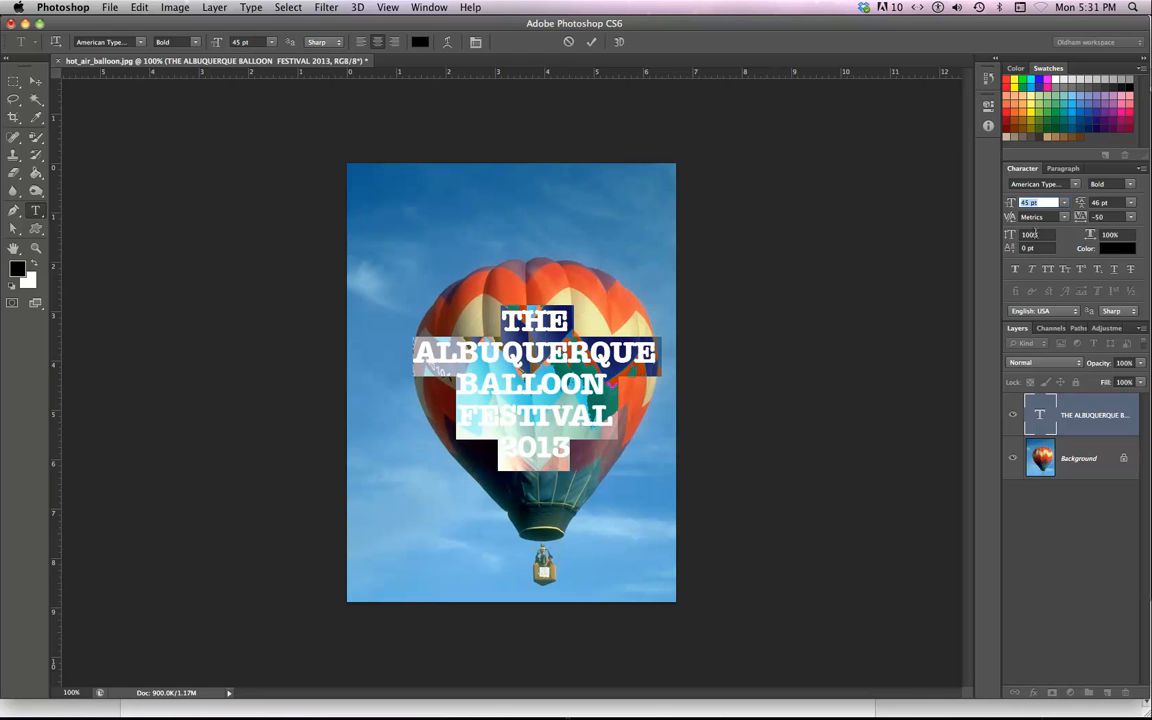
{"action": "mouse_move", "coordinate": [1088, 210]}
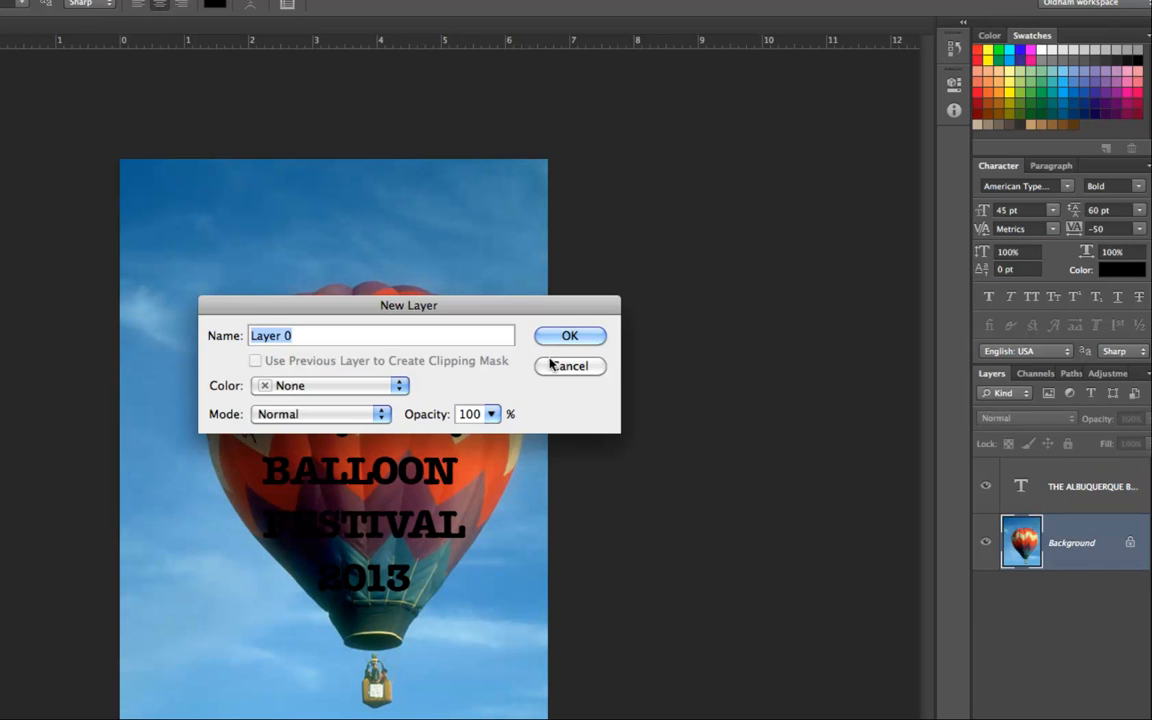
Convert Background to Layer 0, move it above the type and clip the photo to the title letters
{"action": "left_click", "coordinate": [568, 336]}
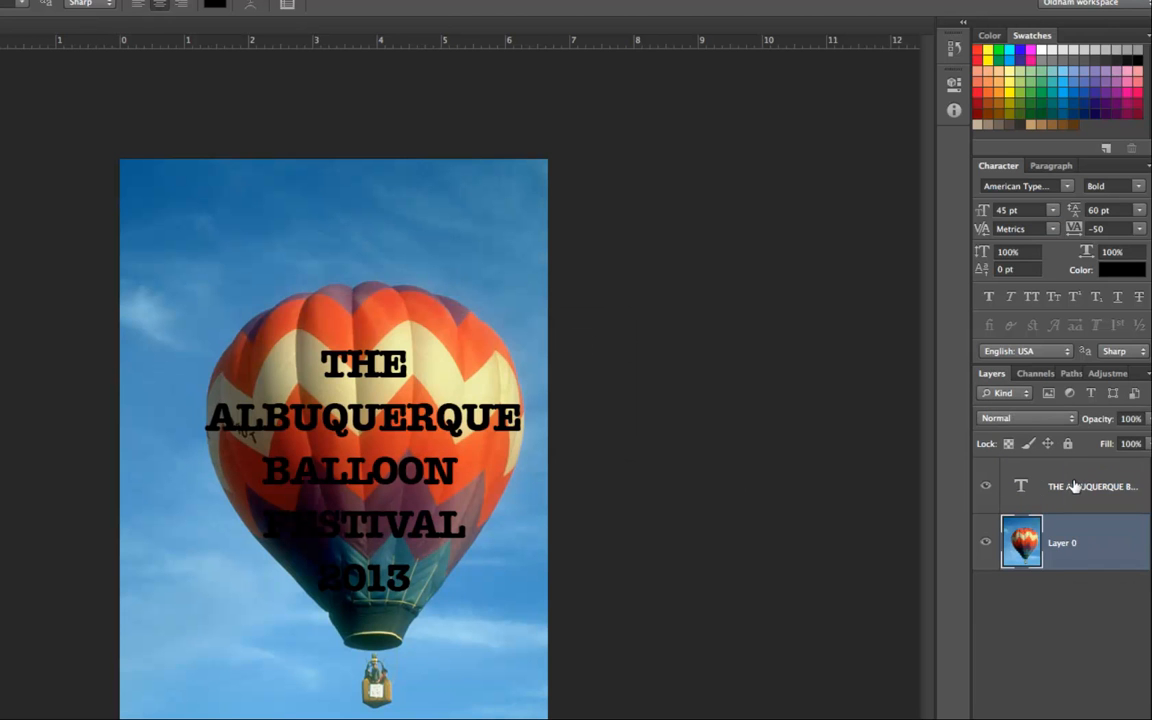
{"action": "left_click_drag", "start_coordinate": [1092, 486], "coordinate": [1092, 560]}
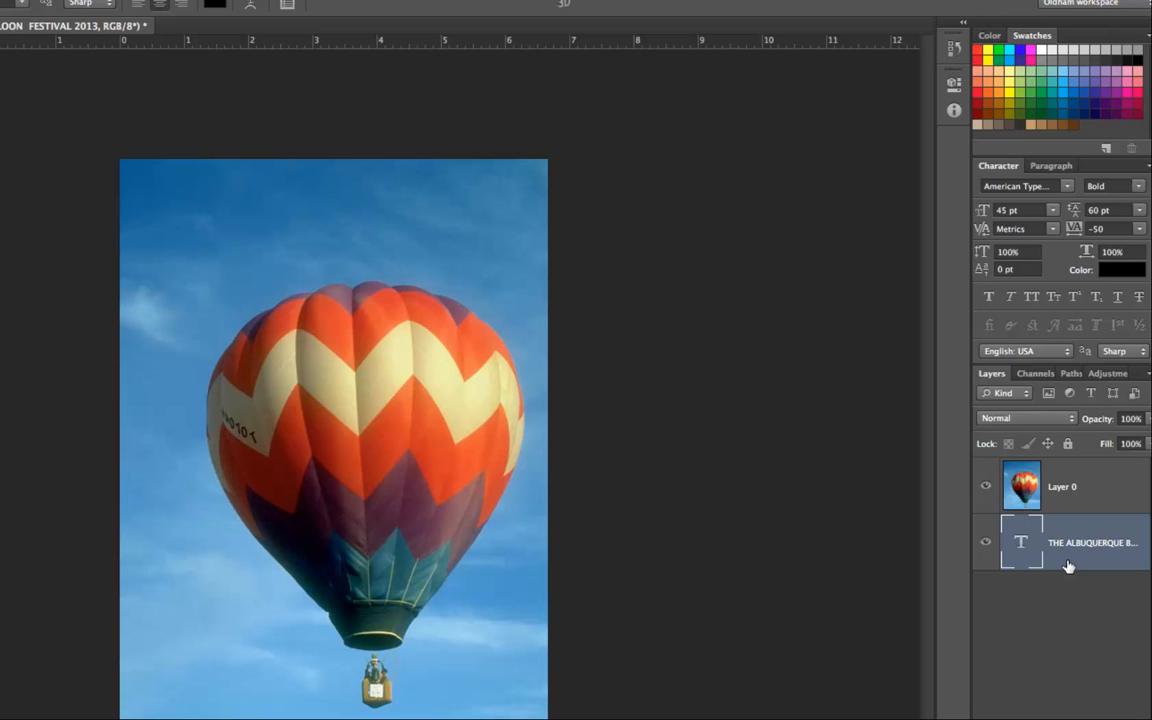
{"action": "mouse_move", "coordinate": [976, 576]}
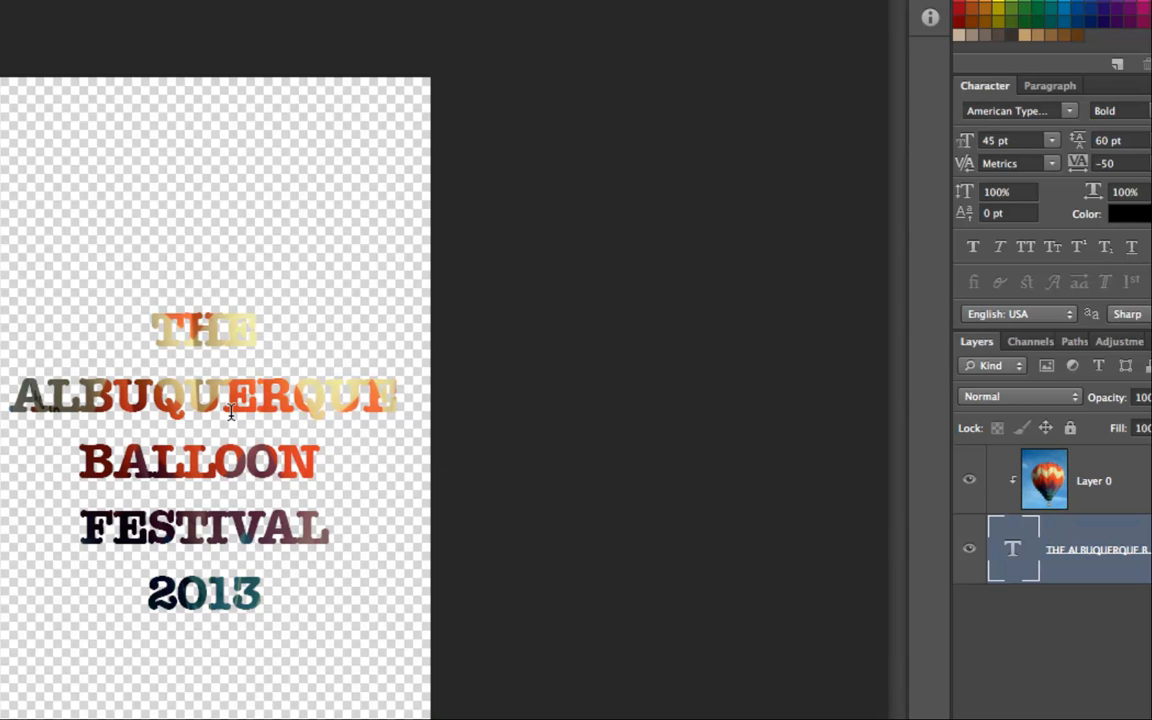
{"action": "mouse_move", "coordinate": [314, 596]}
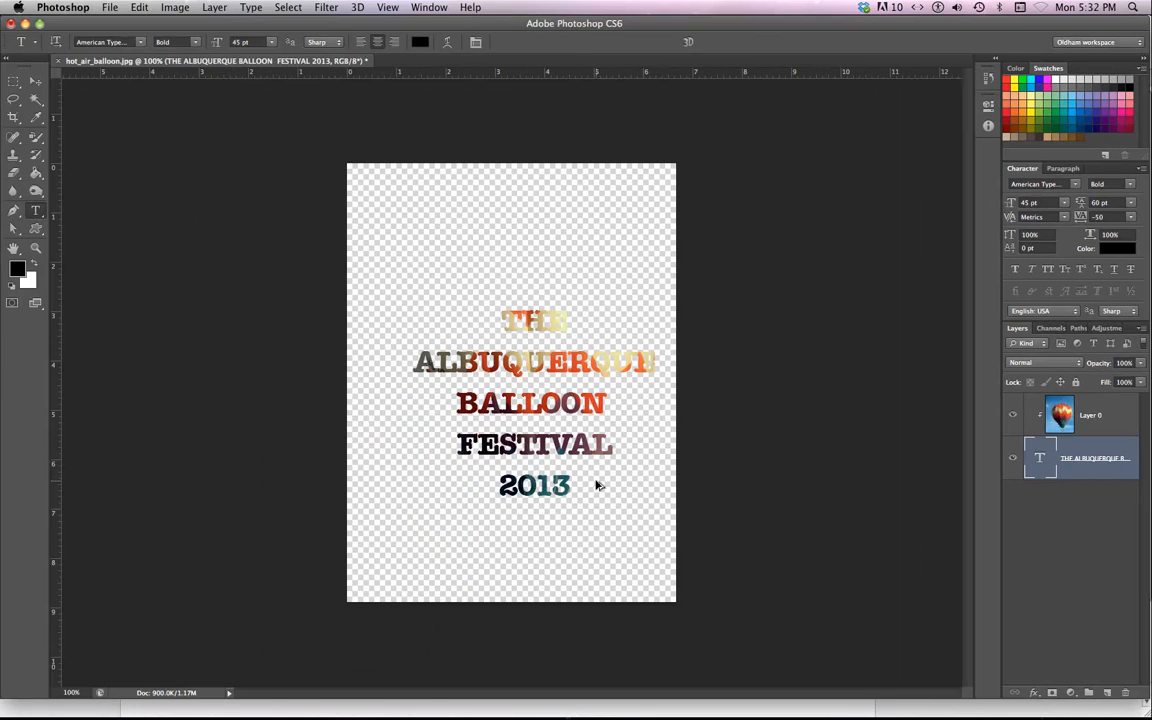
{"action": "mouse_move", "coordinate": [1024, 420]}
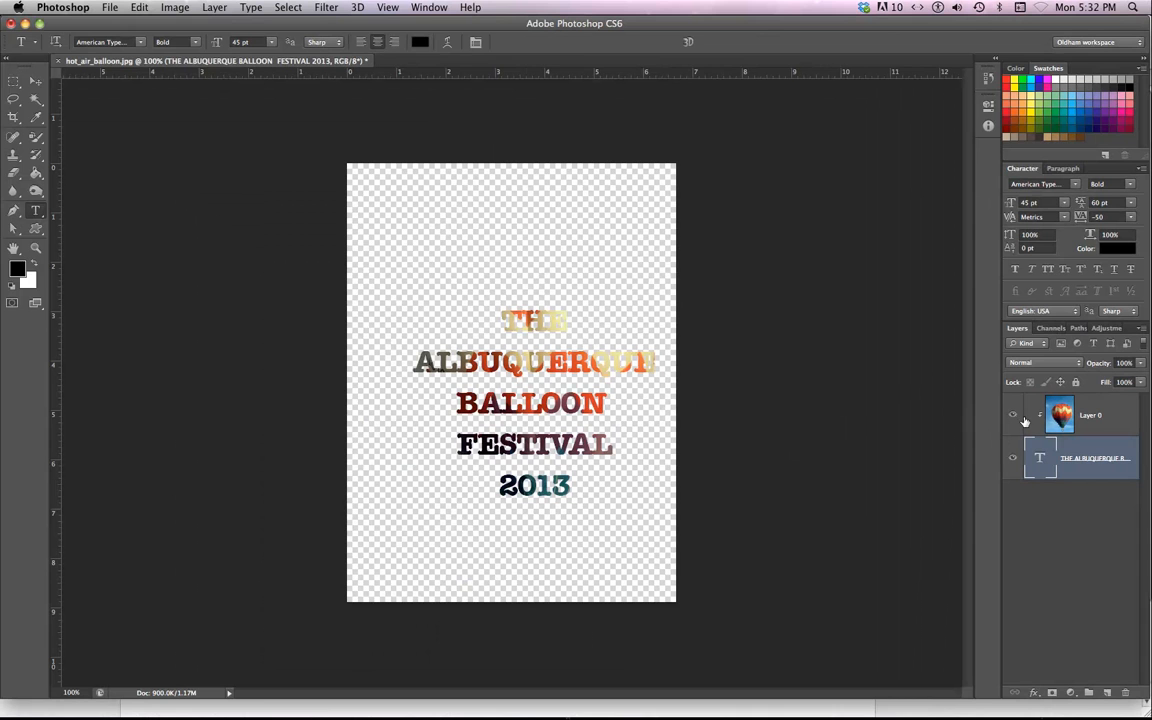
{"action": "mouse_move", "coordinate": [1036, 422]}
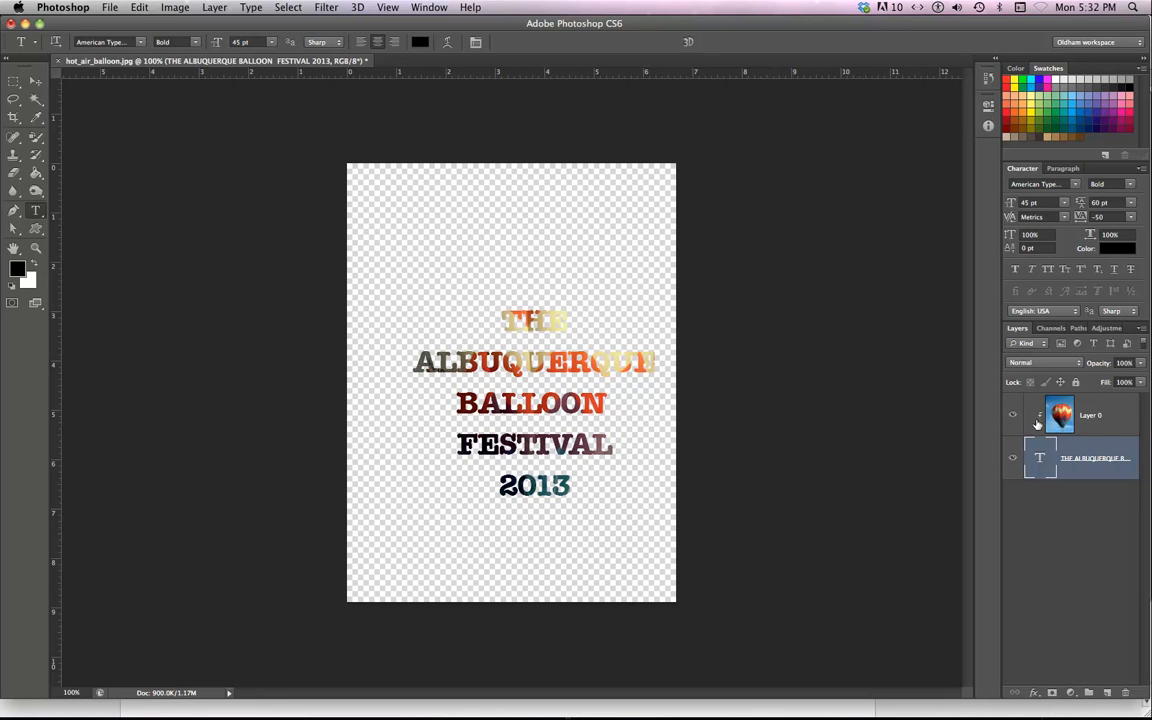
{"action": "mouse_move", "coordinate": [1084, 440]}
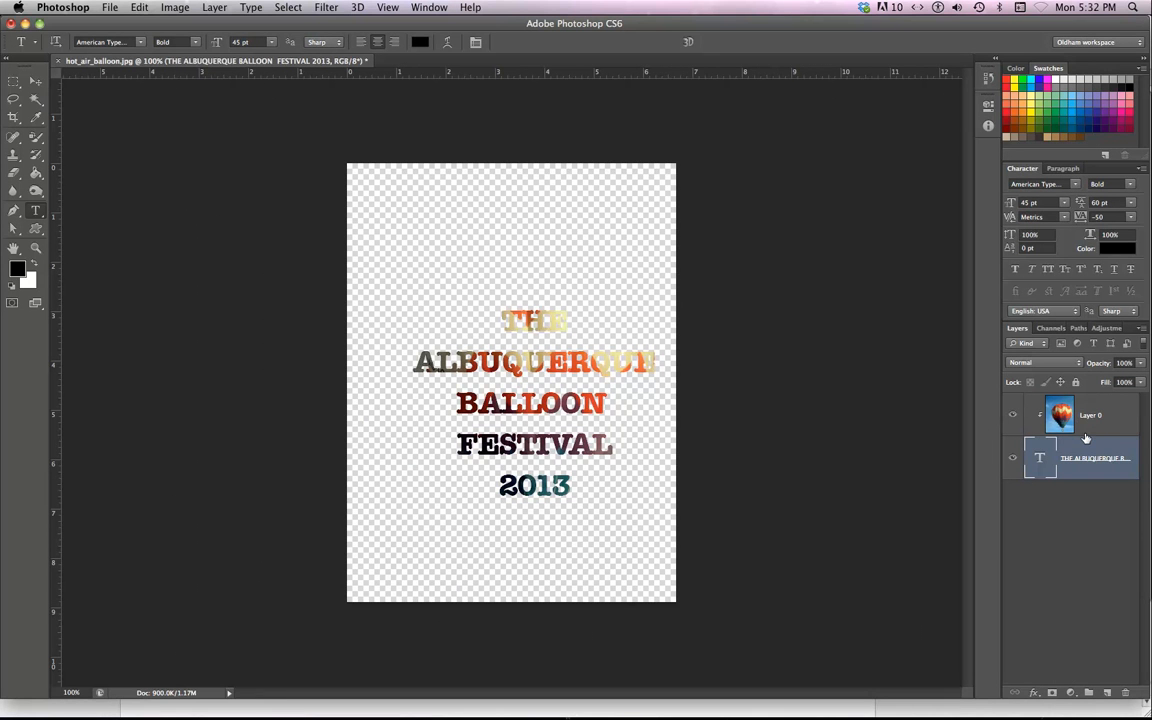
{"action": "left_click", "coordinate": [1012, 414]}
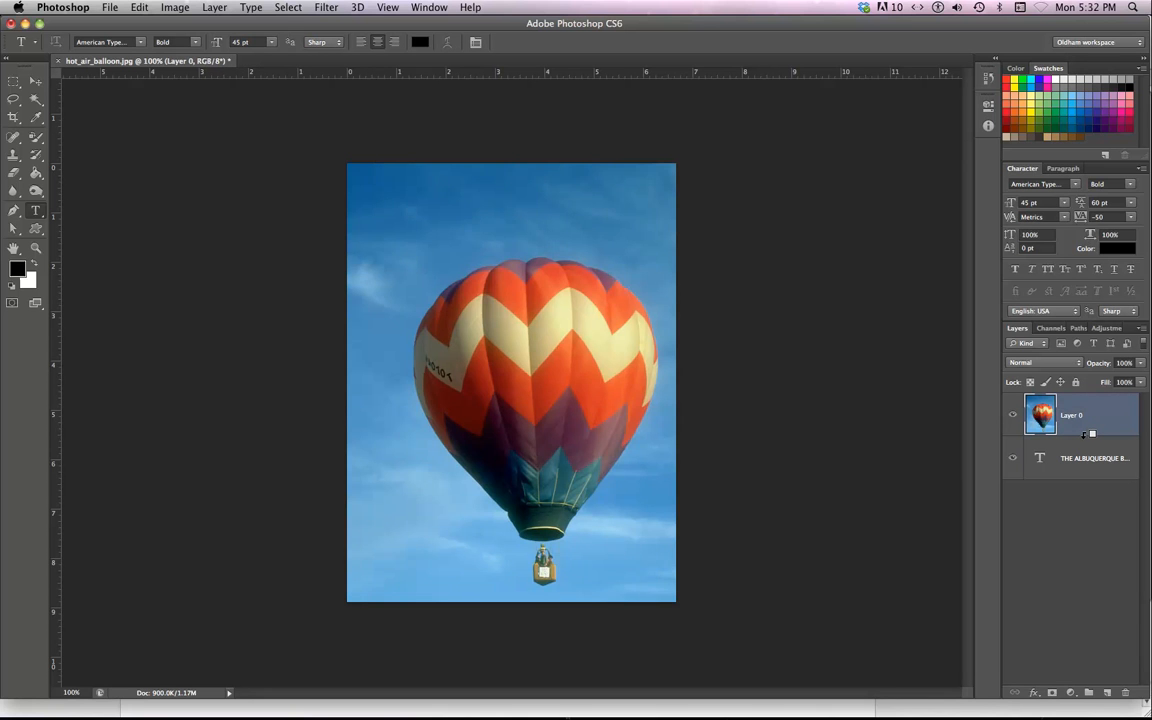
{"action": "left_click", "coordinate": [1012, 414]}
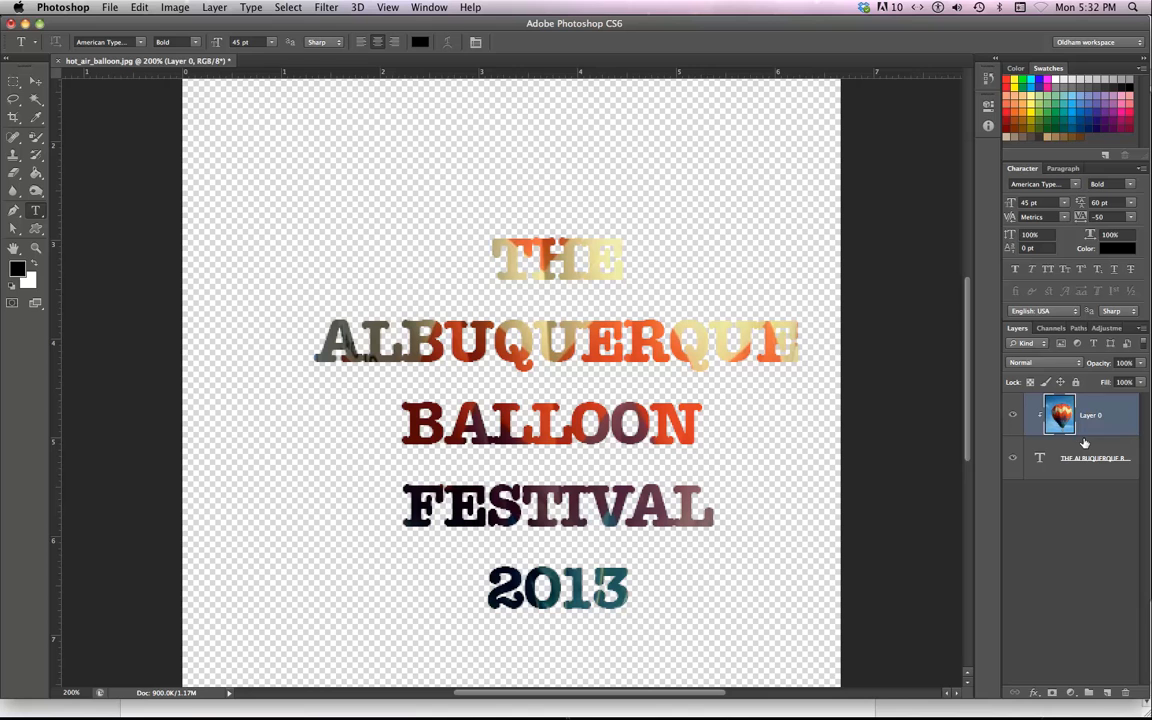
Change the photo-filled title to the Braggadocio typeface and select its size value for replacement
{"action": "left_click", "coordinate": [1090, 458]}
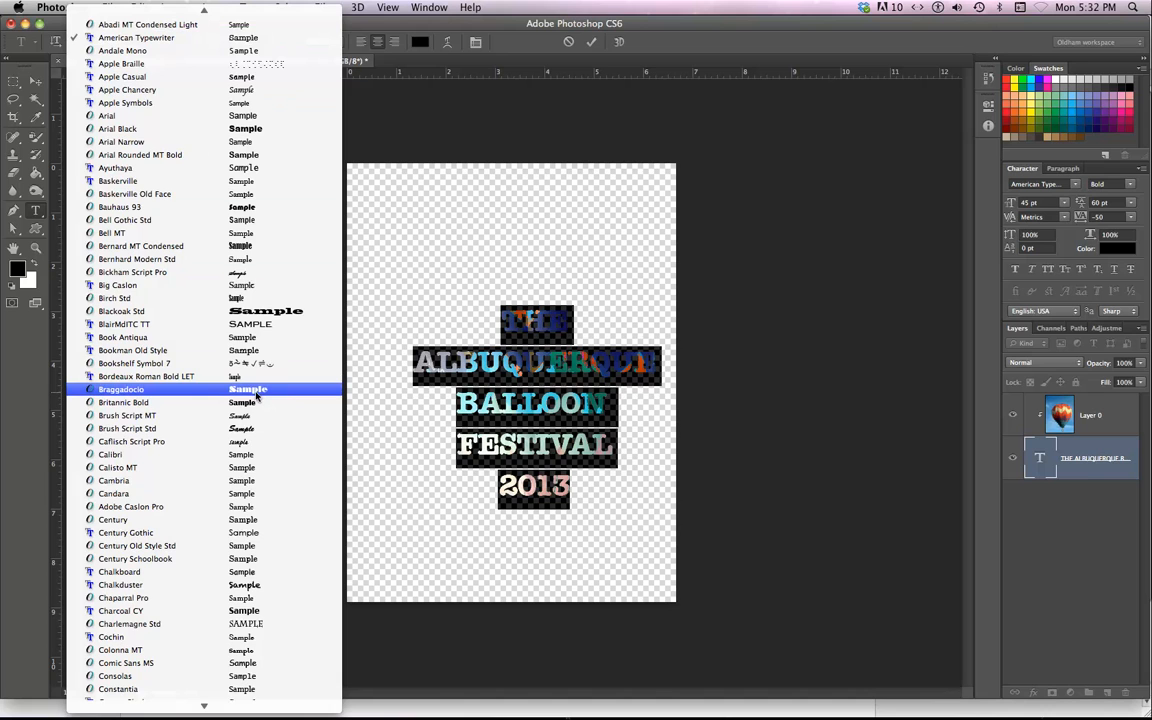
{"action": "left_click", "coordinate": [120, 388]}
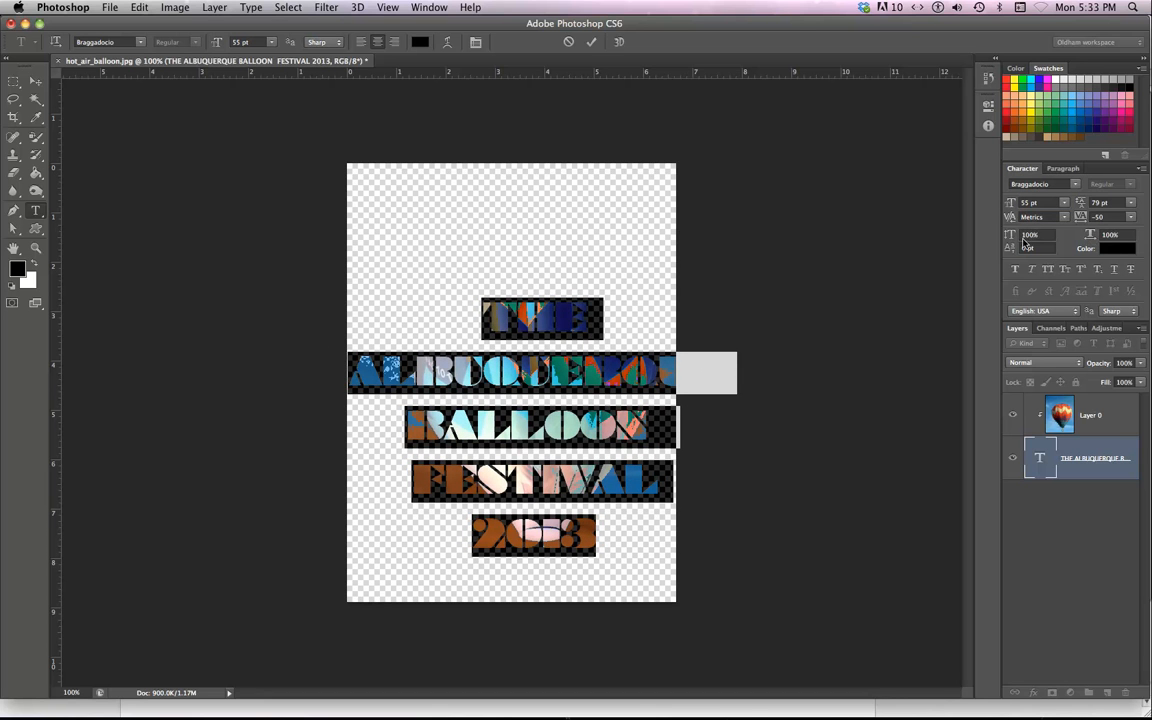
{"action": "triple_click", "coordinate": [1030, 236]}
{"action": "type", "text": "160"}
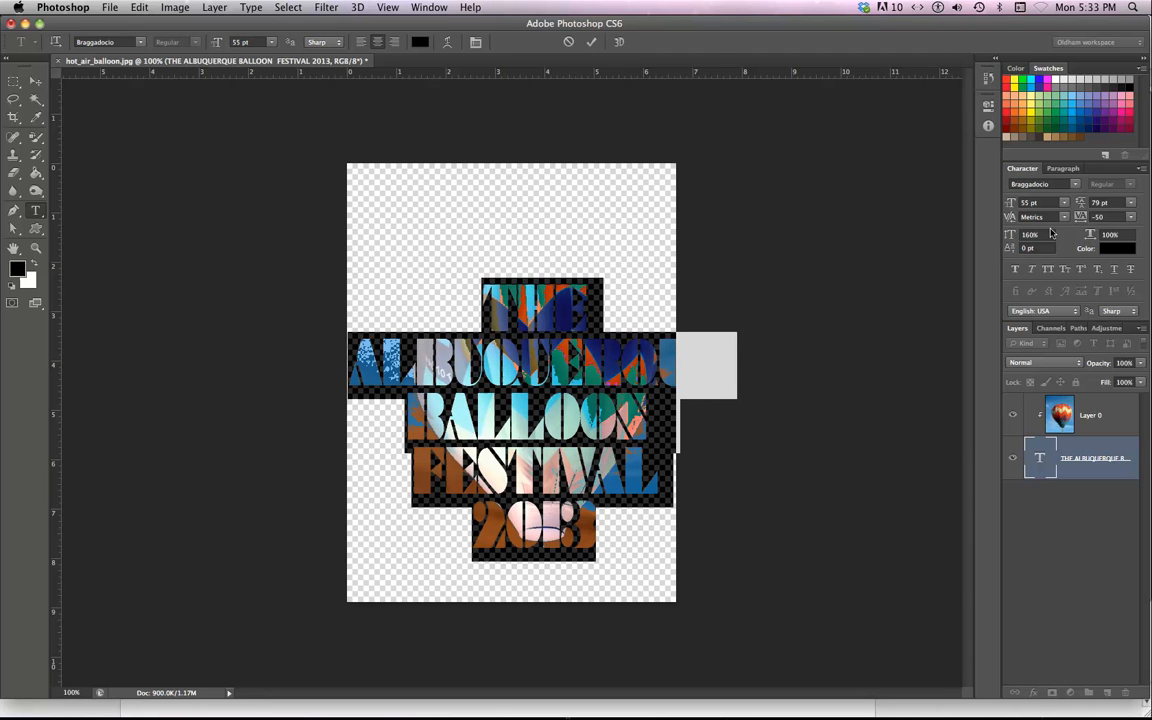
{"action": "mouse_move", "coordinate": [980, 264]}
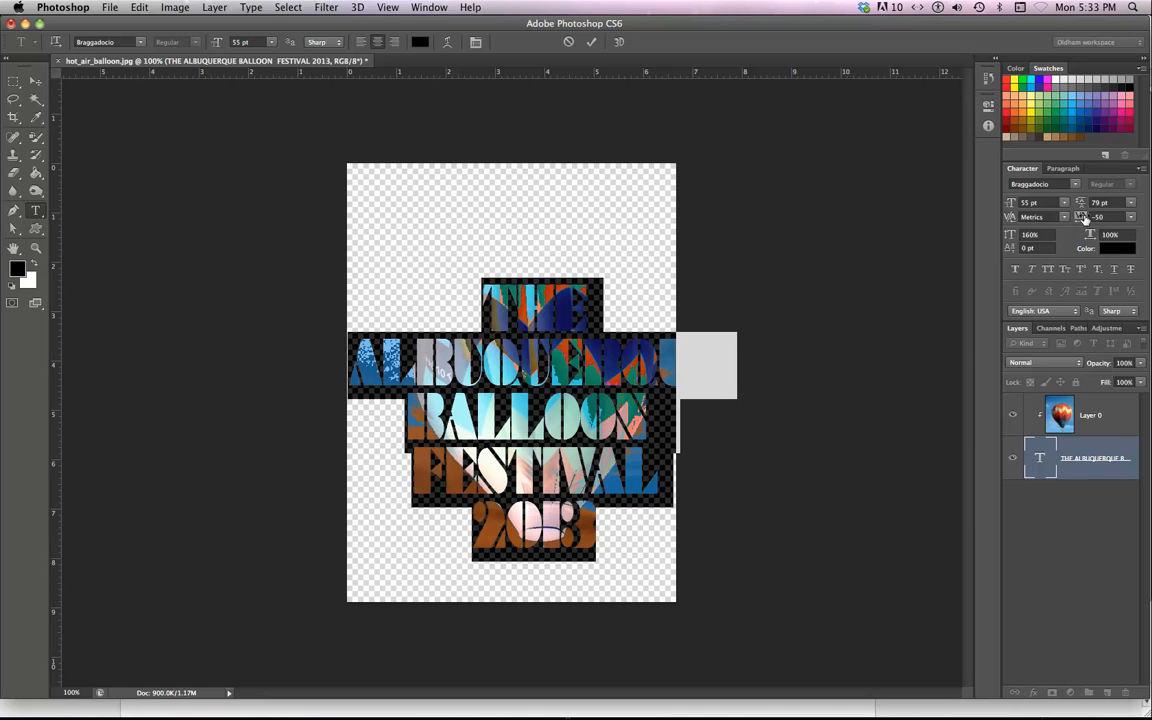
{"action": "mouse_move", "coordinate": [1088, 232]}
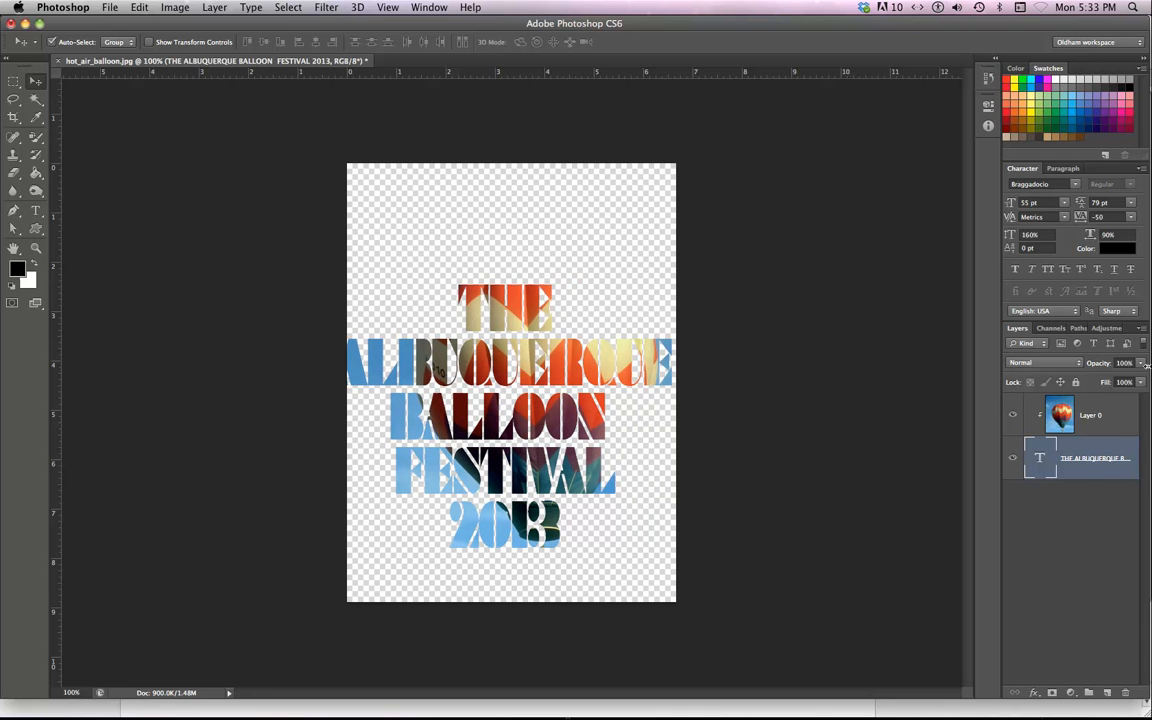
{"action": "mouse_move", "coordinate": [1088, 408]}
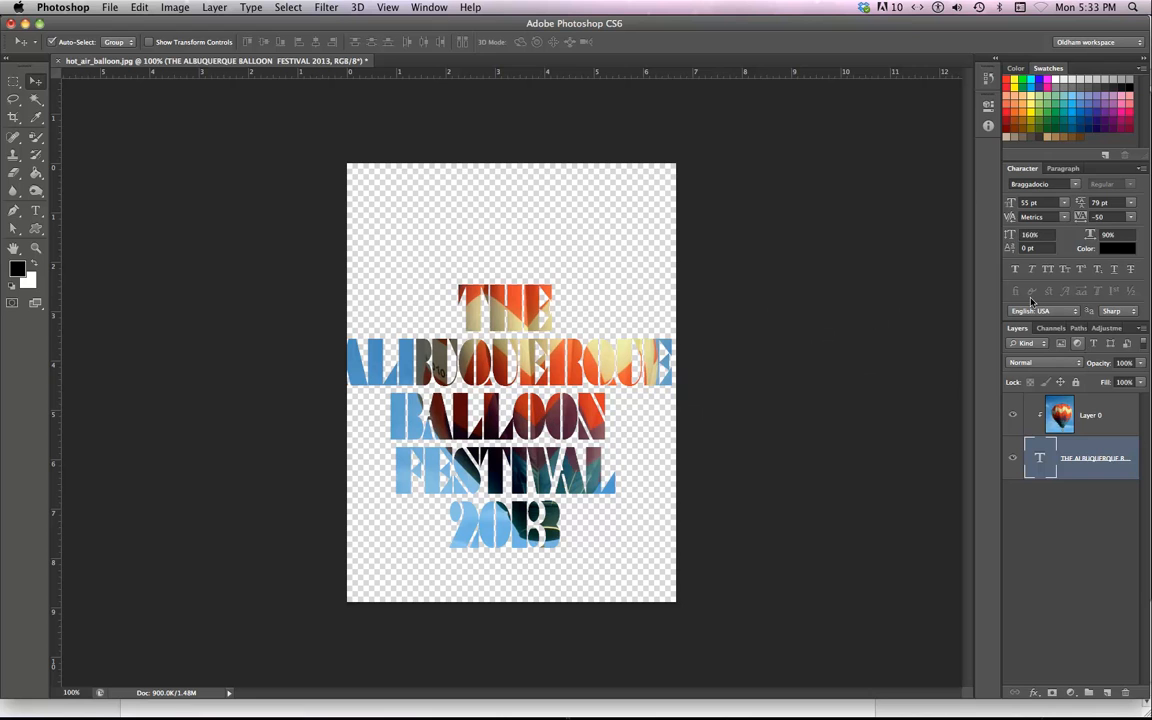
{"action": "mouse_move", "coordinate": [1092, 238]}
{"action": "type", "text": "75"}
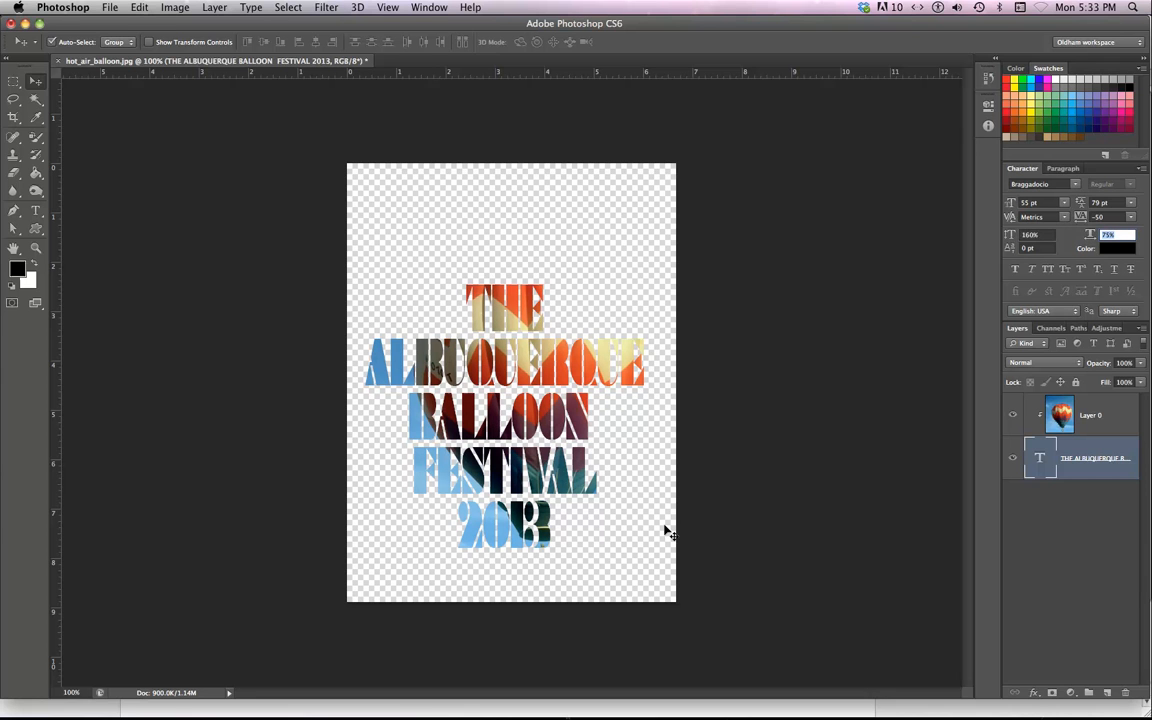
{"action": "mouse_move", "coordinate": [536, 470]}
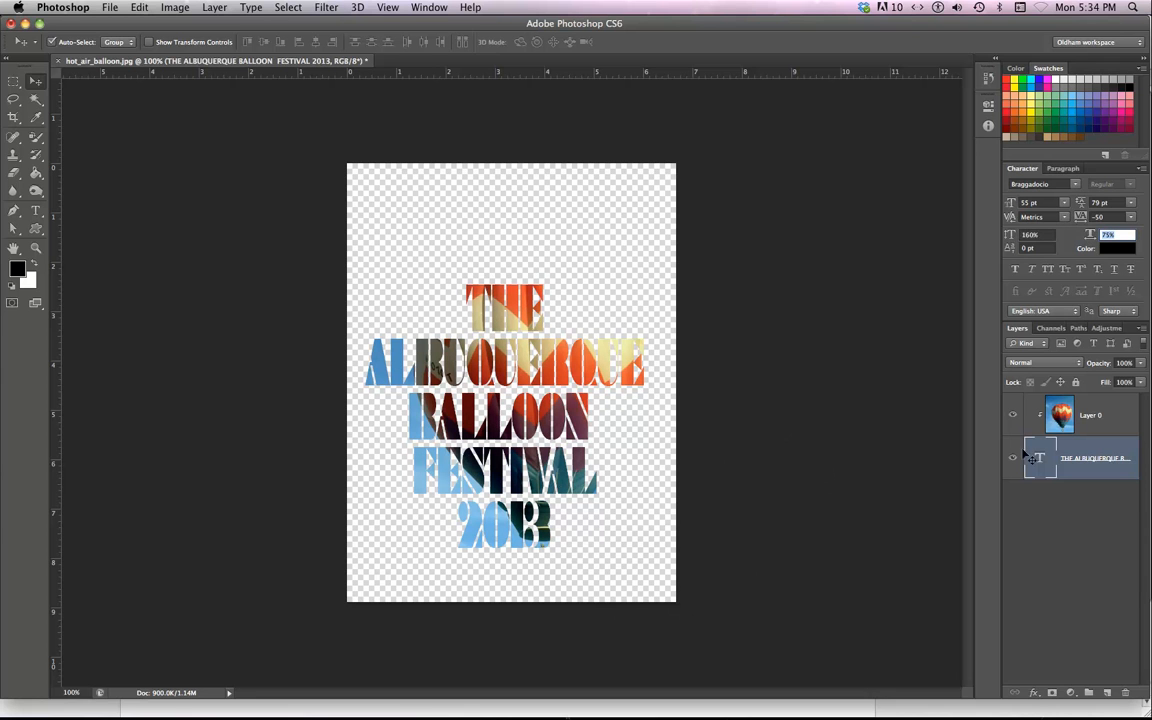
Leave text editing by selecting the festival type layer, ready for a new fill layer
{"action": "left_click", "coordinate": [1090, 414]}
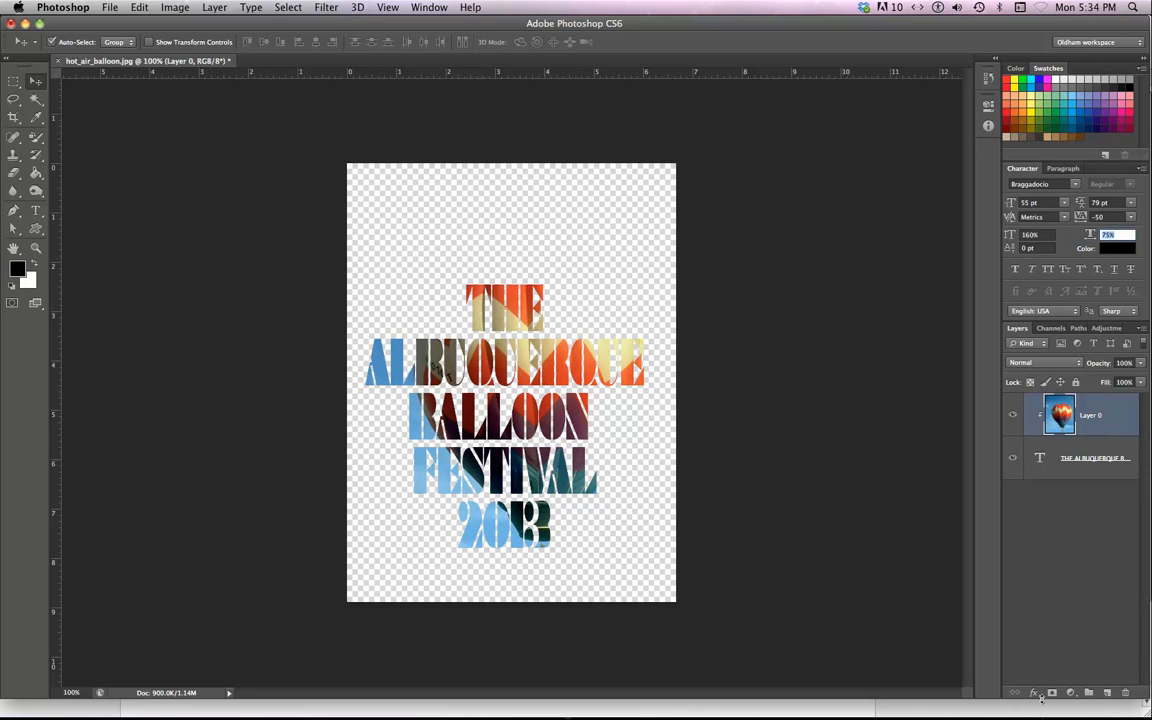
{"action": "left_click", "coordinate": [1096, 456]}
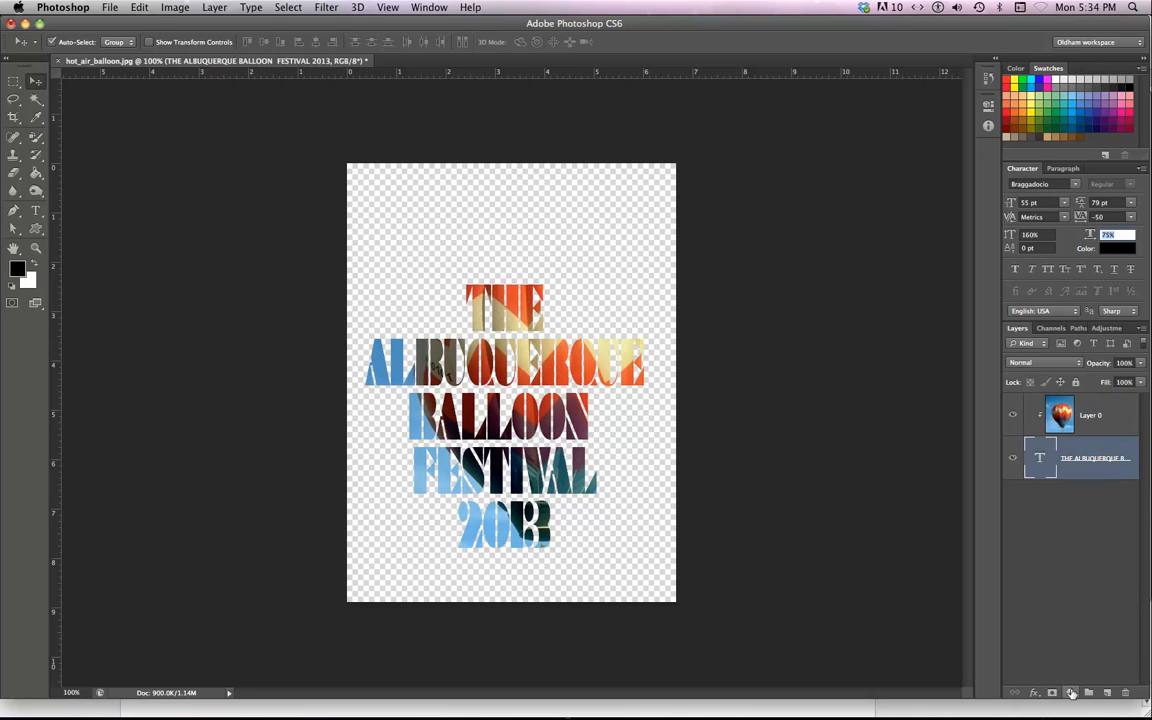
{"action": "left_click", "coordinate": [1072, 692]}
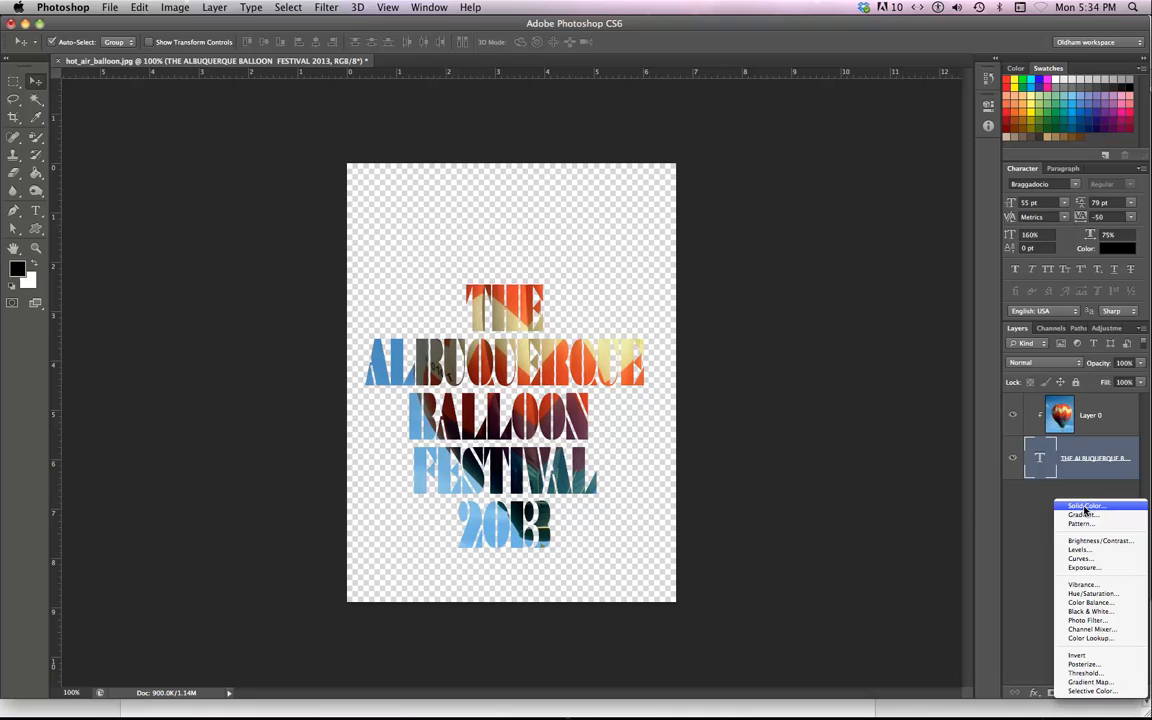
Add a Solid Color fill layer in orange-red beneath the photo-filled title
{"action": "left_click", "coordinate": [1084, 504]}
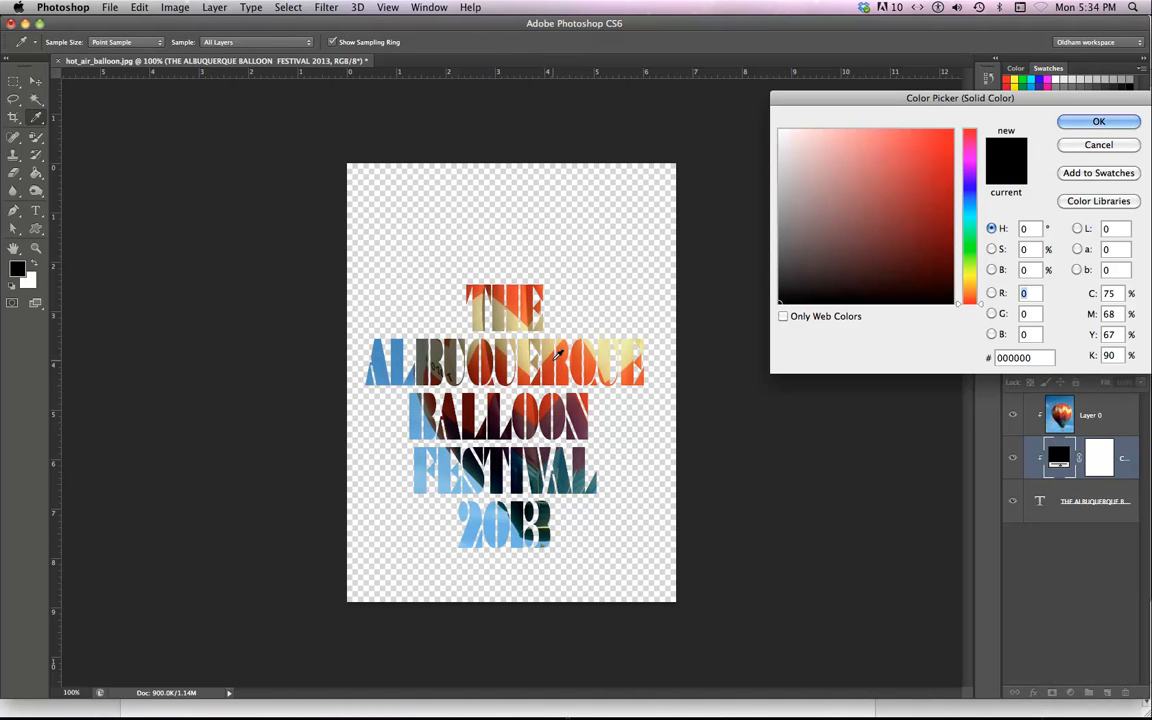
{"action": "left_click", "coordinate": [942, 172]}
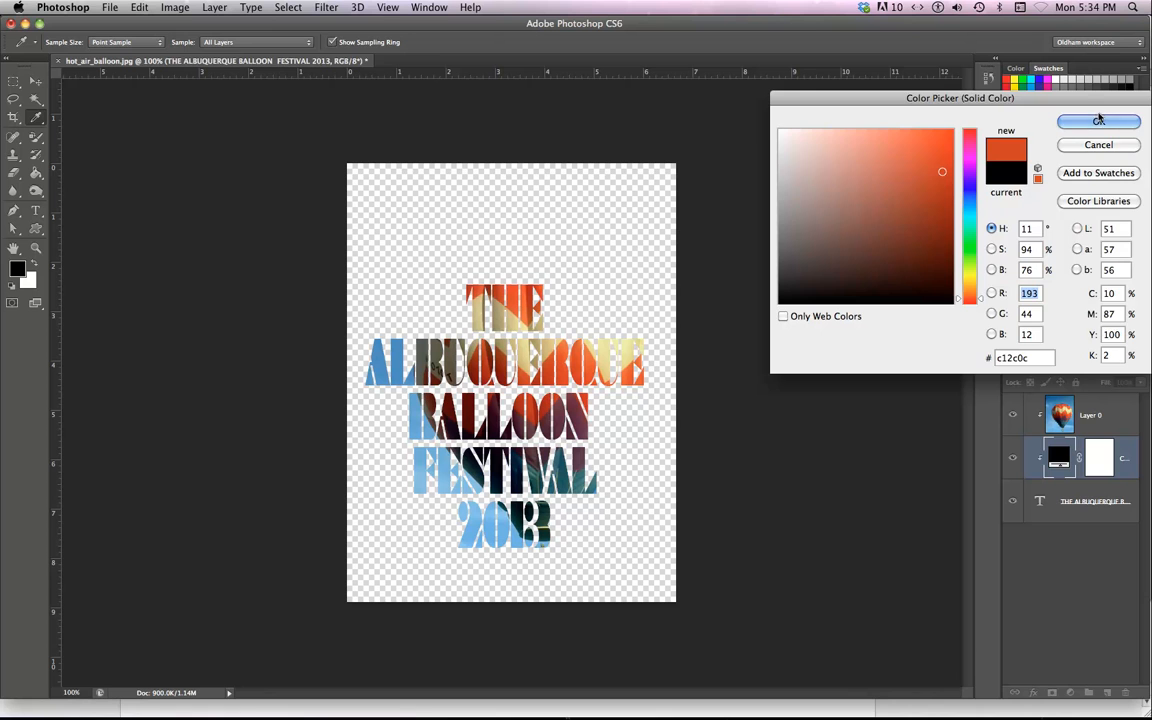
{"action": "left_click", "coordinate": [1098, 122]}
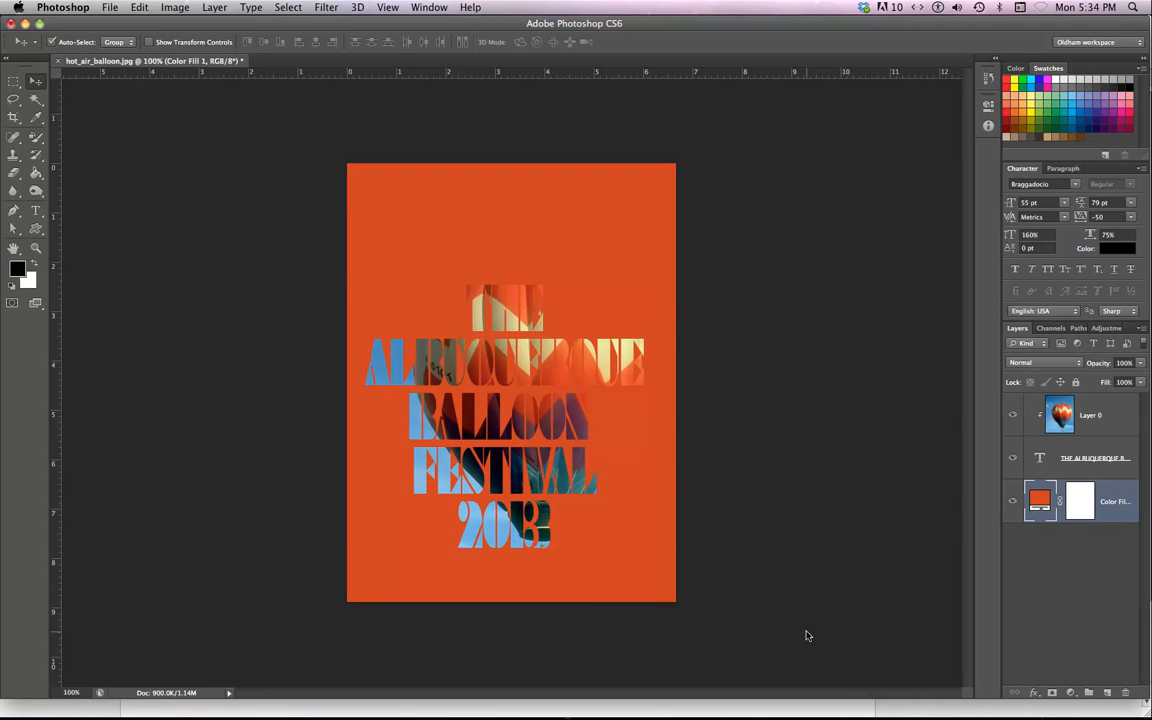
{"action": "mouse_move", "coordinate": [648, 588]}
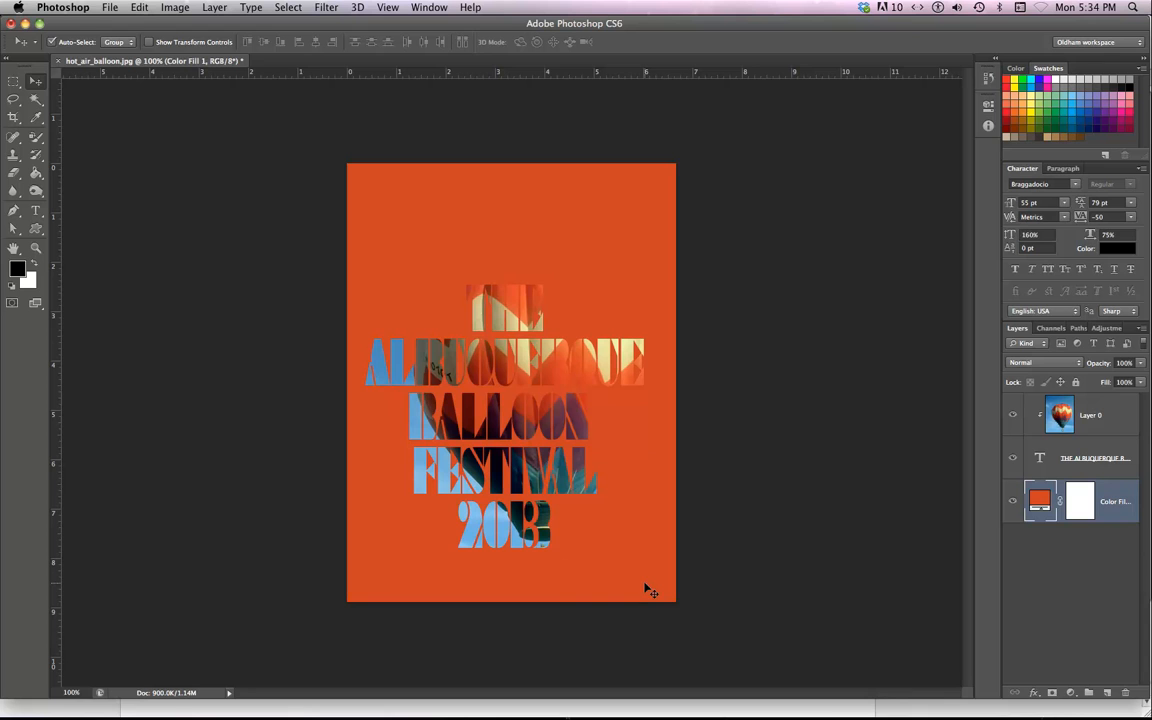
{"action": "mouse_move", "coordinate": [642, 582]}
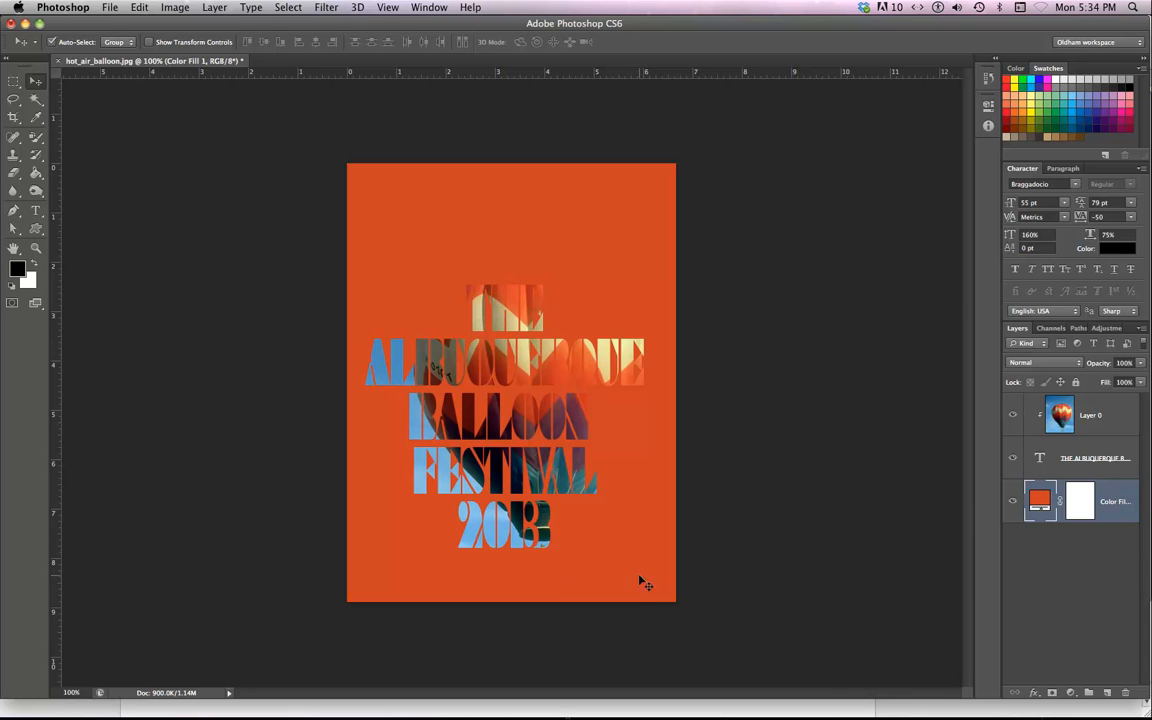
{"action": "mouse_move", "coordinate": [1090, 462]}
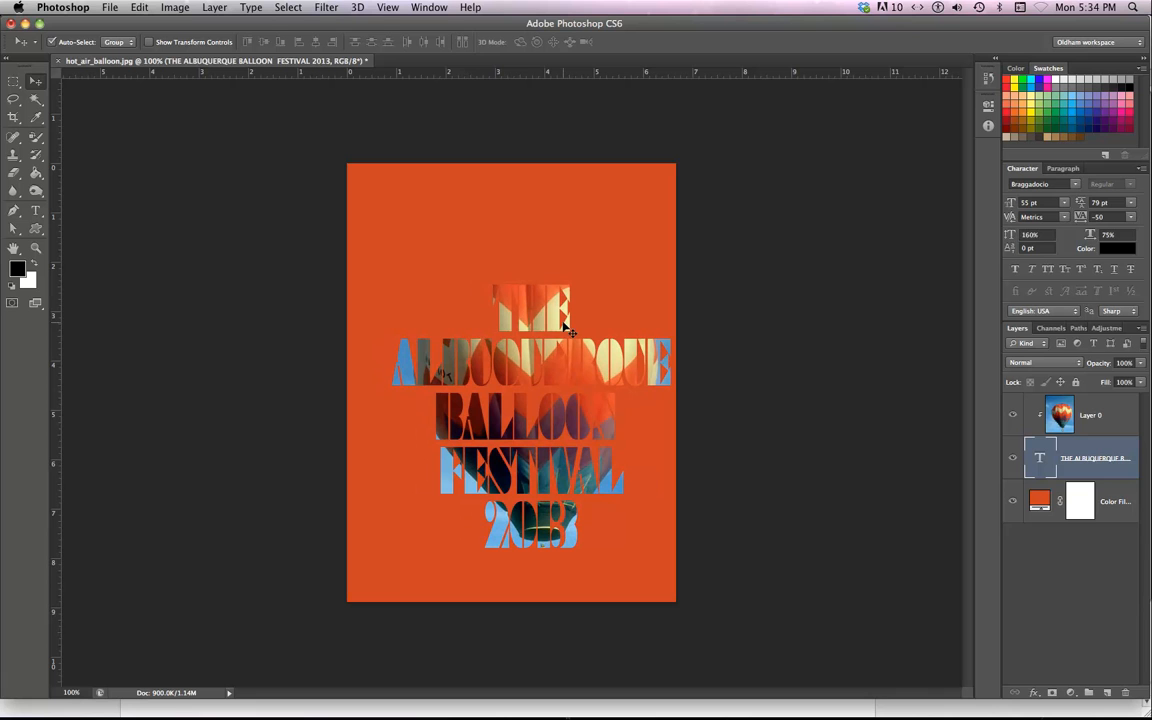
{"action": "mouse_move", "coordinate": [36, 120]}
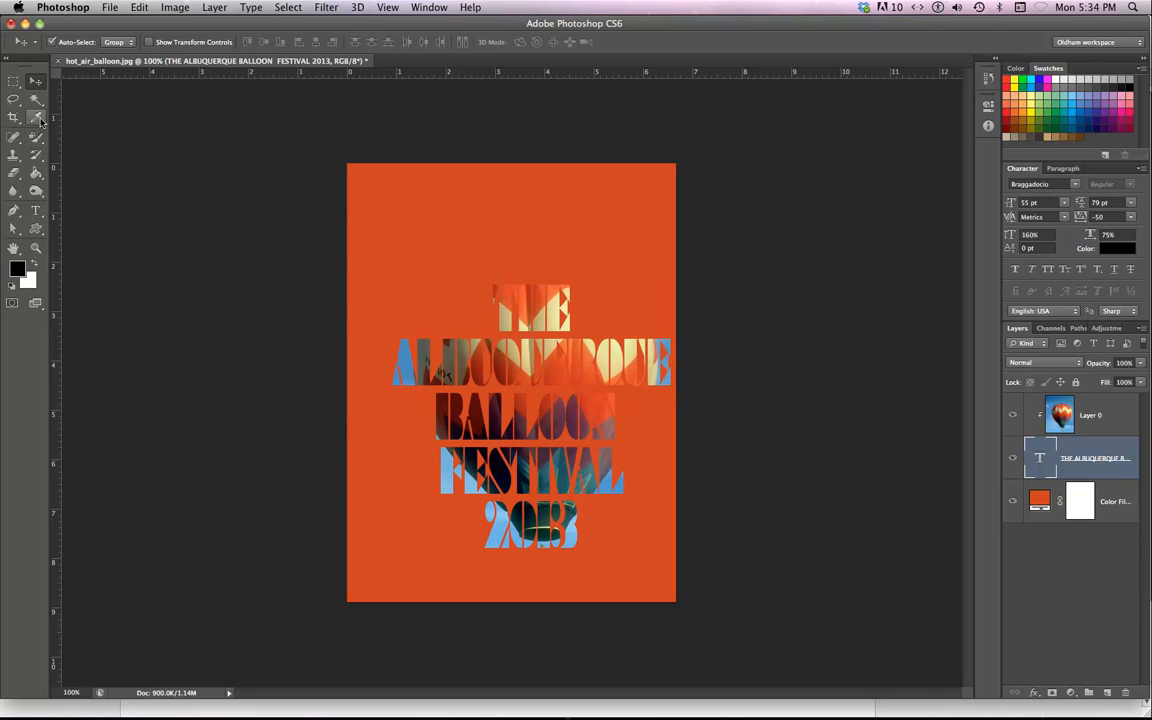
{"action": "mouse_move", "coordinate": [36, 118]}
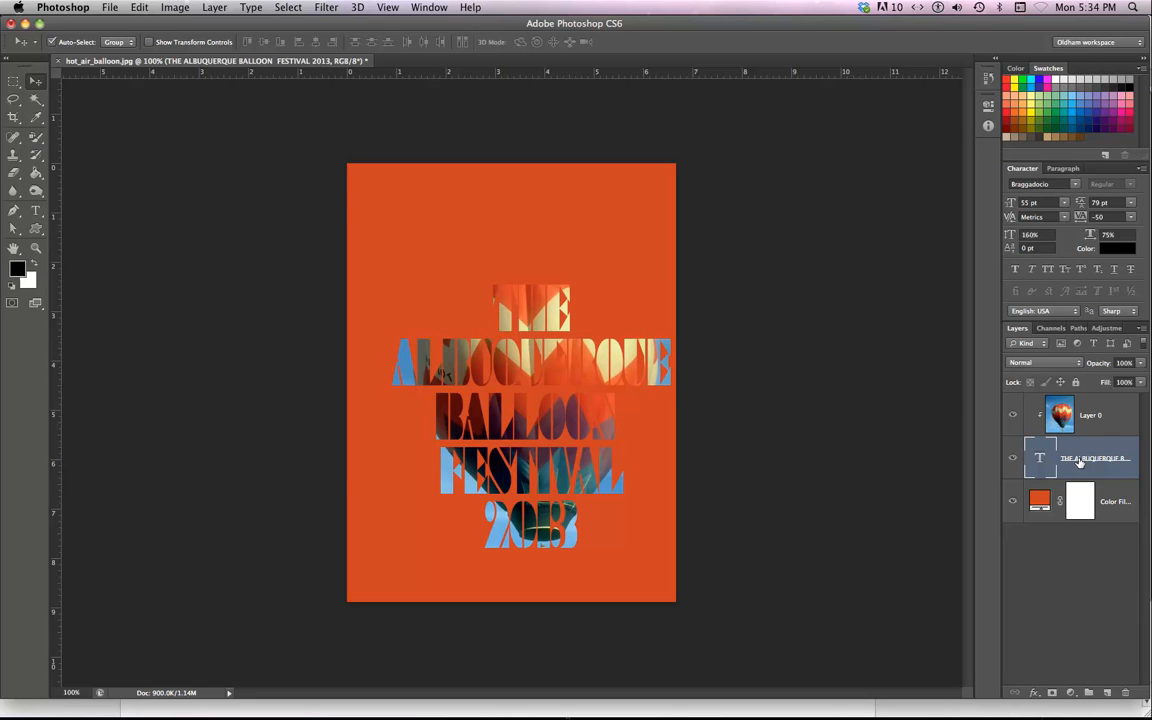
{"action": "mouse_move", "coordinate": [48, 184]}
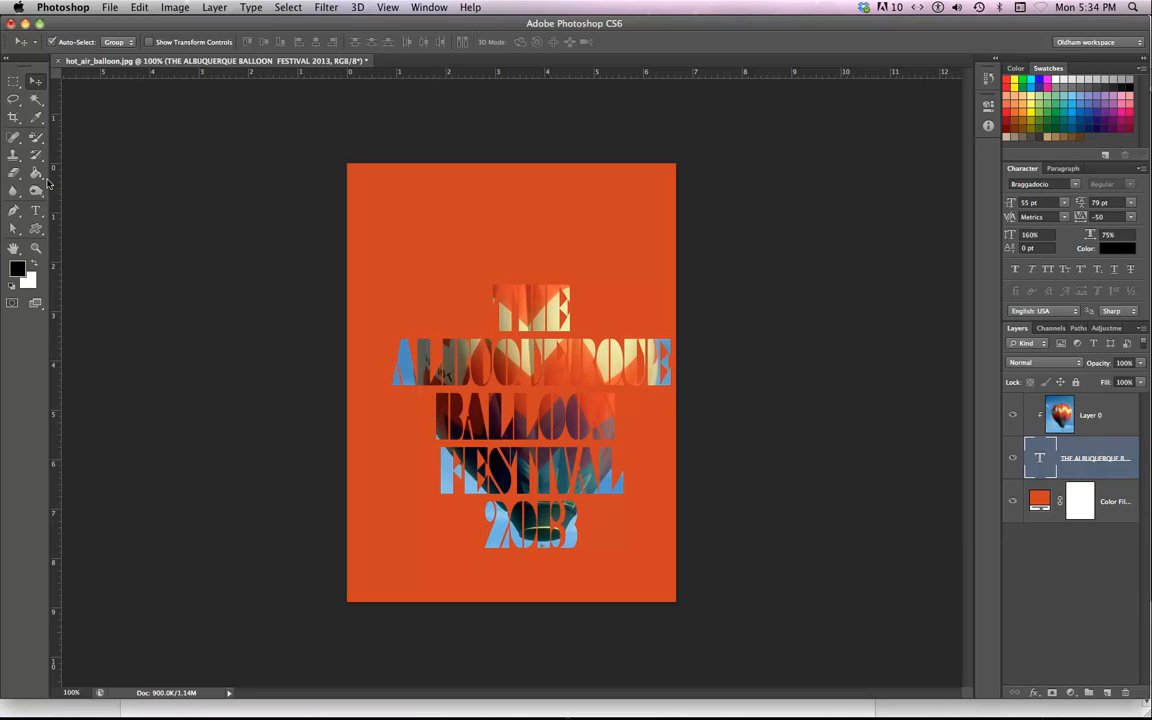
Return to editing the title text to add the word NEW after THE
{"action": "left_click", "coordinate": [36, 210]}
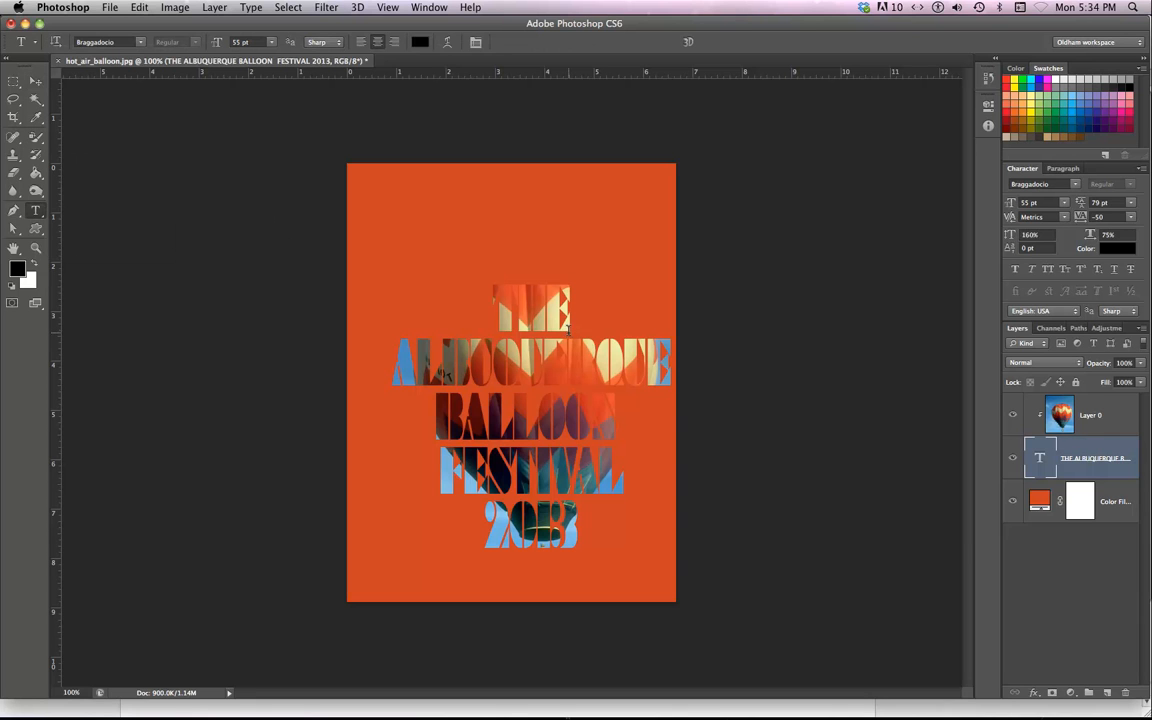
{"action": "mouse_move", "coordinate": [596, 360]}
{"action": "type", "text": " NEW"}
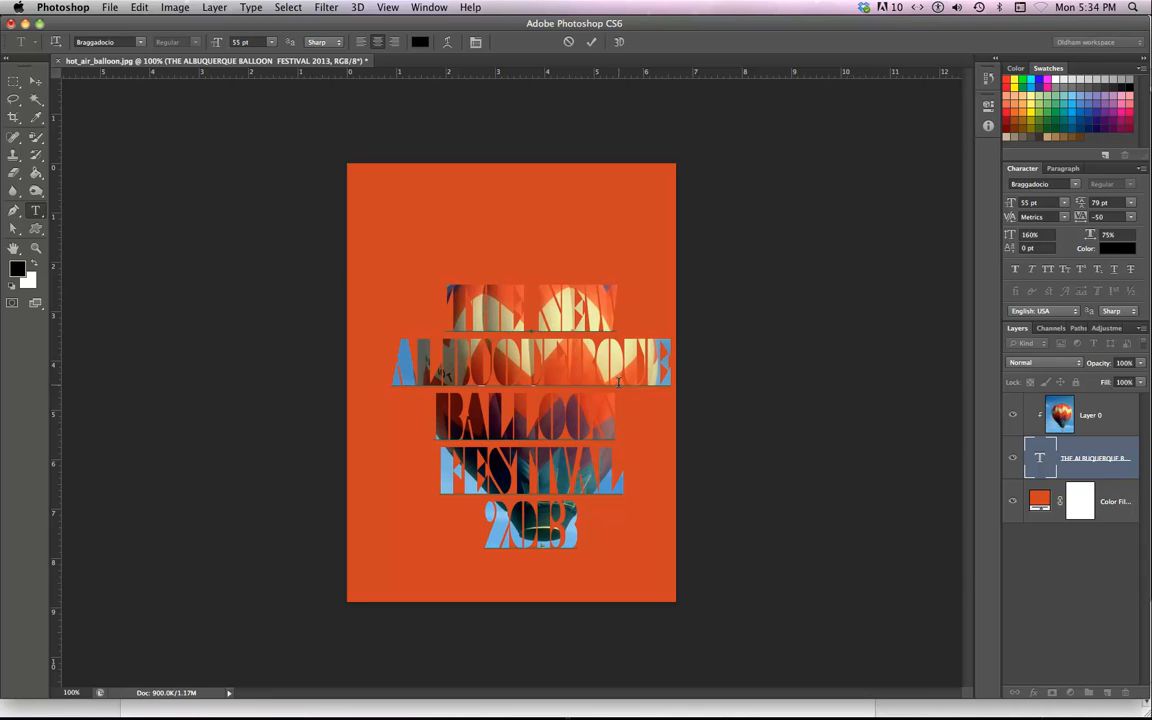
{"action": "mouse_move", "coordinate": [108, 96]}
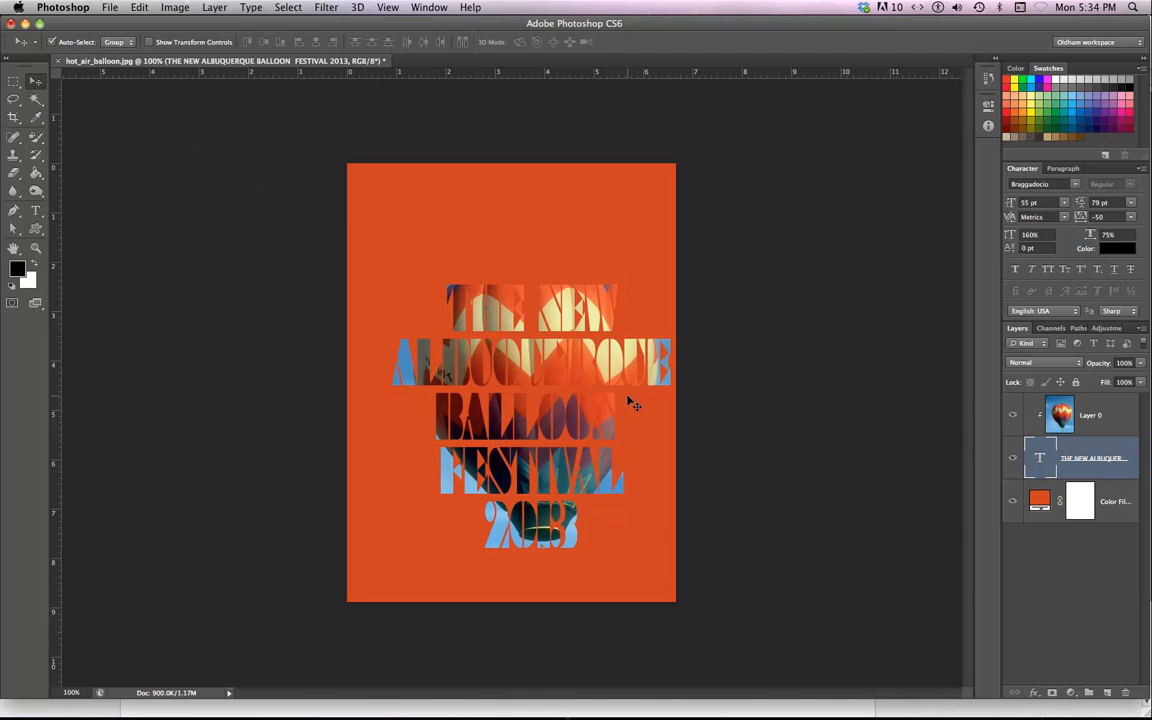
{"action": "mouse_move", "coordinate": [638, 392]}
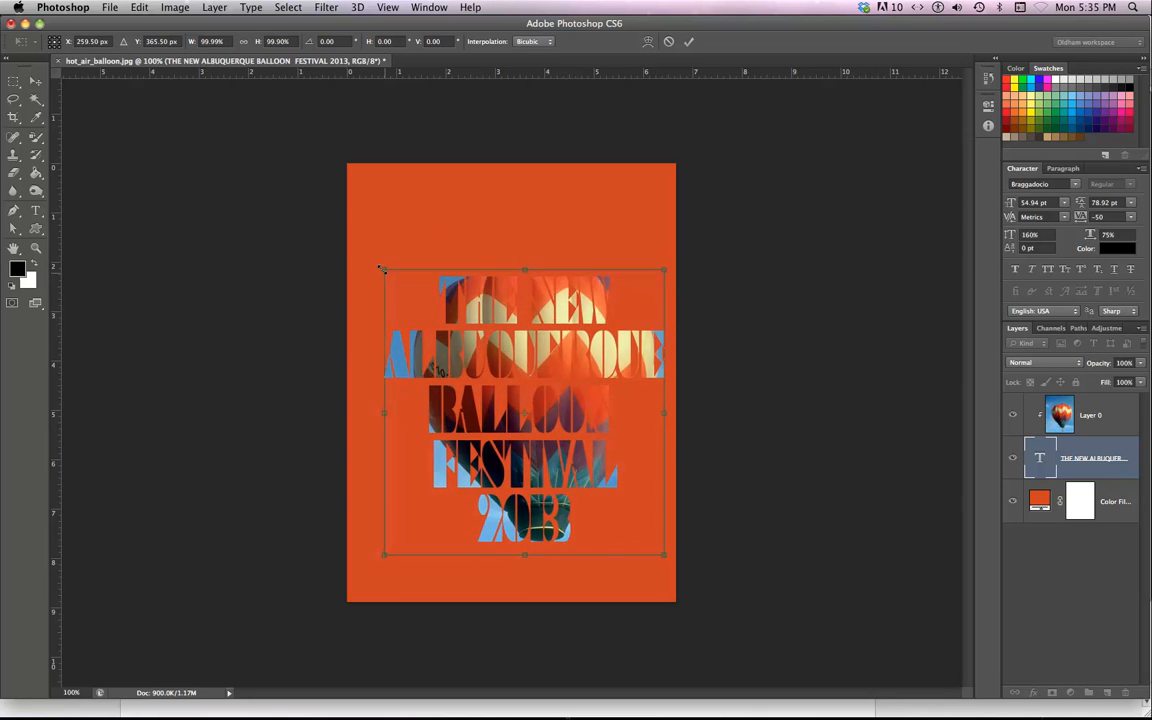
Free Transform the title wider and taller toward the page bottom, then apply the resize
{"action": "left_click_drag", "start_coordinate": [382, 270], "coordinate": [372, 252]}
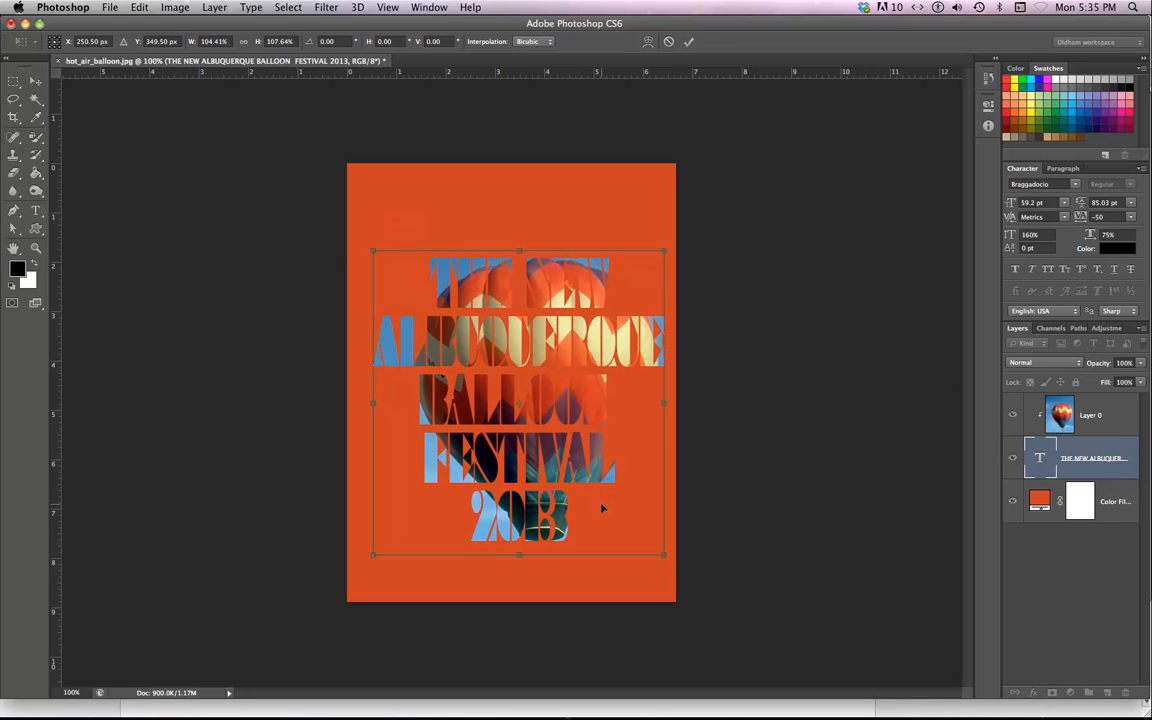
{"action": "left_click_drag", "start_coordinate": [520, 400], "coordinate": [524, 400]}
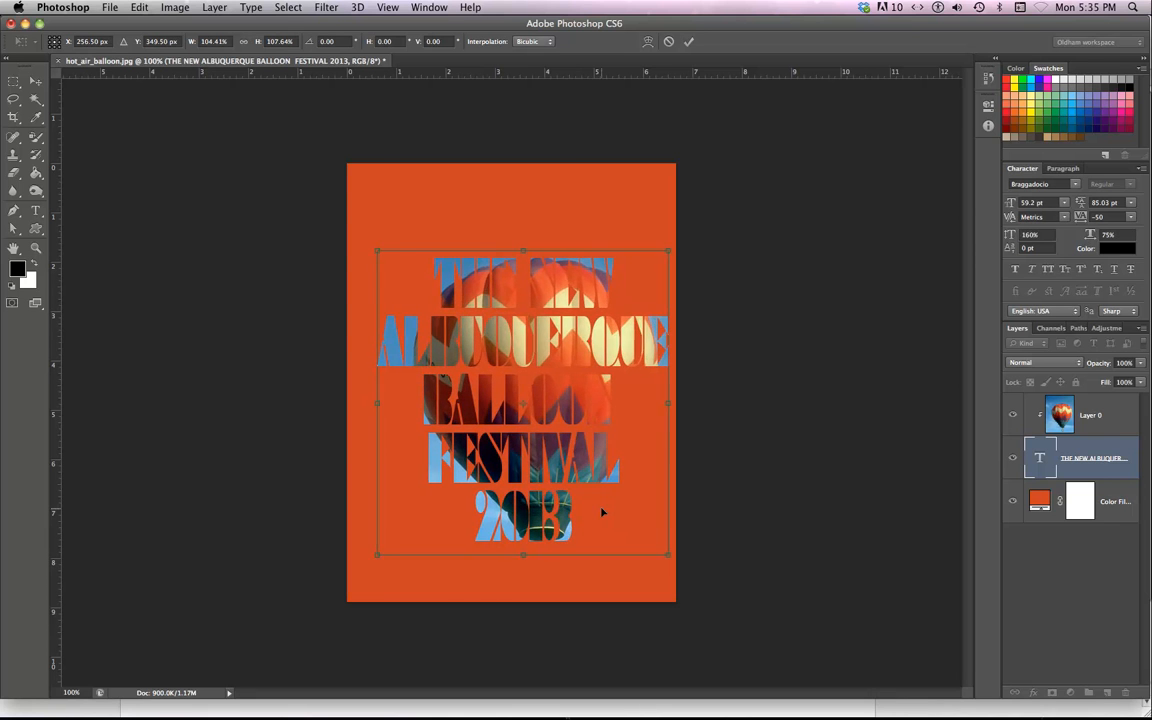
{"action": "left_click_drag", "start_coordinate": [522, 400], "coordinate": [532, 400]}
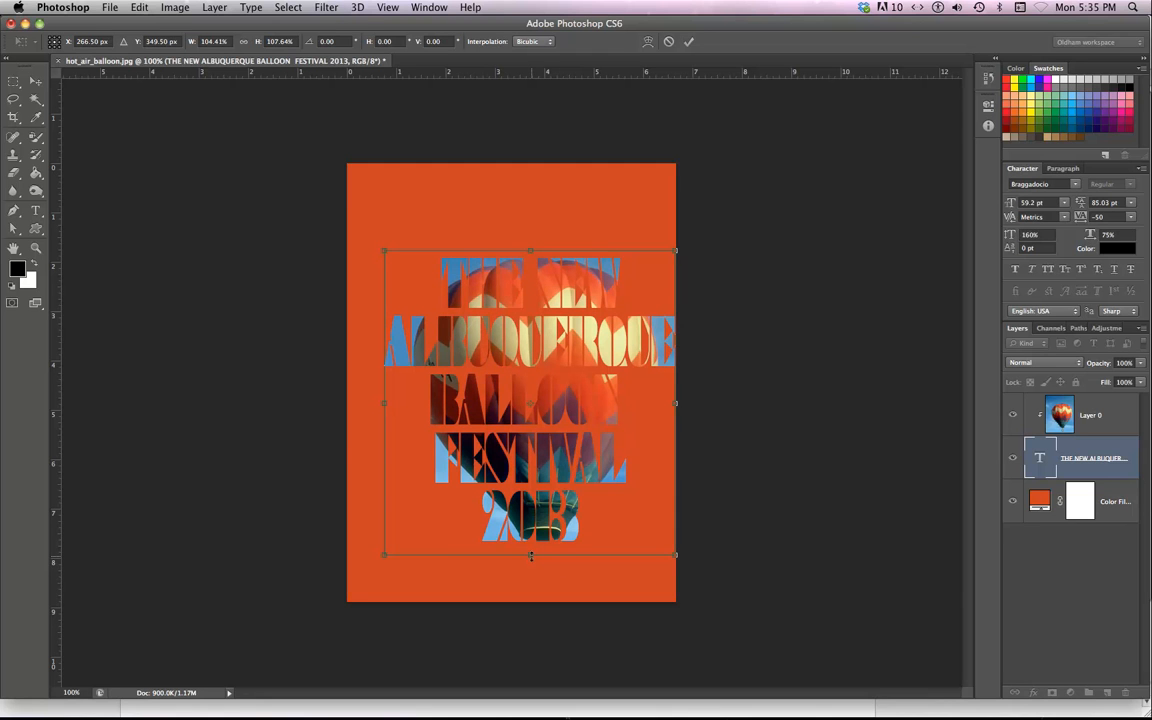
{"action": "left_click_drag", "start_coordinate": [532, 556], "coordinate": [532, 562]}
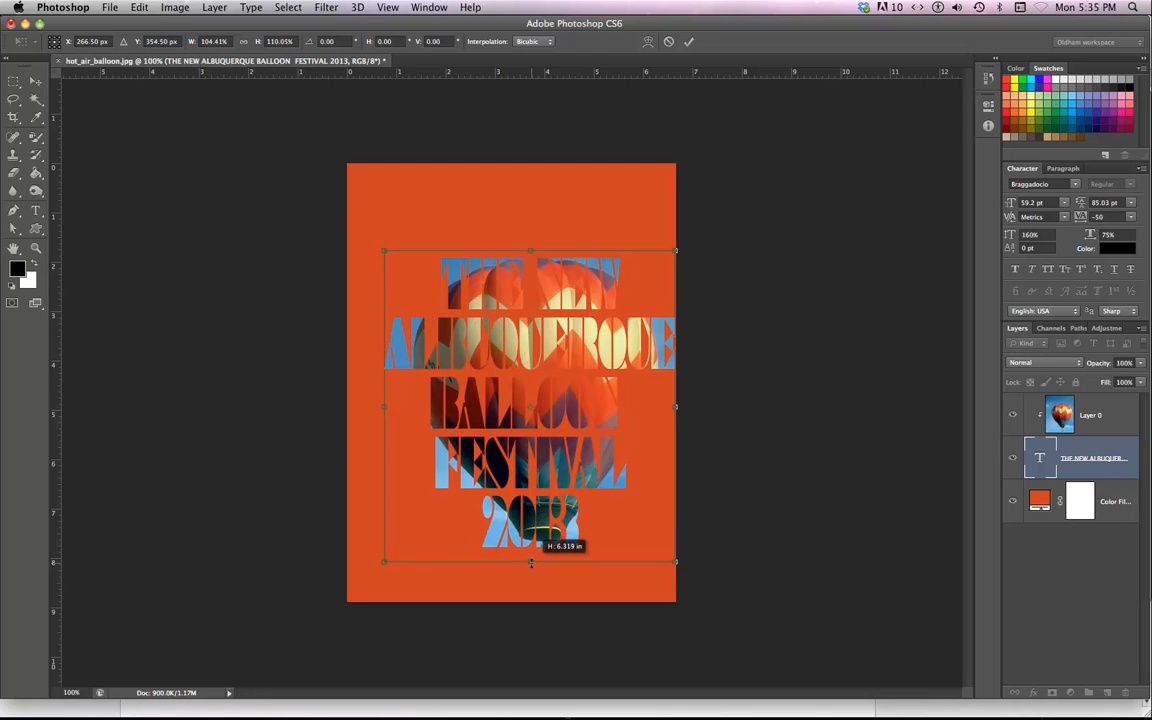
{"action": "left_click_drag", "start_coordinate": [532, 562], "coordinate": [532, 580]}
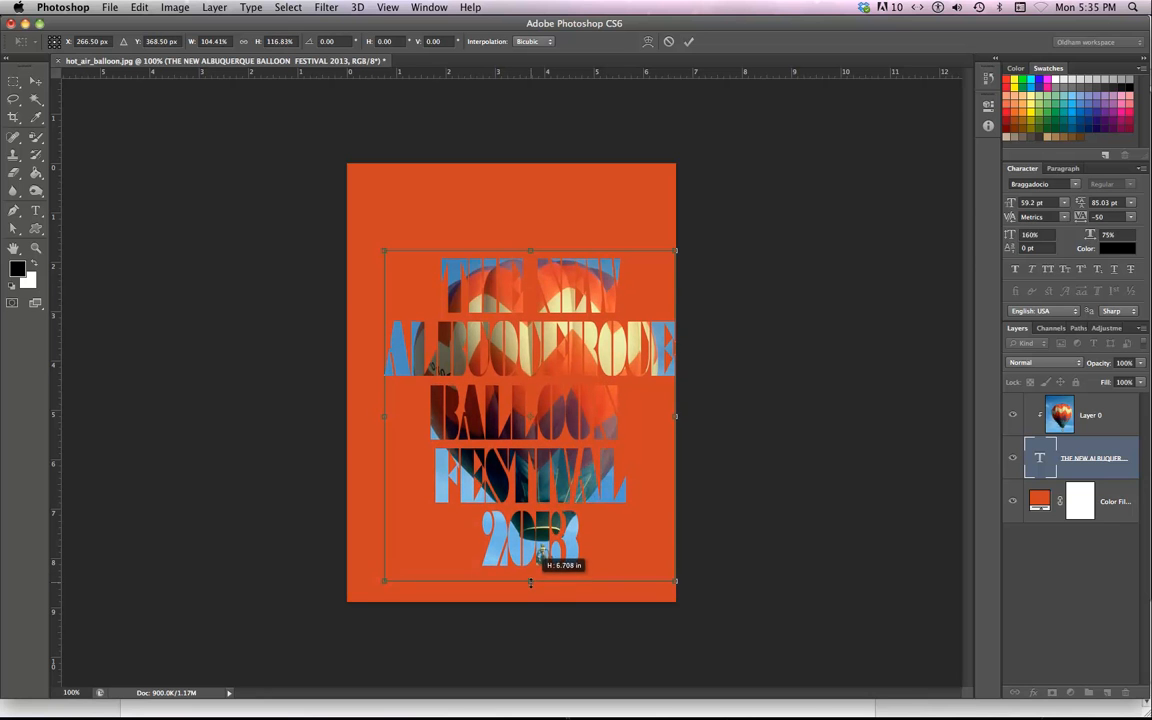
{"action": "left_click_drag", "start_coordinate": [532, 580], "coordinate": [532, 596]}
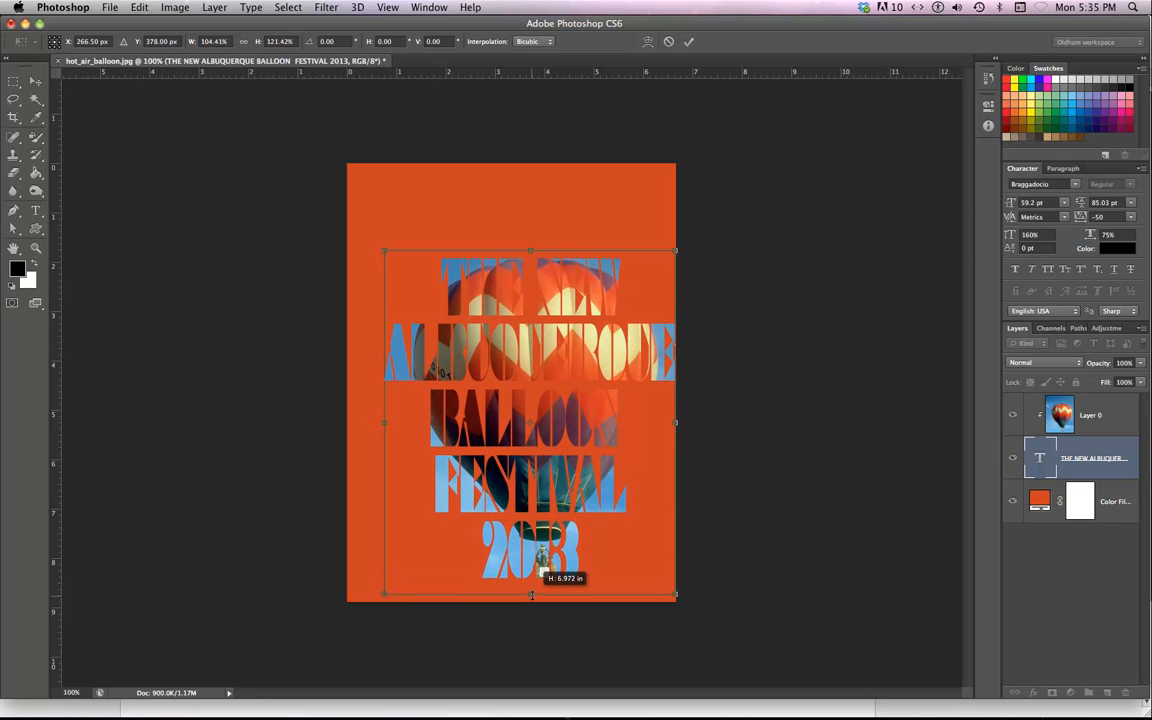
{"action": "left_click_drag", "start_coordinate": [532, 596], "coordinate": [532, 592]}
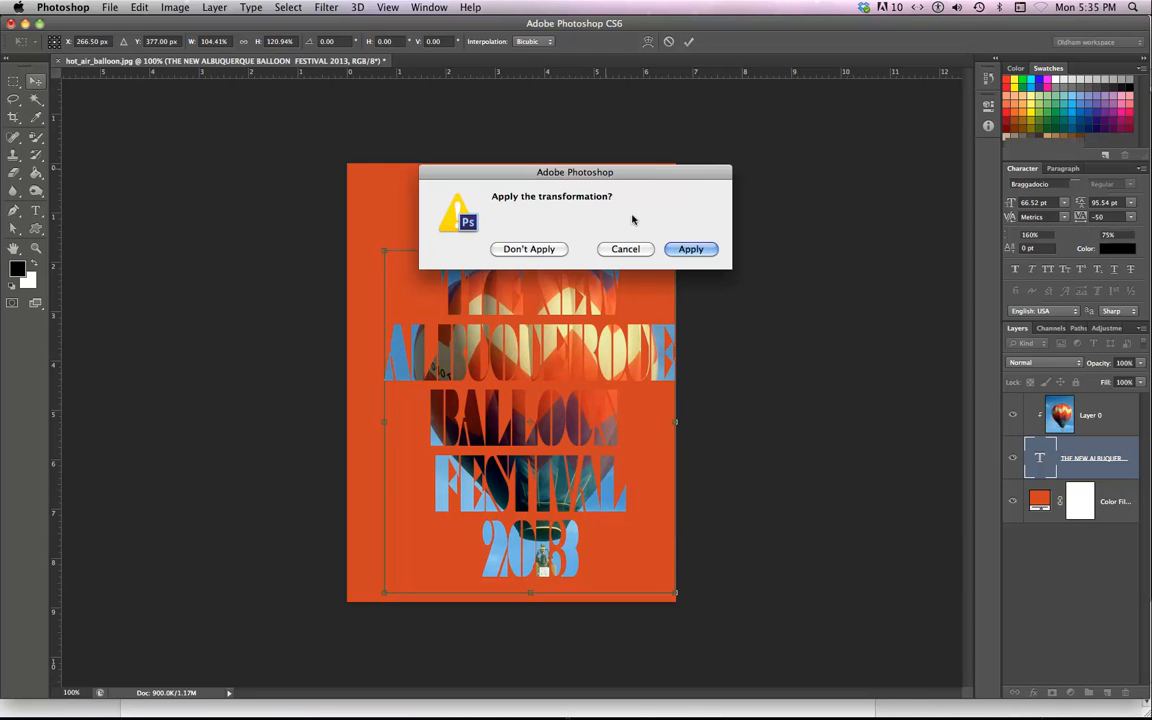
{"action": "left_click", "coordinate": [692, 248]}
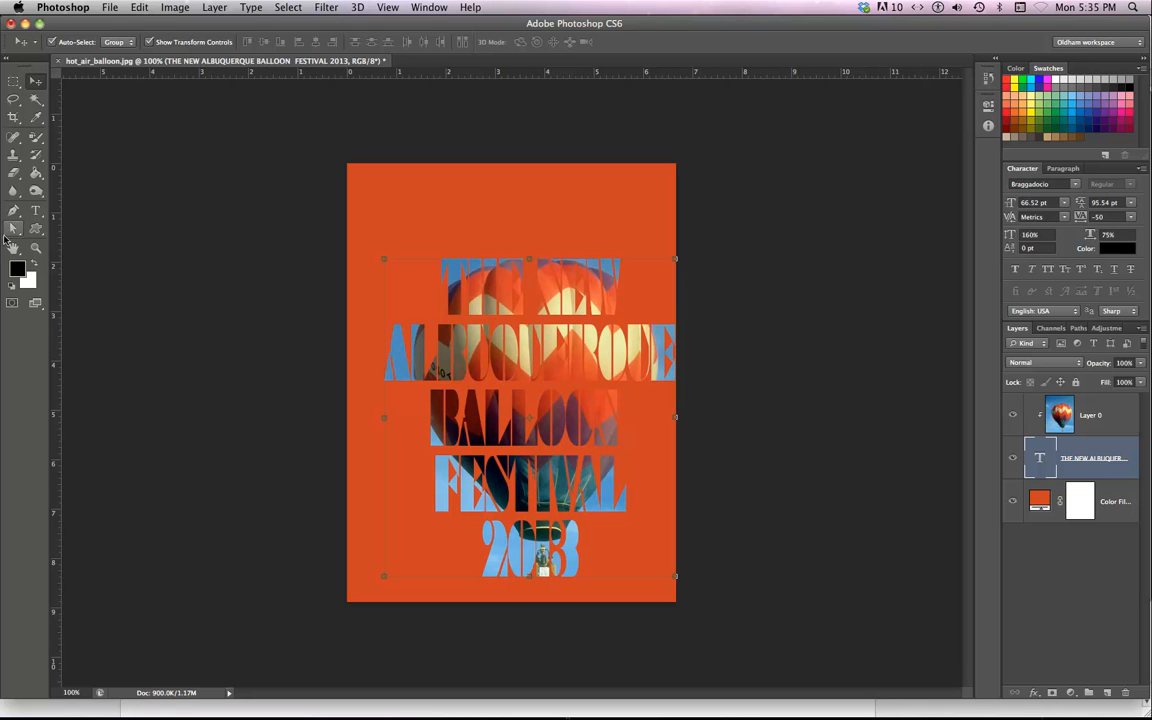
{"action": "left_click", "coordinate": [14, 116]}
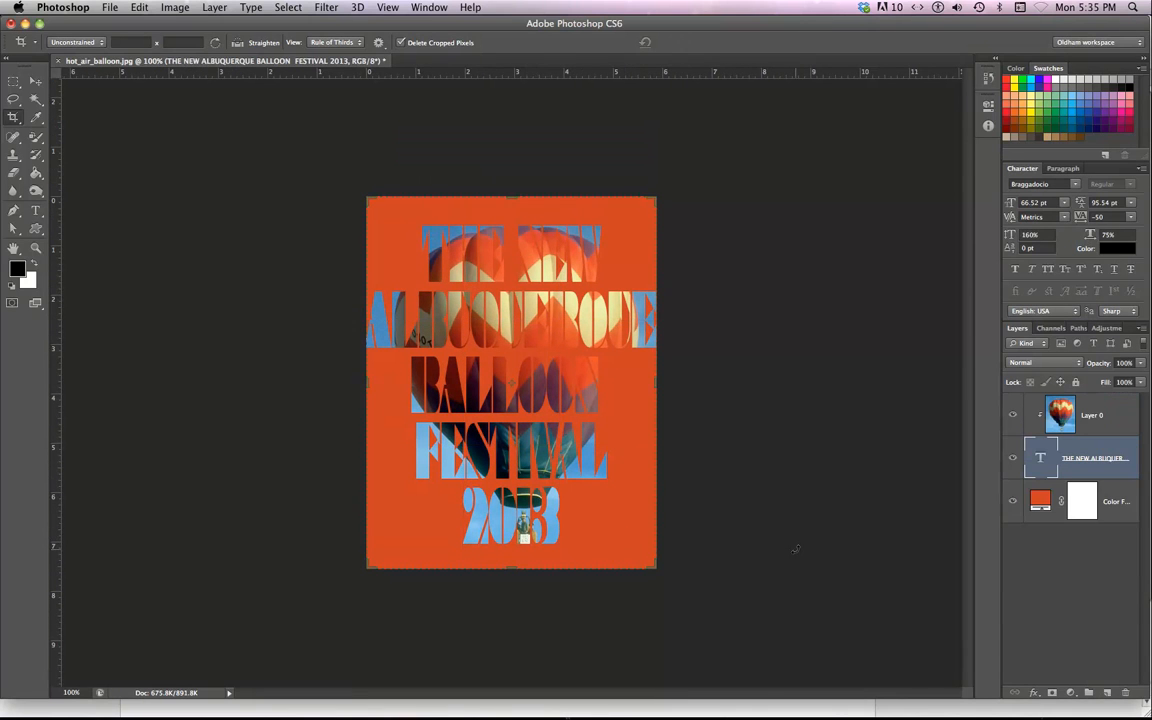
{"action": "mouse_move", "coordinate": [1040, 500]}
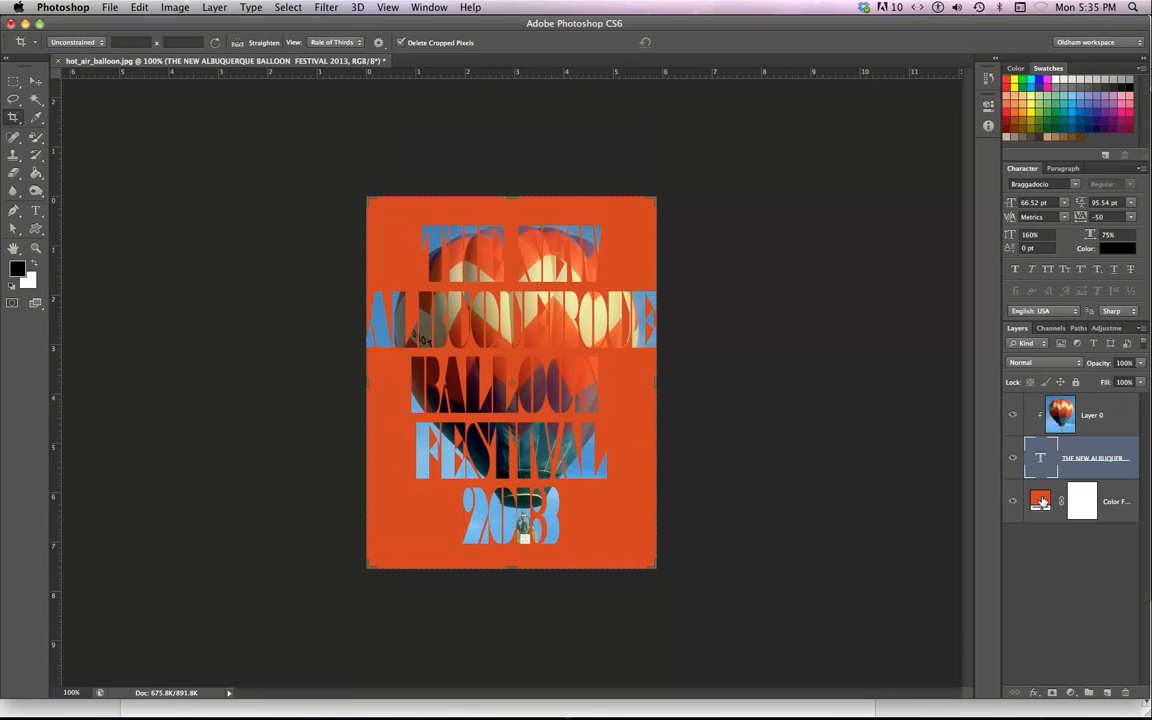
Recolour the fill layer from orange-red through pink, salmon and bright yellow to a pale yellow
{"action": "double_click", "coordinate": [1040, 500]}
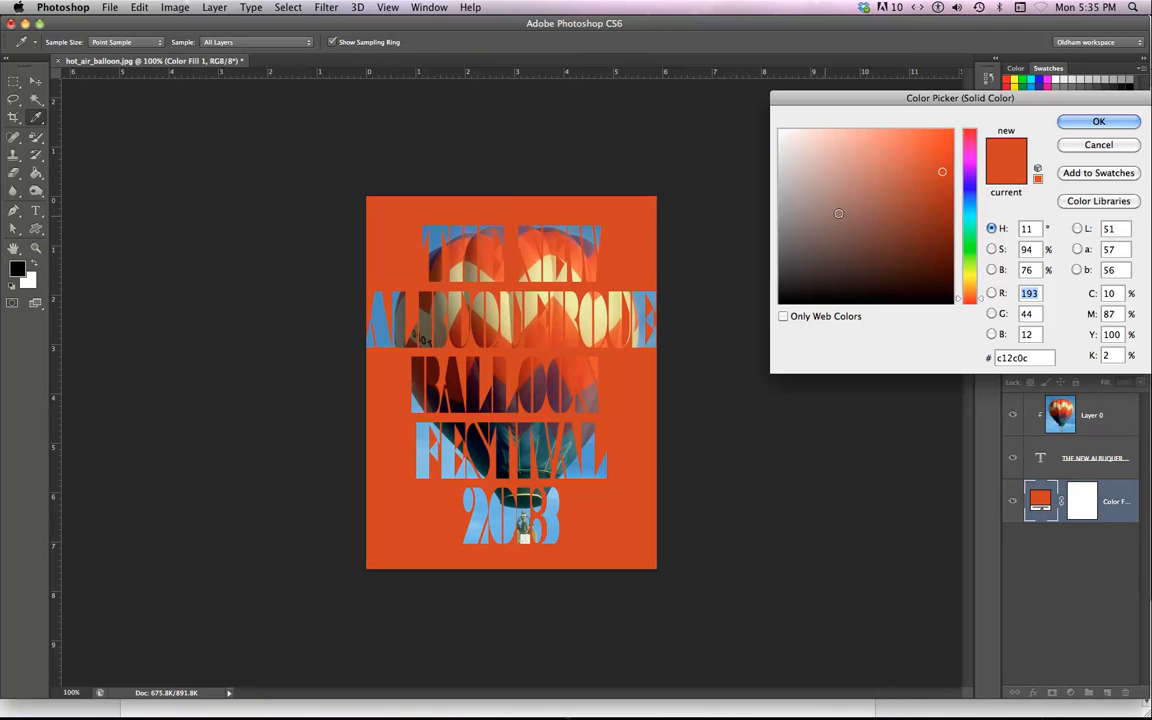
{"action": "left_click", "coordinate": [814, 176]}
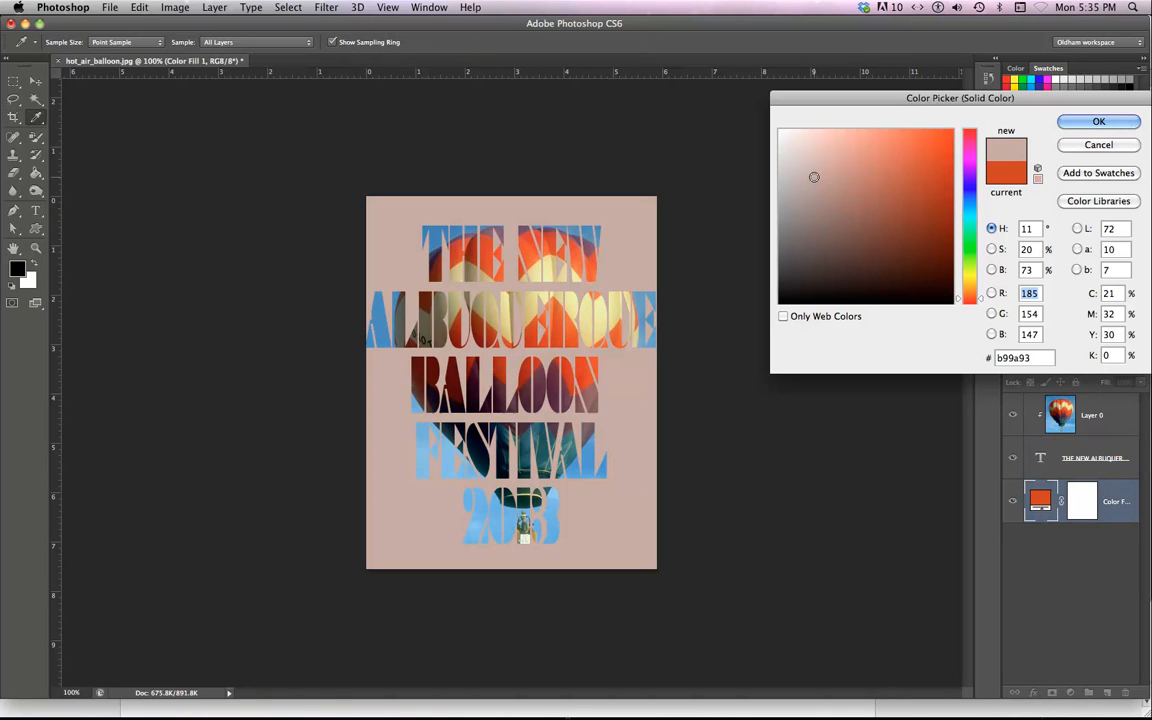
{"action": "left_click", "coordinate": [888, 164]}
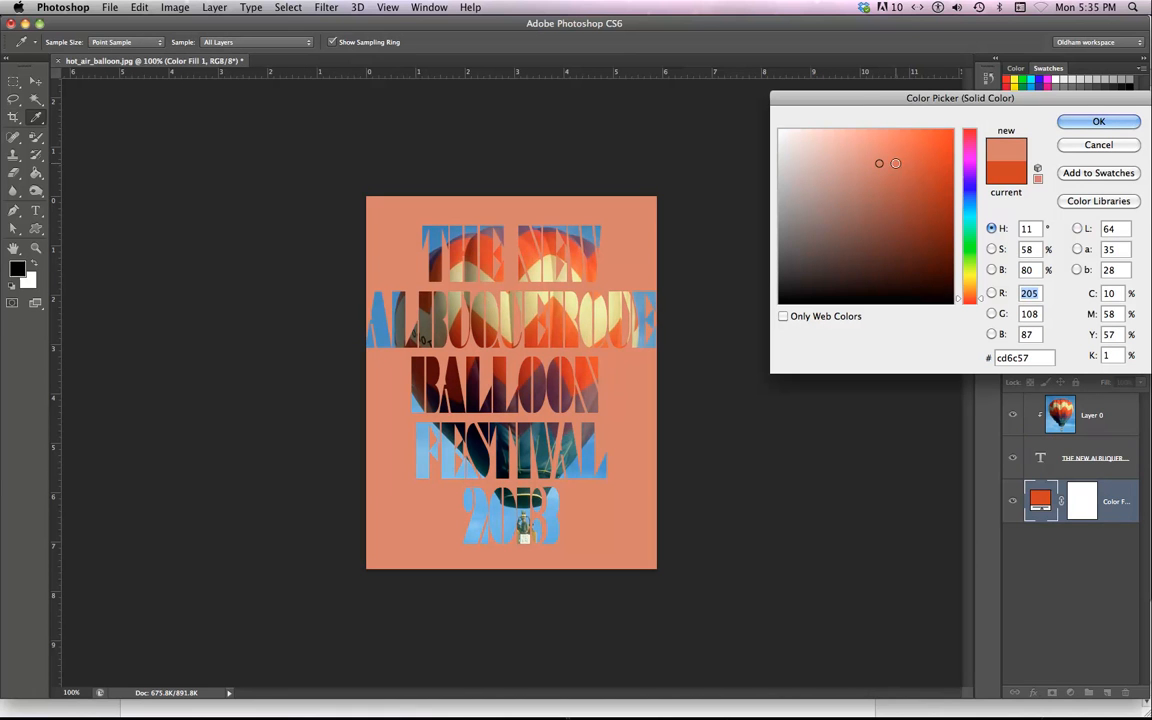
{"action": "left_click", "coordinate": [898, 152]}
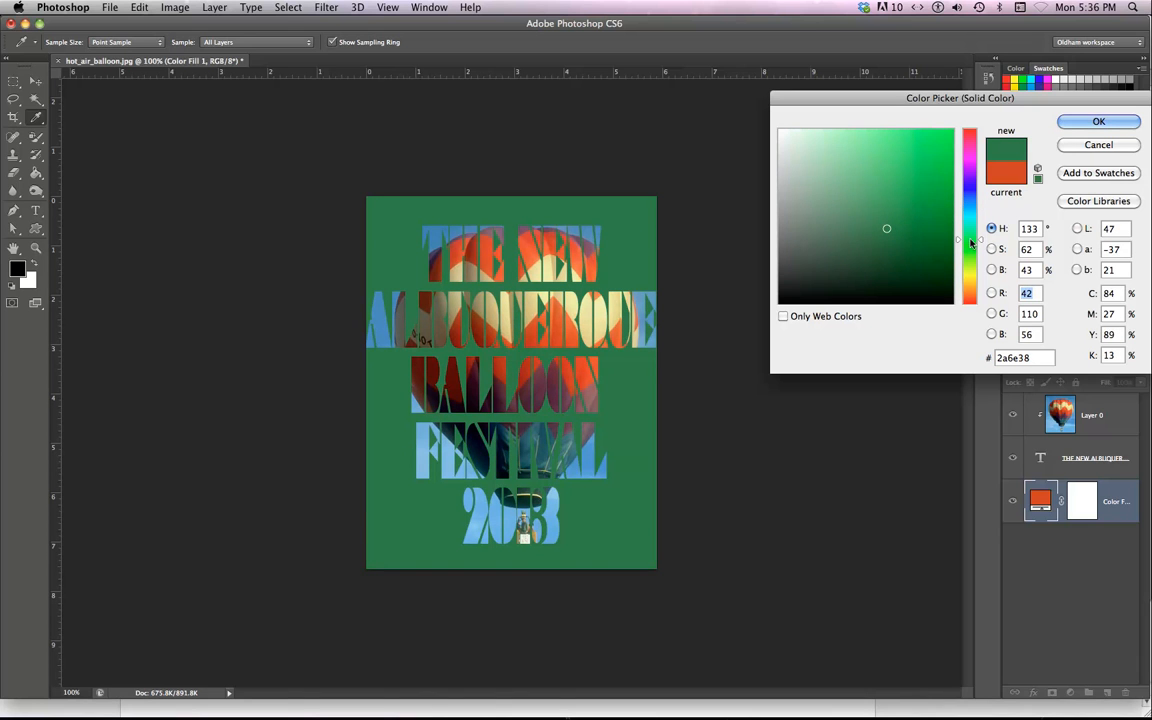
{"action": "left_click", "coordinate": [968, 290]}
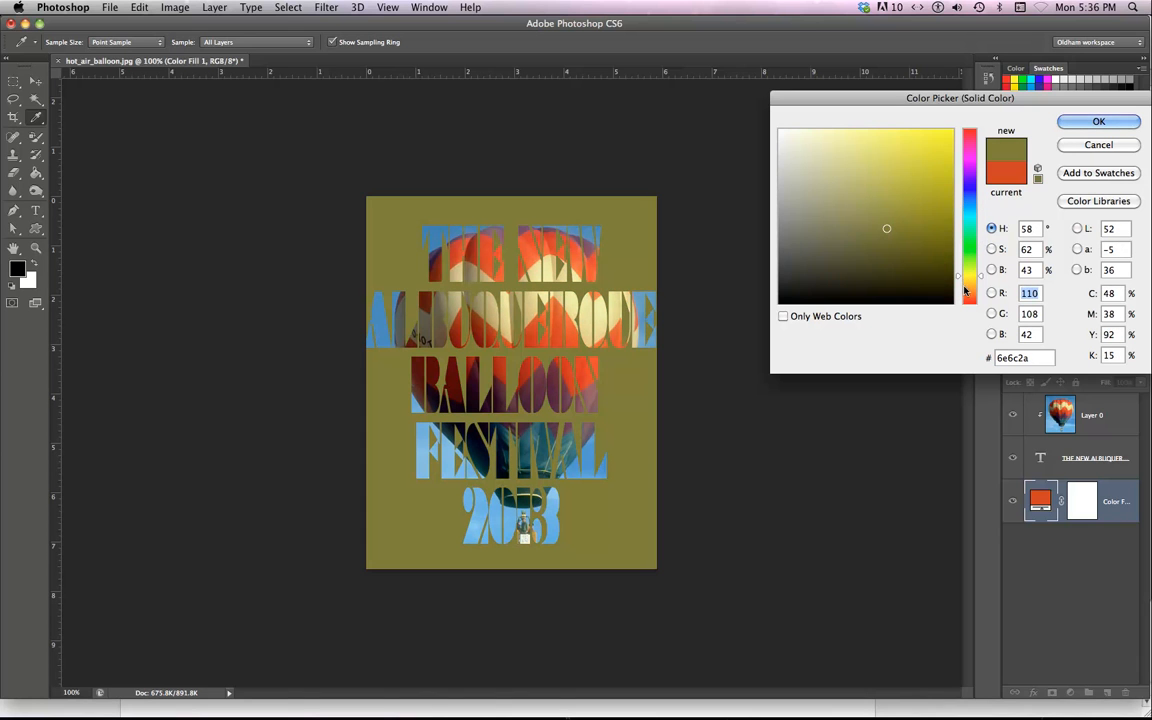
{"action": "left_click", "coordinate": [936, 140]}
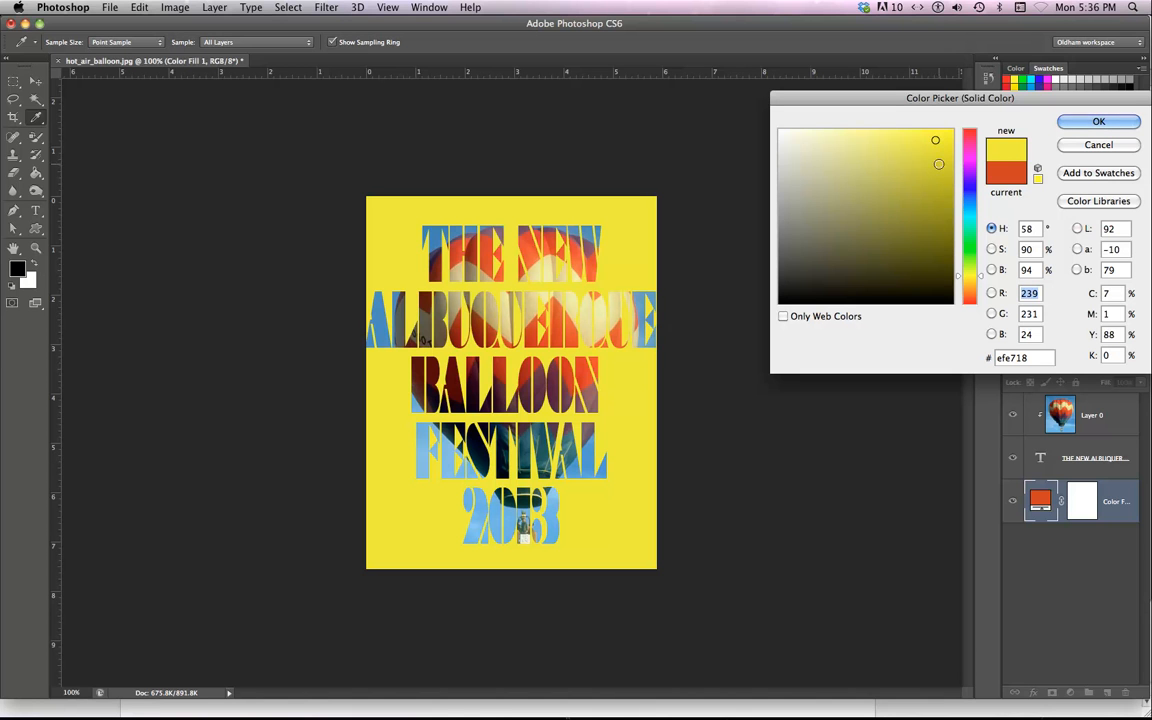
{"action": "left_click", "coordinate": [856, 140]}
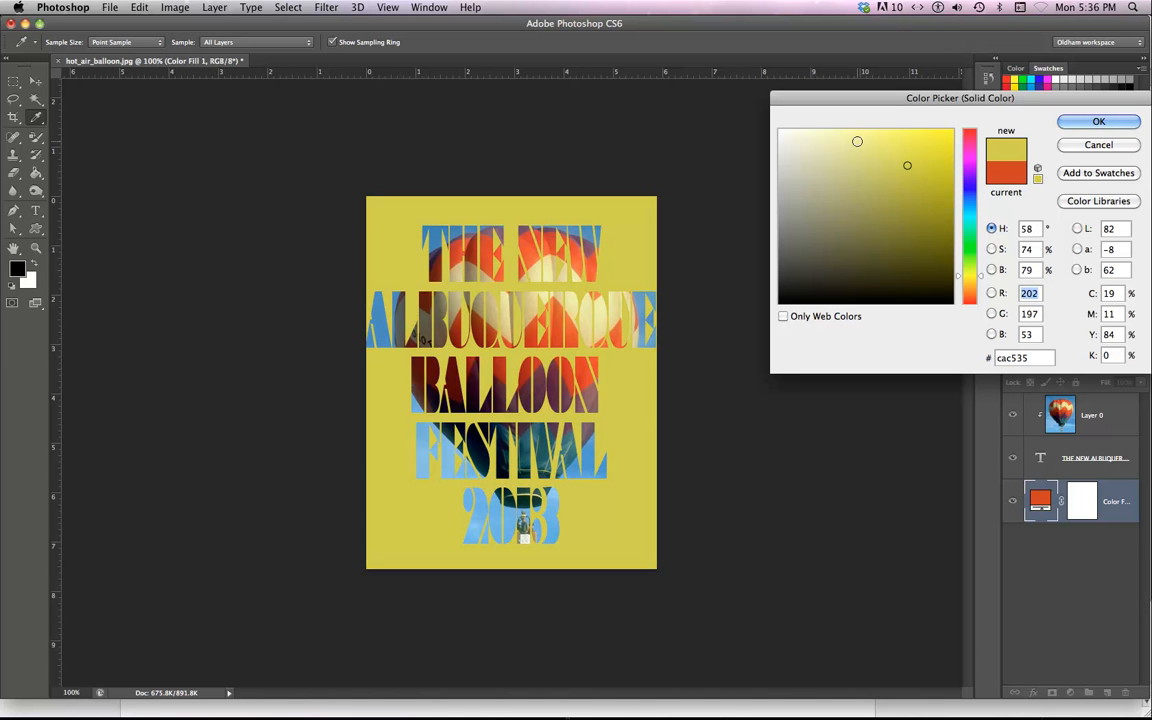
{"action": "left_click", "coordinate": [1096, 122]}
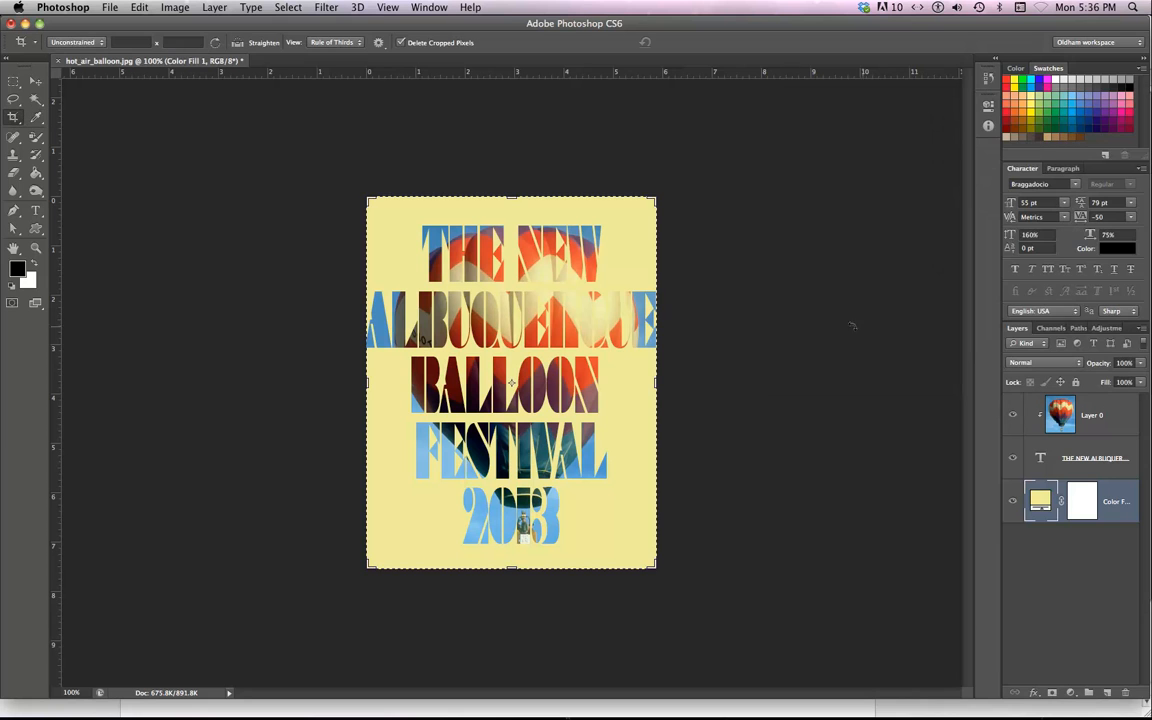
{"action": "left_click", "coordinate": [14, 82]}
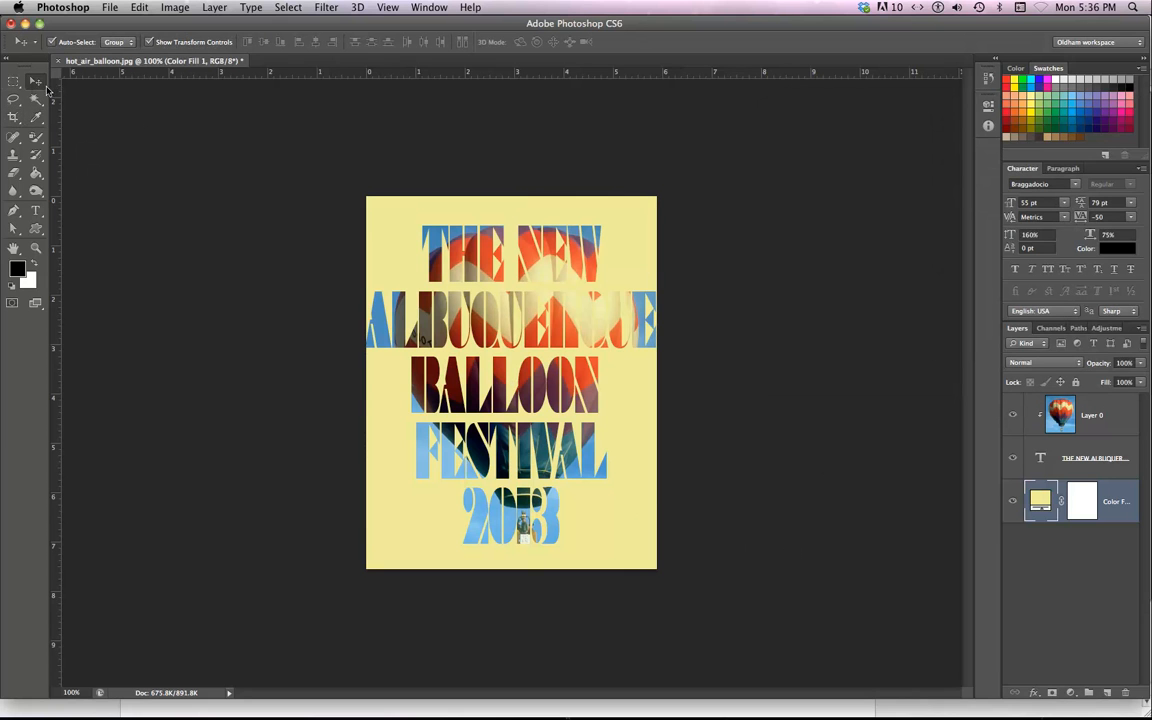
{"action": "mouse_move", "coordinate": [38, 444]}
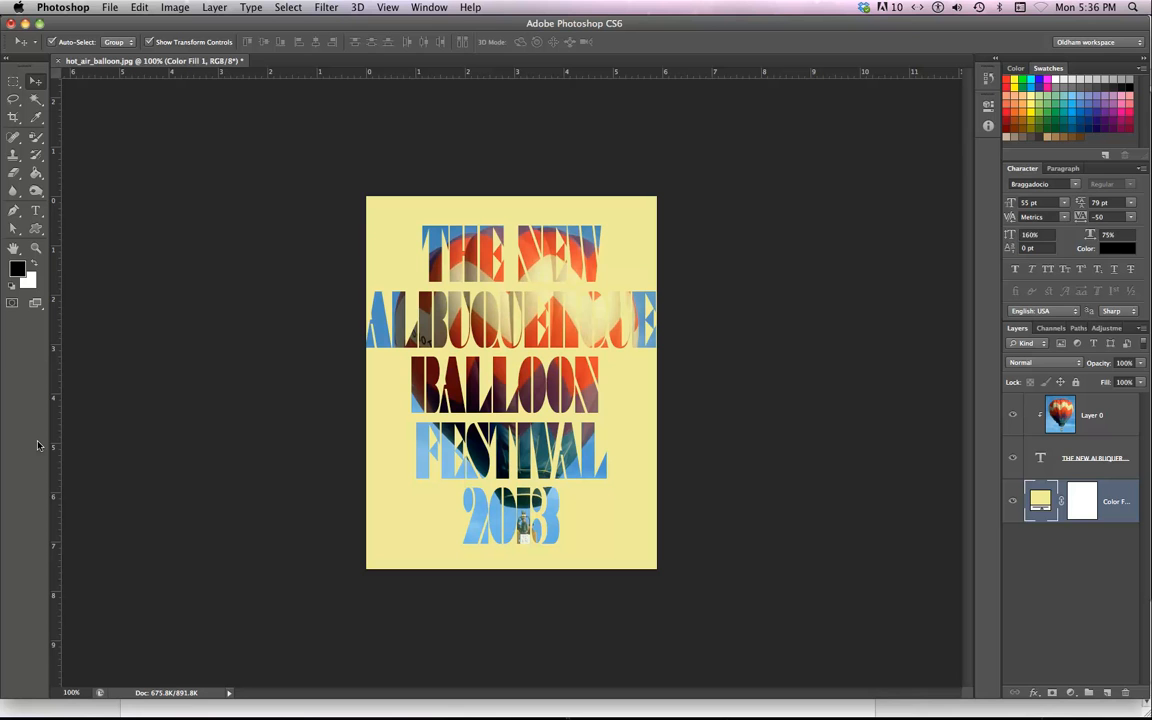
{"action": "mouse_move", "coordinate": [44, 56]}
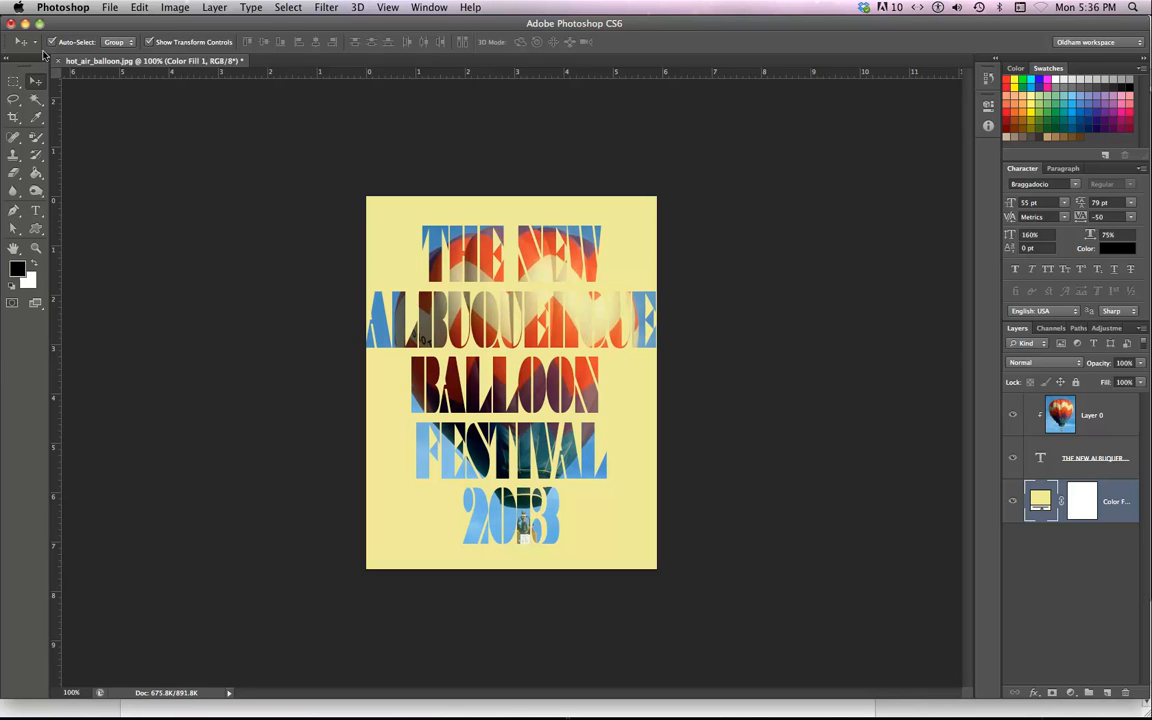
Bring up the File menu to save the yellow poster
{"action": "left_click", "coordinate": [110, 8]}
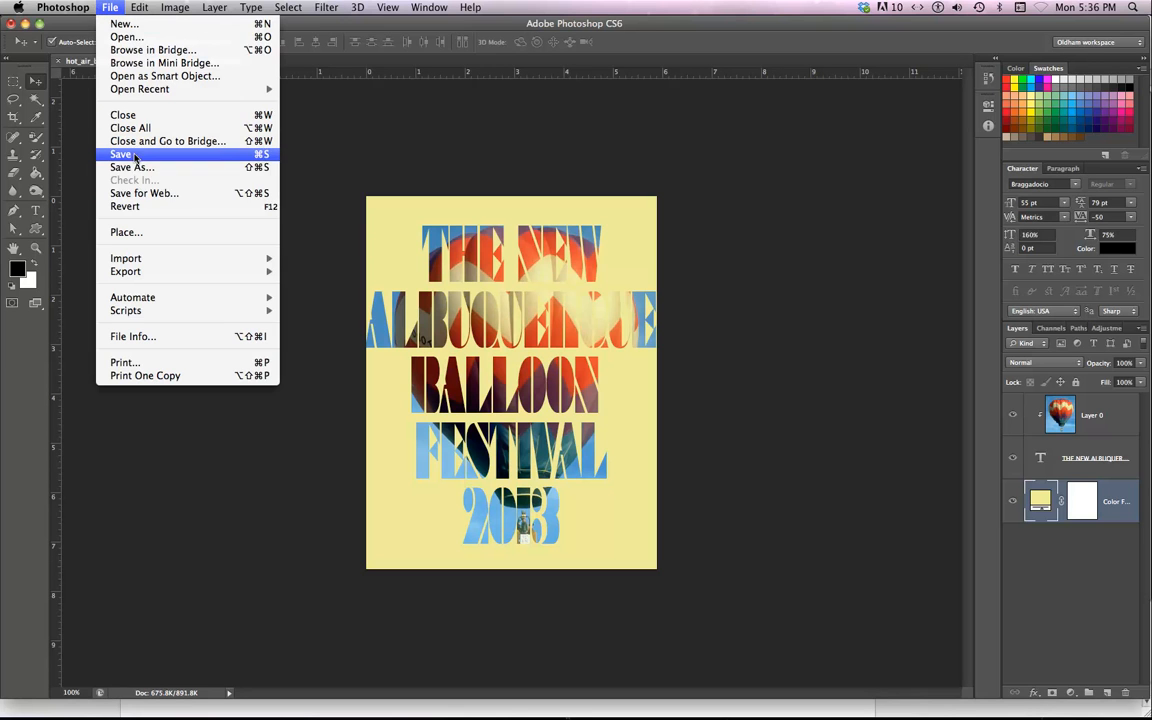
Save the poster as clipping_mask.psd in Fall 2013 > 142 files > Folder 4 with maximum compatibility
{"action": "left_click", "coordinate": [132, 168]}
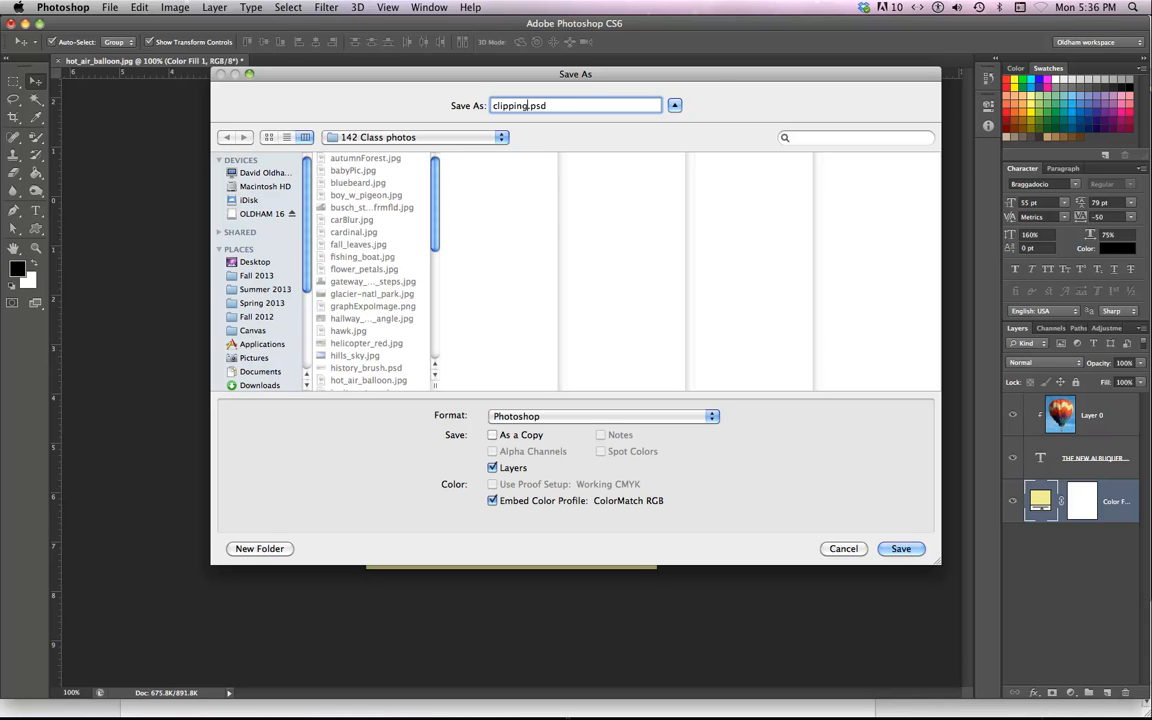
{"action": "type", "text": "_mask"}
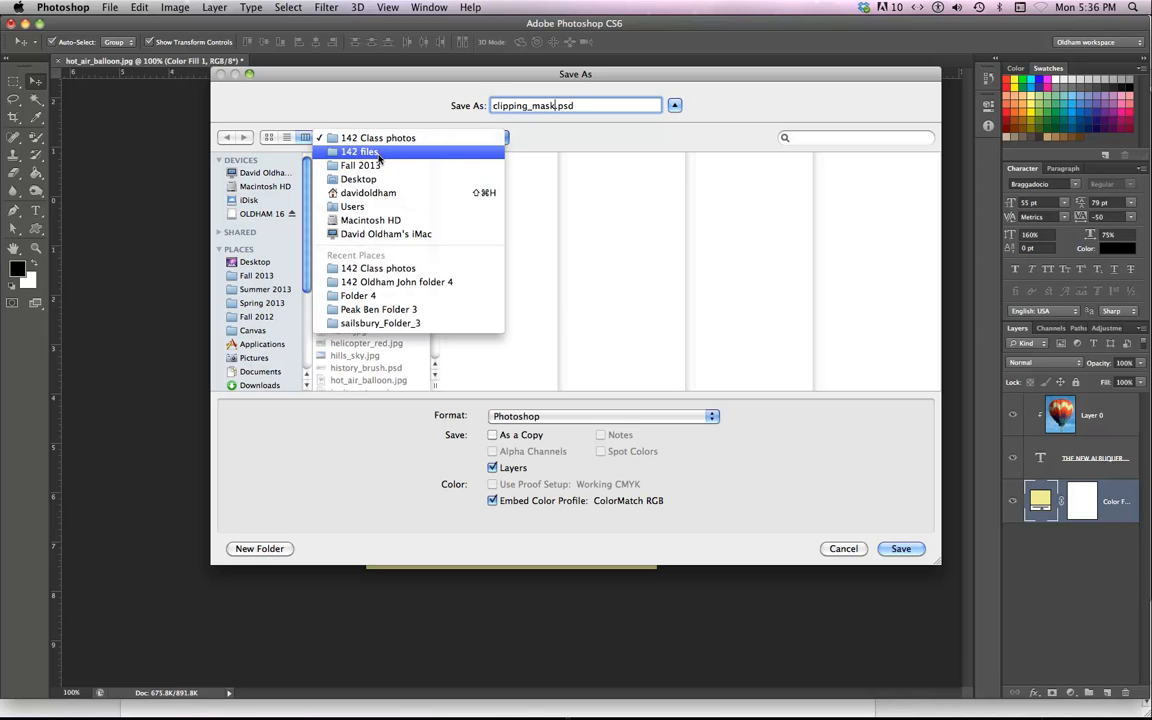
{"action": "left_click", "coordinate": [360, 164]}
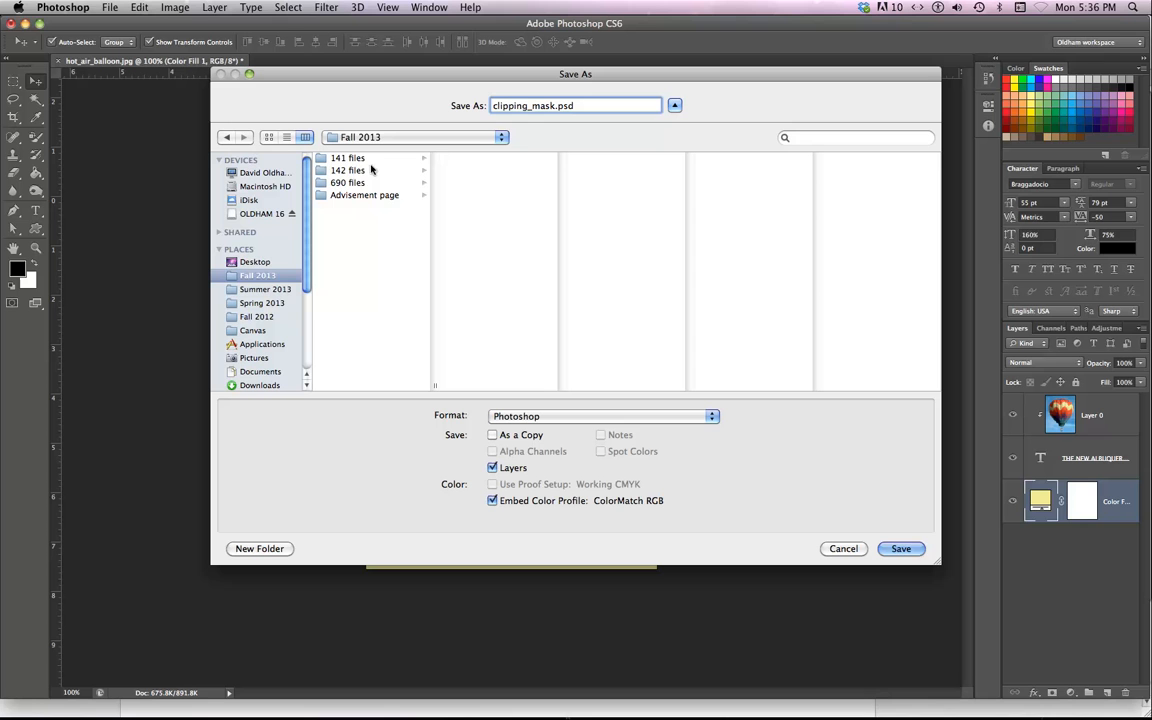
{"action": "left_click", "coordinate": [348, 170]}
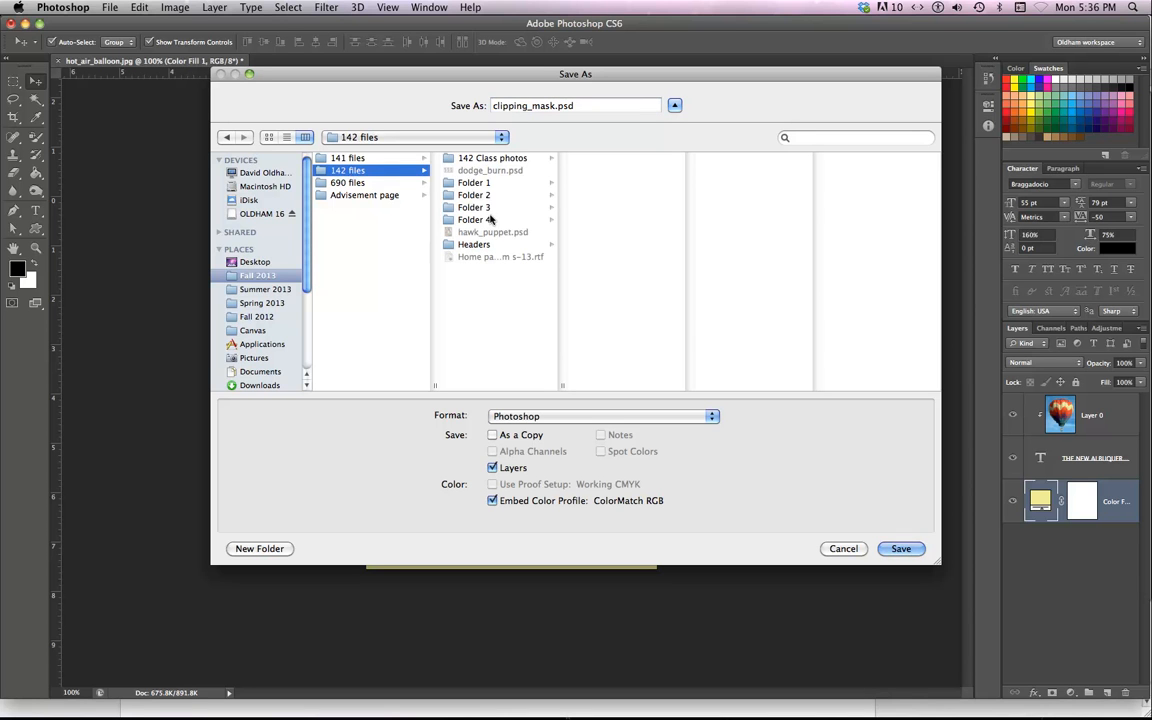
{"action": "left_click", "coordinate": [474, 218]}
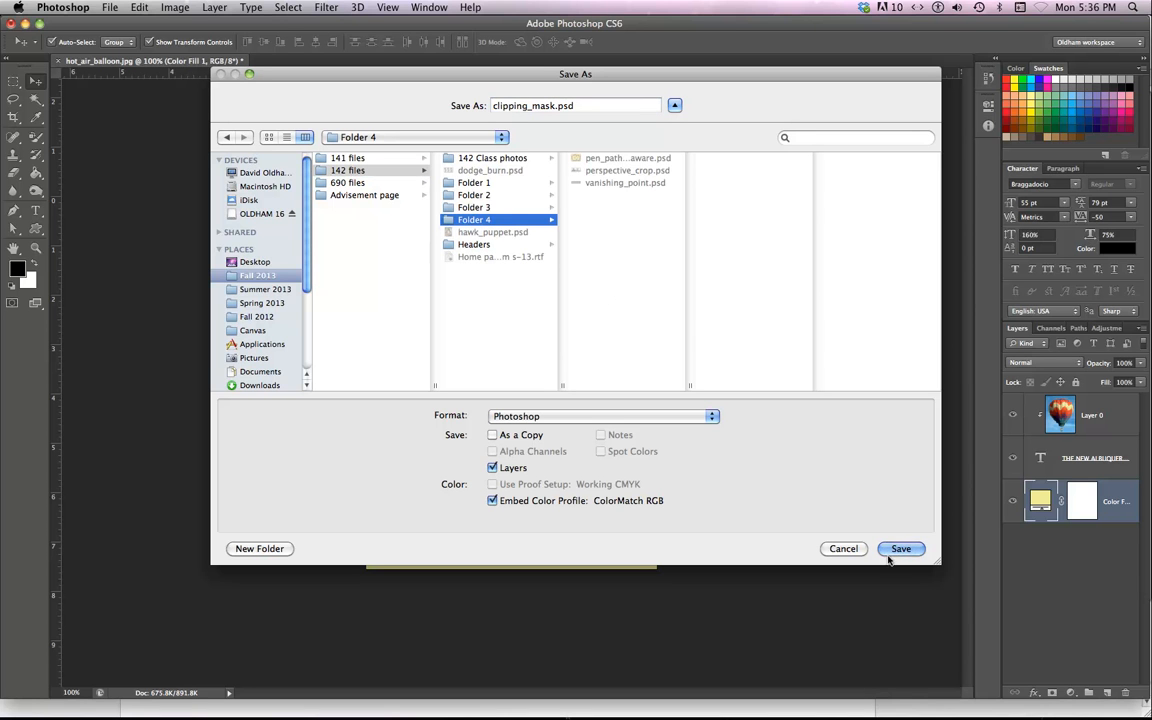
{"action": "left_click", "coordinate": [900, 548]}
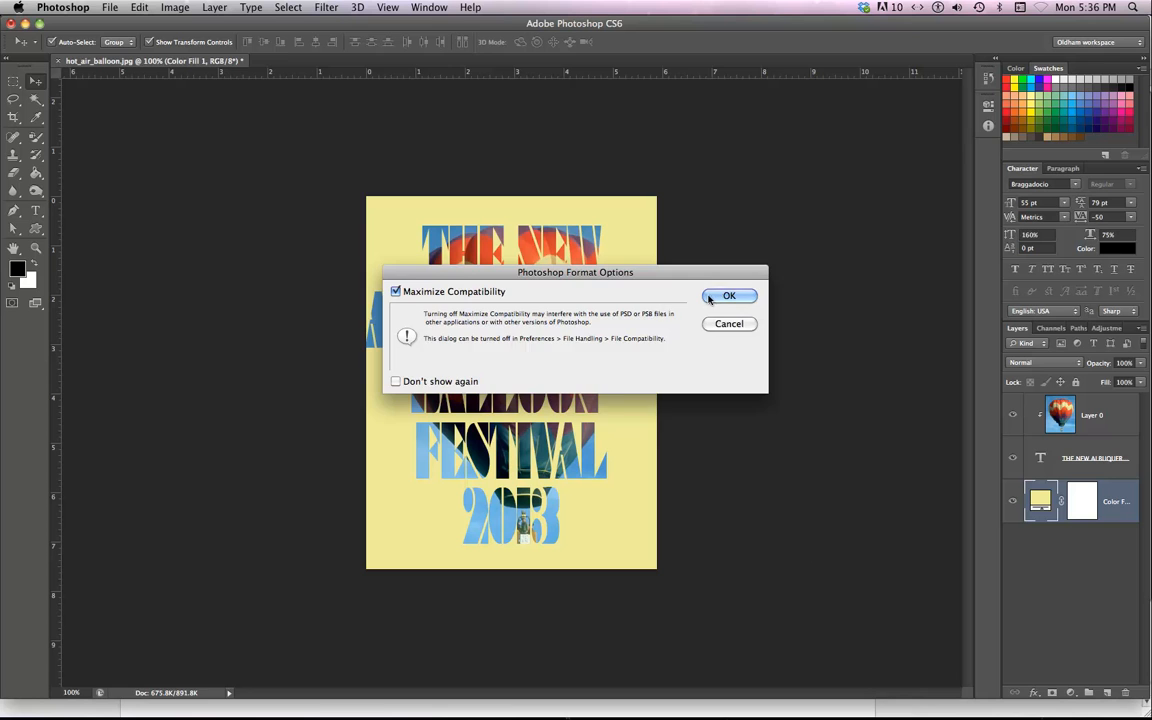
{"action": "left_click", "coordinate": [728, 296]}
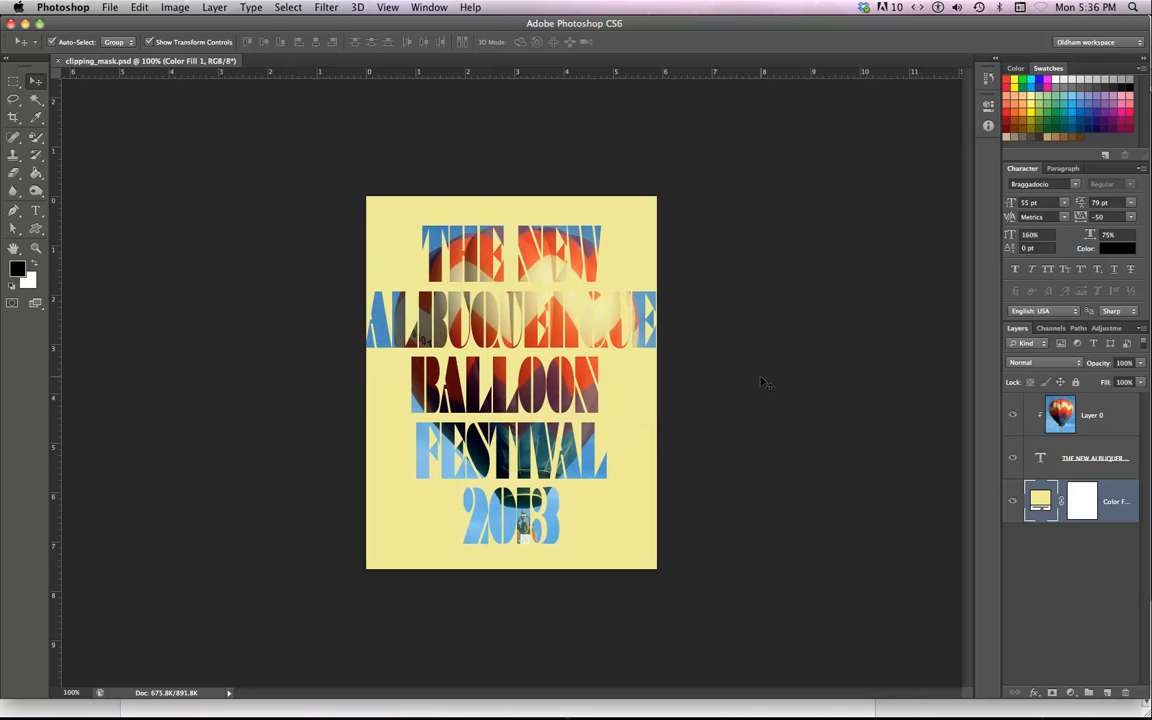
{"action": "mouse_move", "coordinate": [644, 424]}
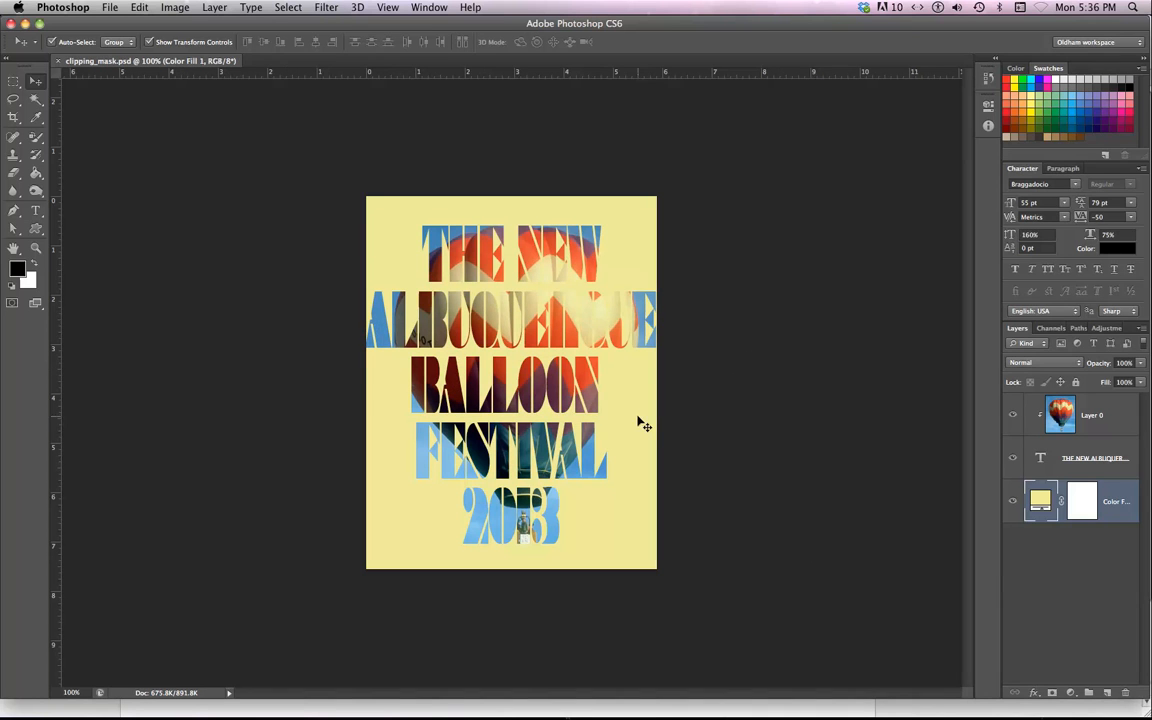
{"action": "mouse_move", "coordinate": [112, 4]}
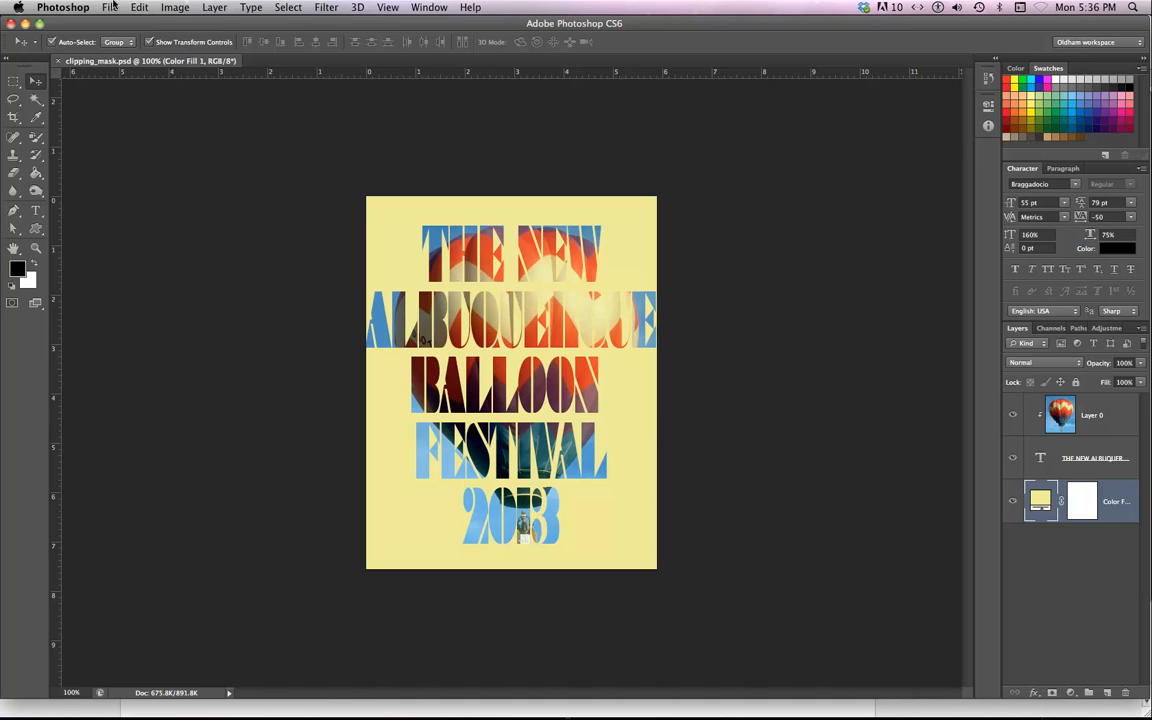
{"action": "left_click", "coordinate": [110, 8]}
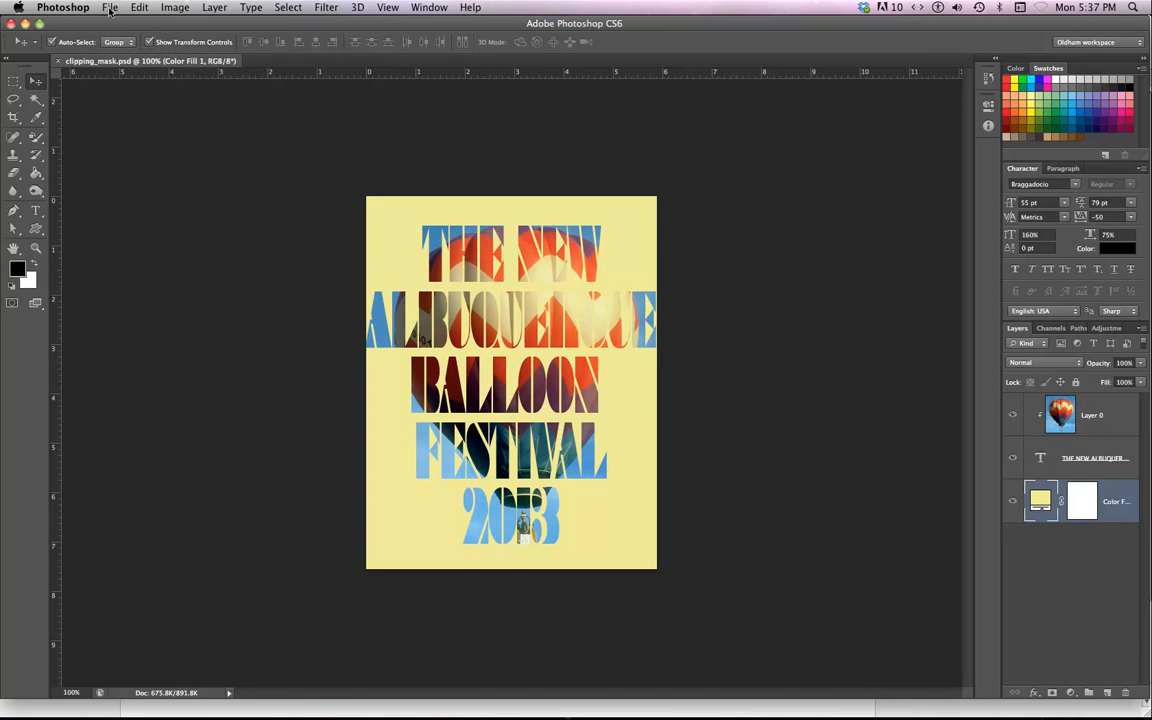
Reopen the recent hot_air_balloon.jpg and bring it into clipping_mask.psd as a new layer
{"action": "left_click", "coordinate": [110, 8]}
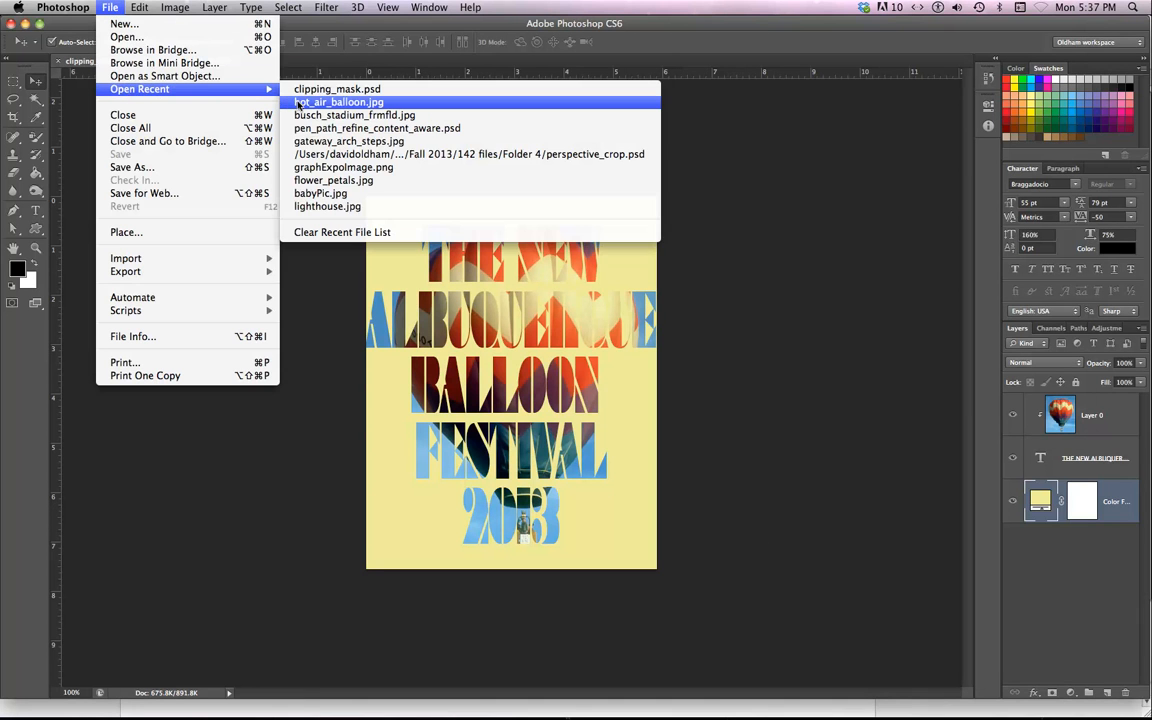
{"action": "left_click", "coordinate": [336, 100]}
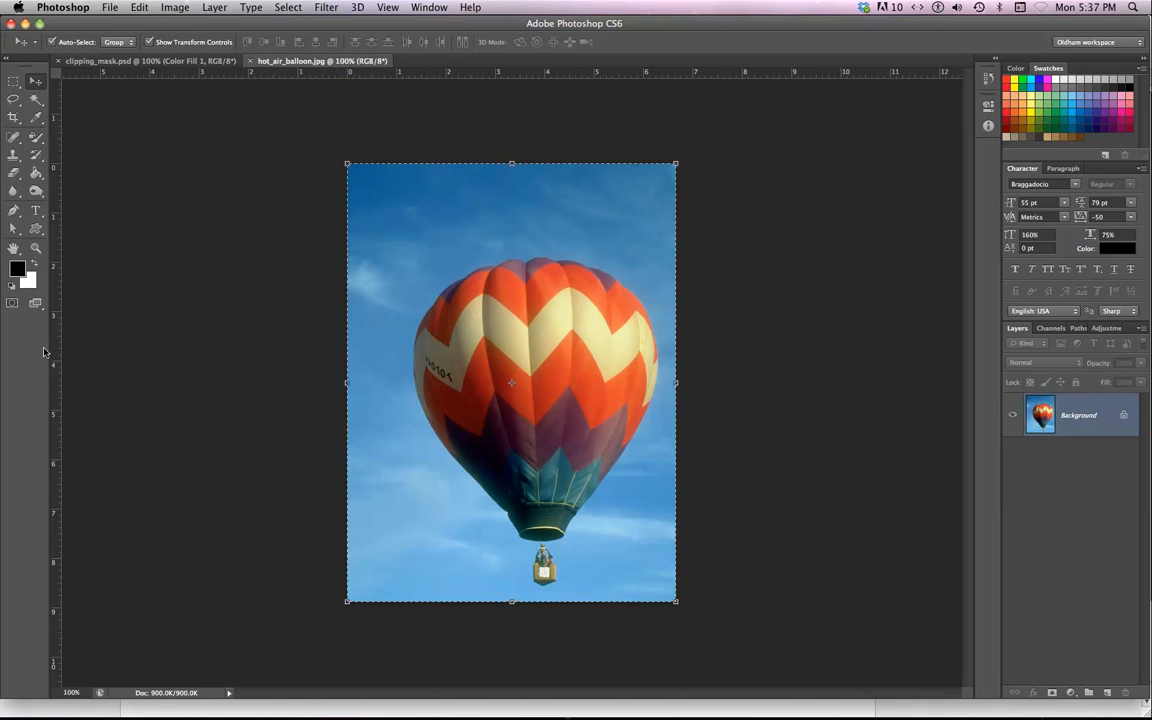
{"action": "left_click", "coordinate": [96, 60]}
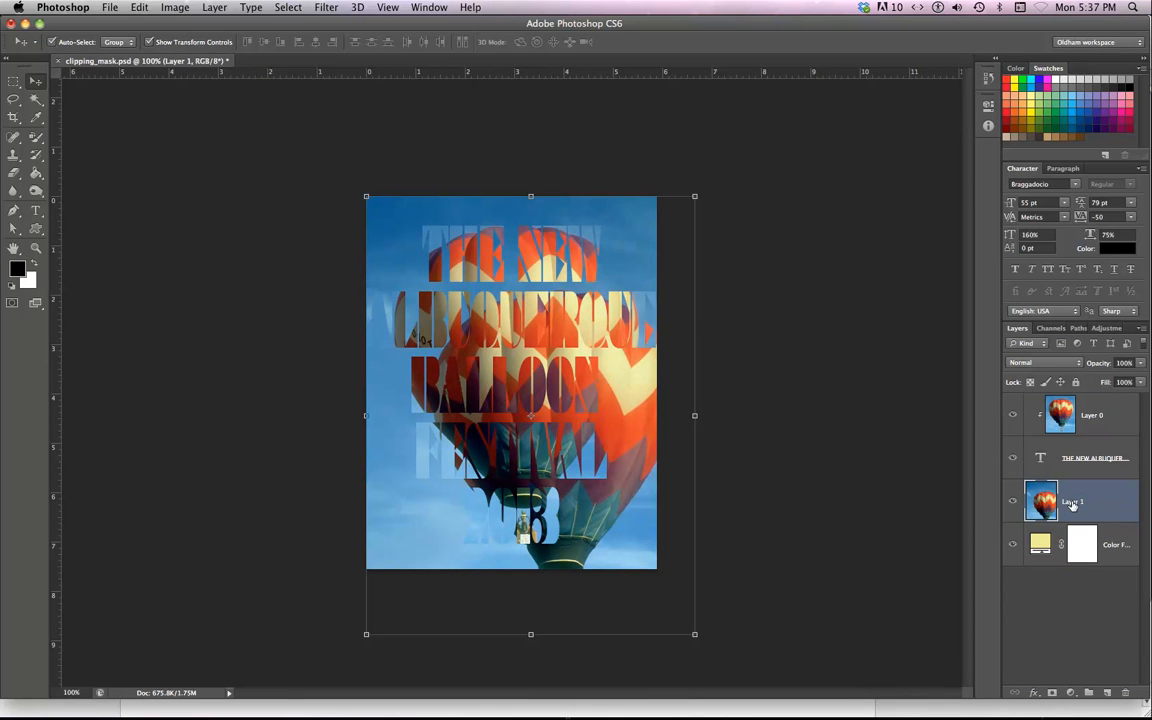
{"action": "mouse_move", "coordinate": [1072, 502]}
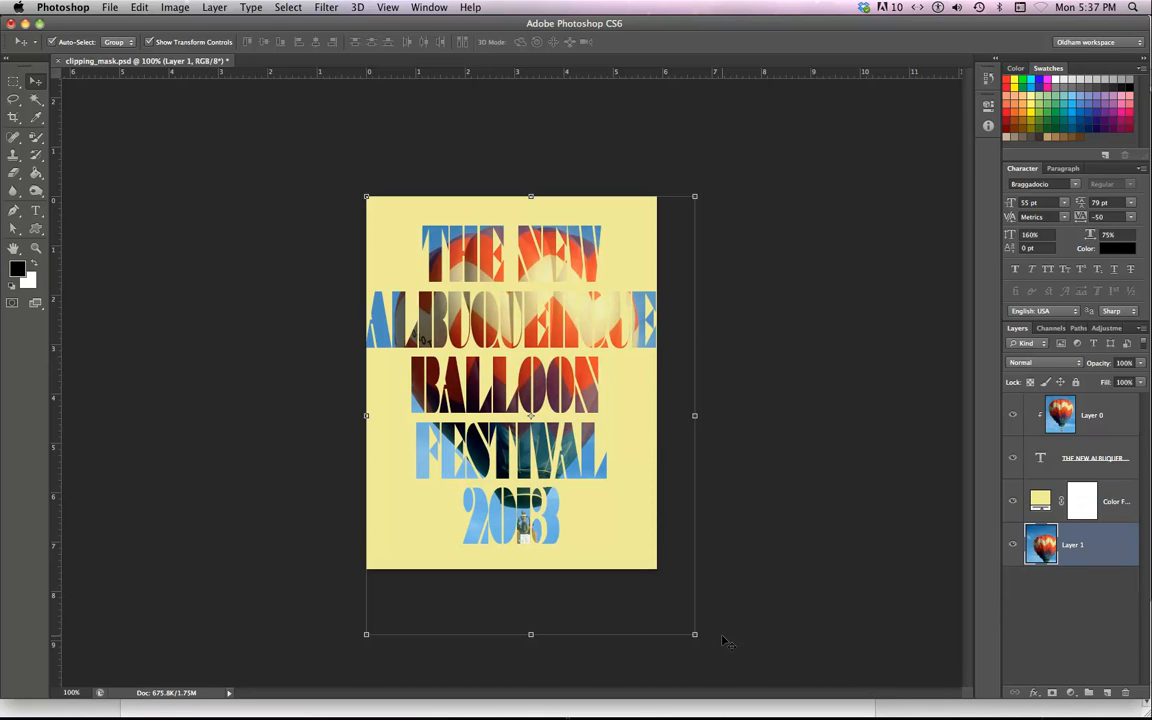
{"action": "mouse_move", "coordinate": [288, 388]}
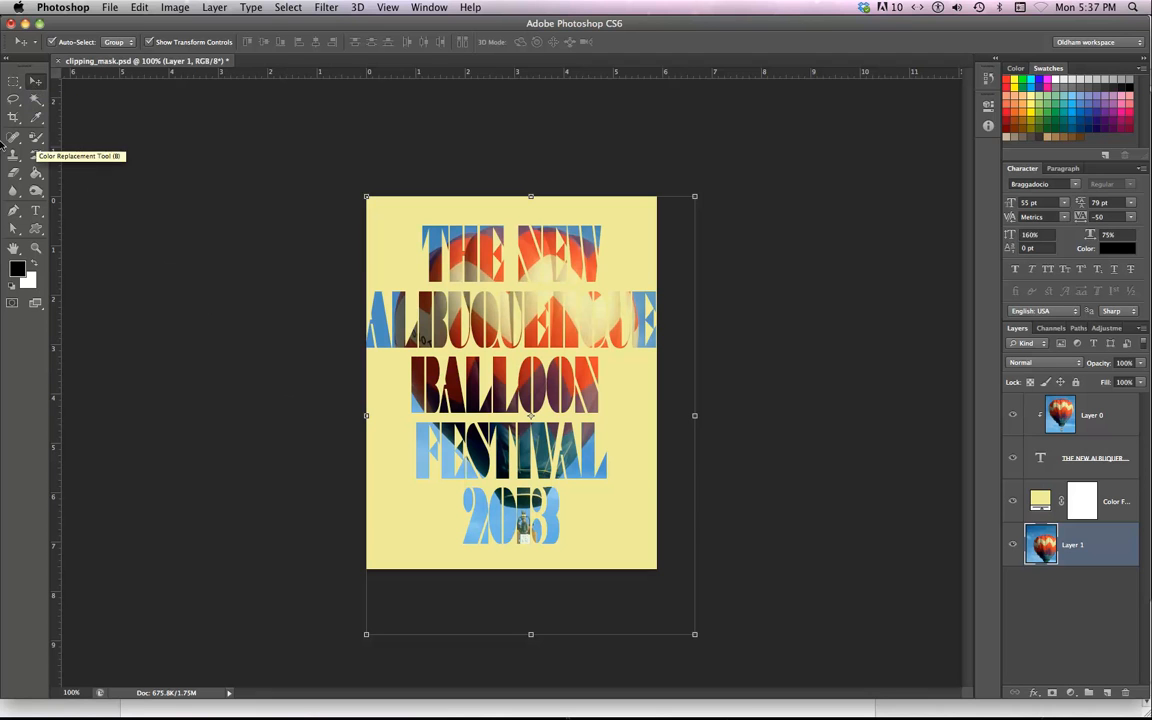
Crop the canvas wider to the right and commit the new size
{"action": "left_click", "coordinate": [14, 116]}
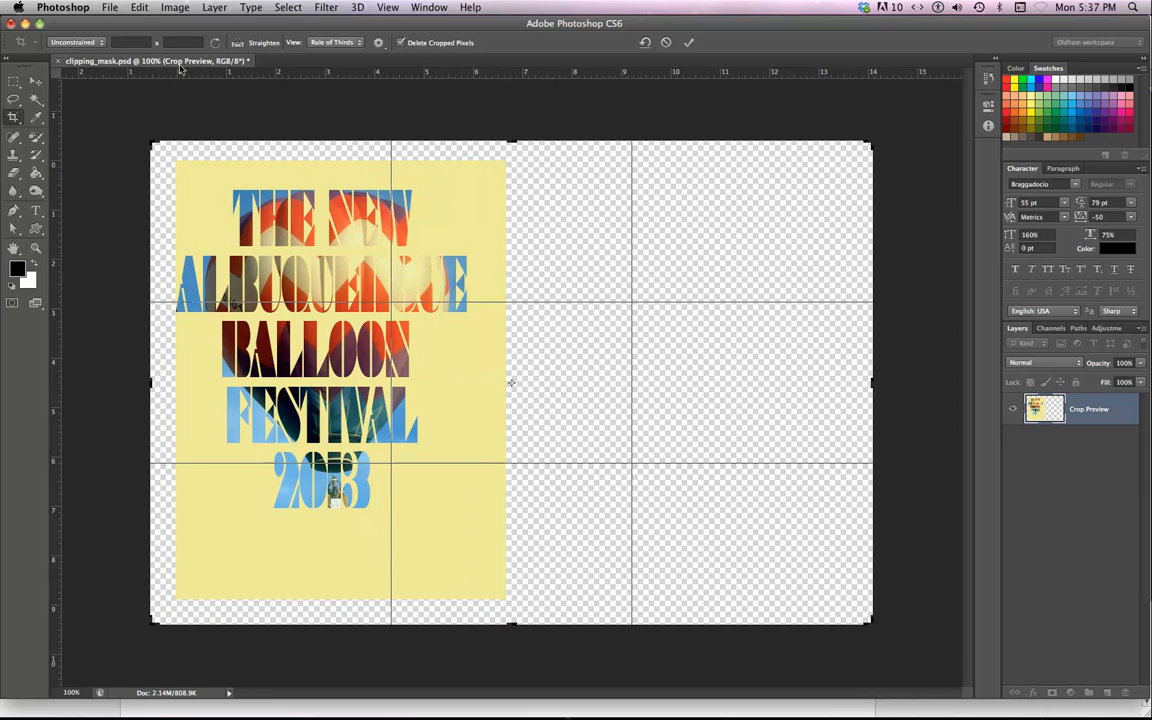
{"action": "mouse_move", "coordinate": [708, 48]}
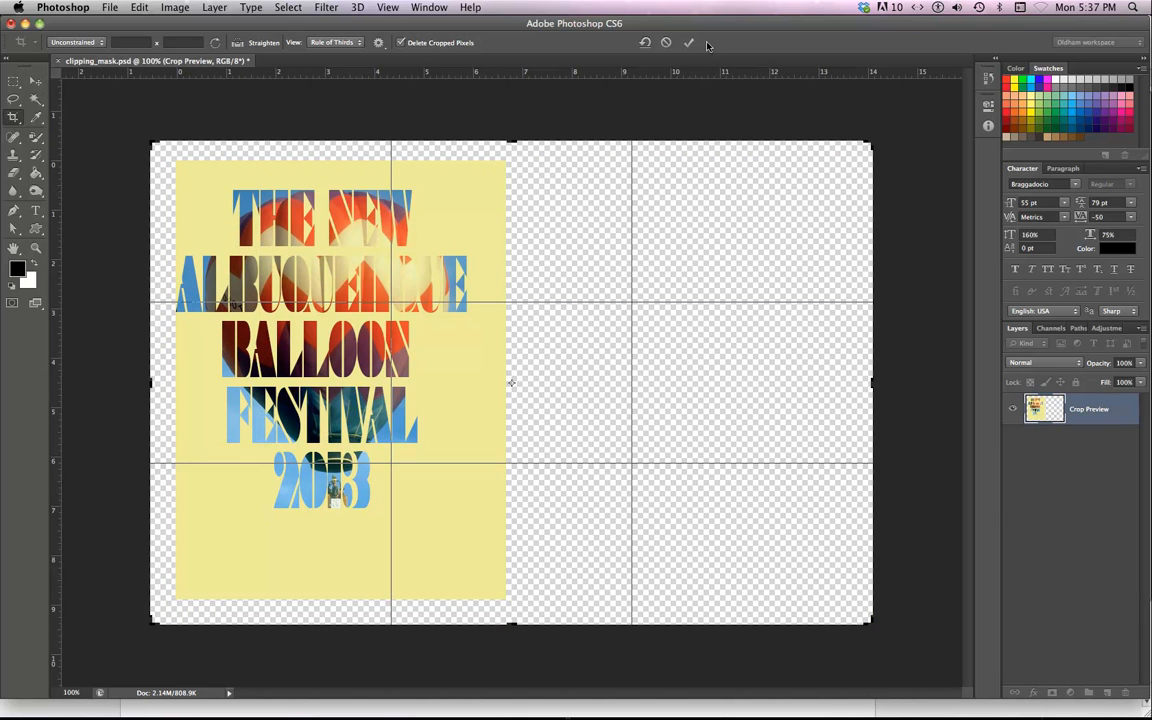
{"action": "left_click", "coordinate": [688, 44]}
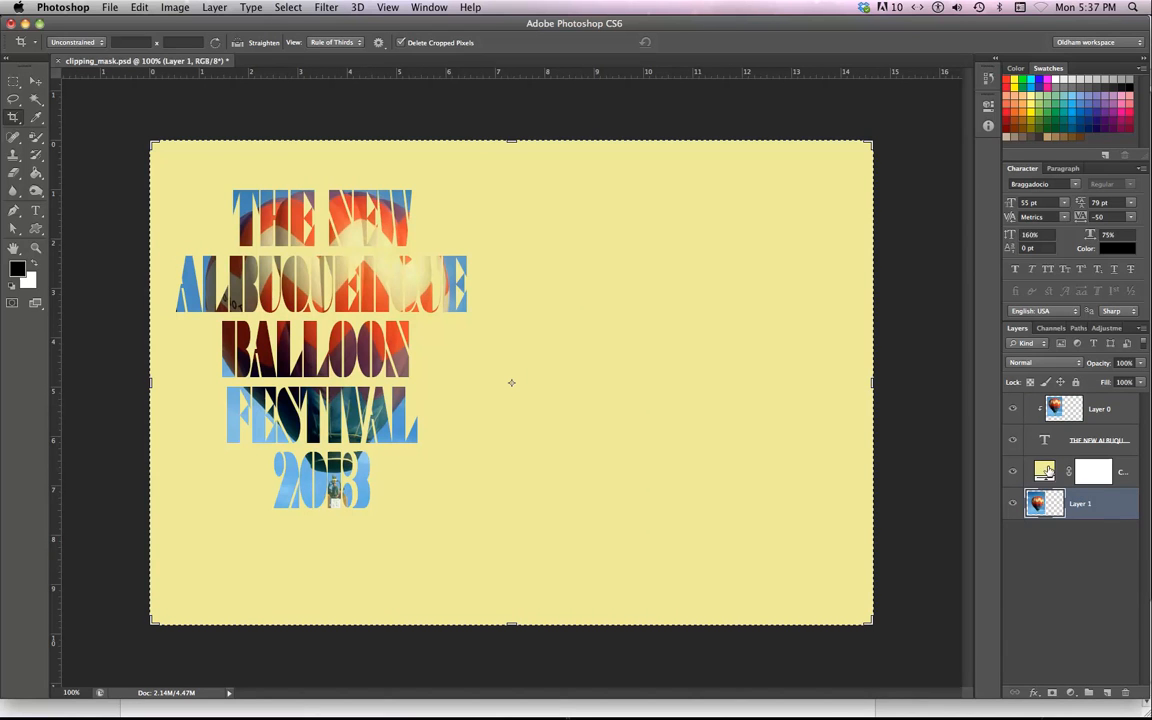
{"action": "mouse_move", "coordinate": [1044, 472]}
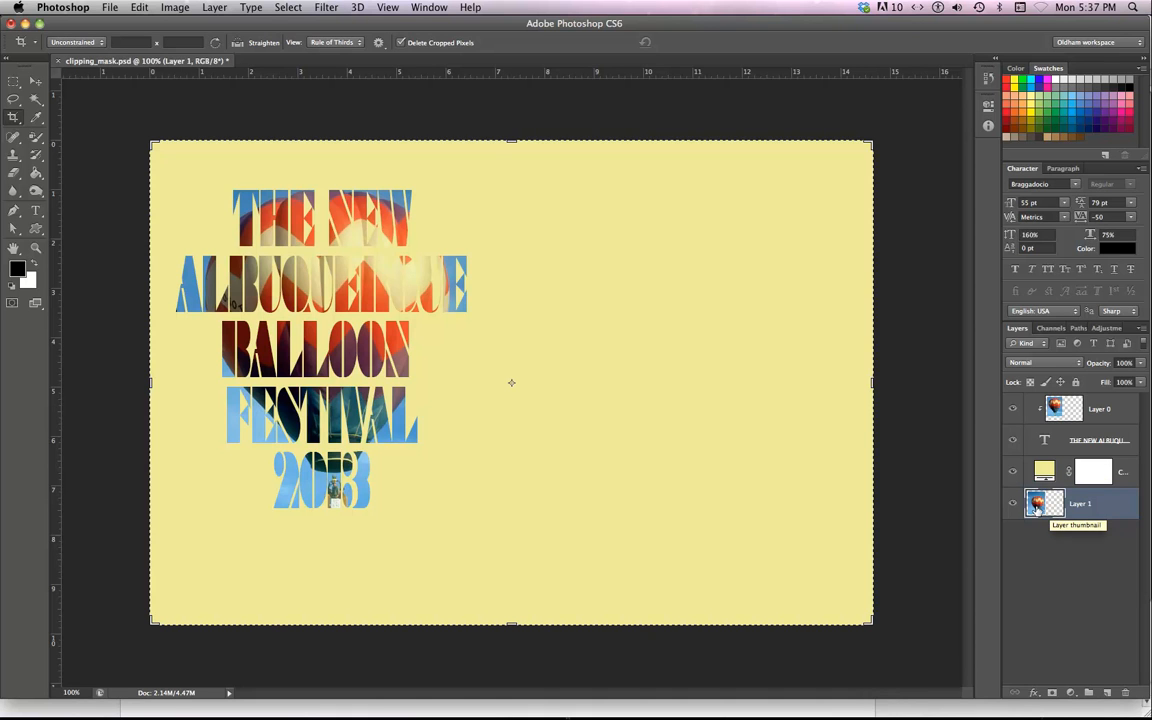
{"action": "mouse_move", "coordinate": [1108, 508]}
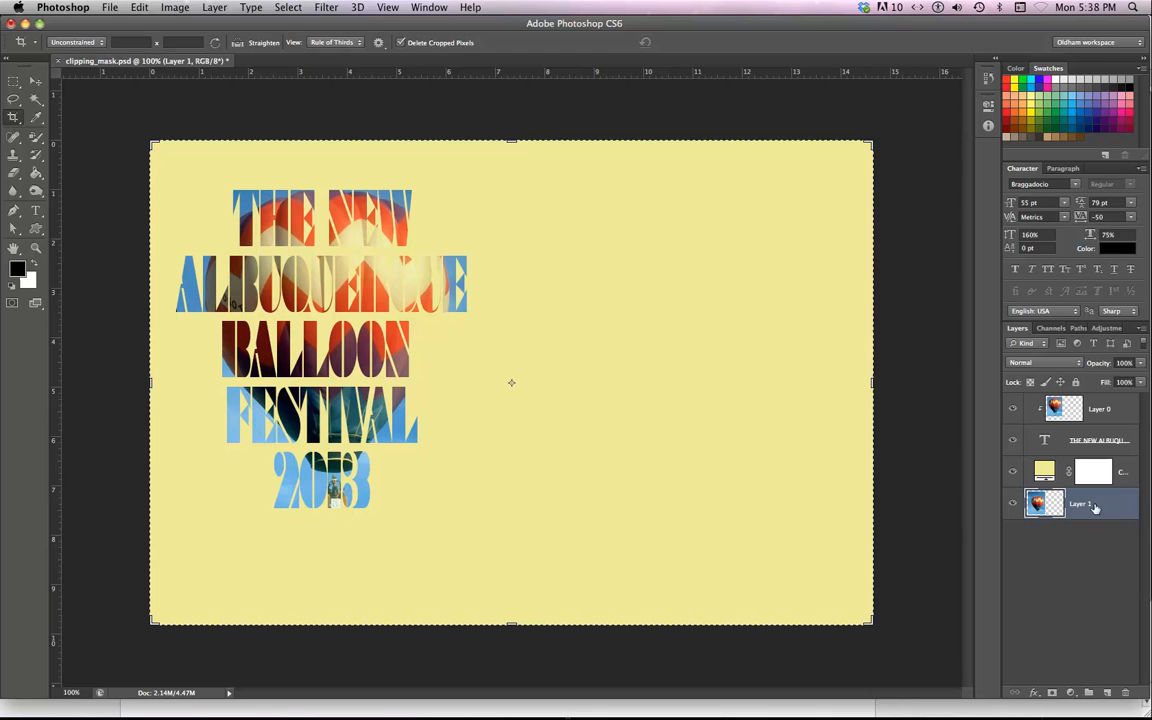
Hide the yellow fill, move the clipped type right, and scale the balloon photo into the left half
{"action": "left_click", "coordinate": [1012, 472]}
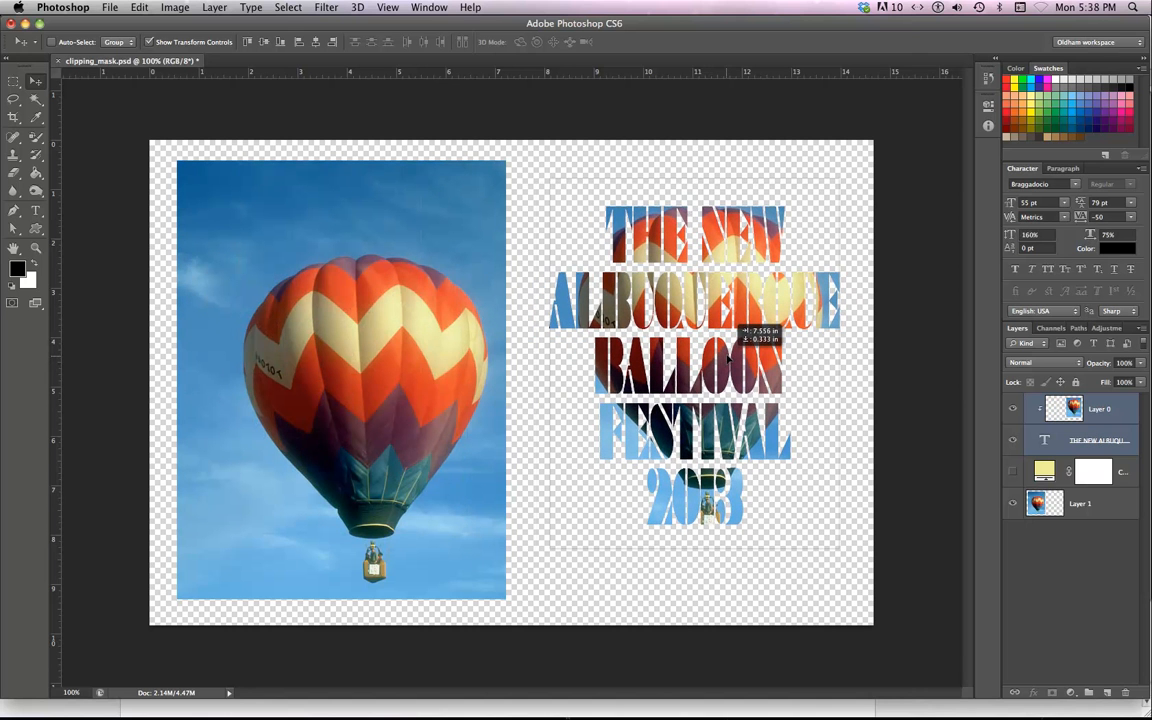
{"action": "left_click_drag", "start_coordinate": [696, 360], "coordinate": [696, 344]}
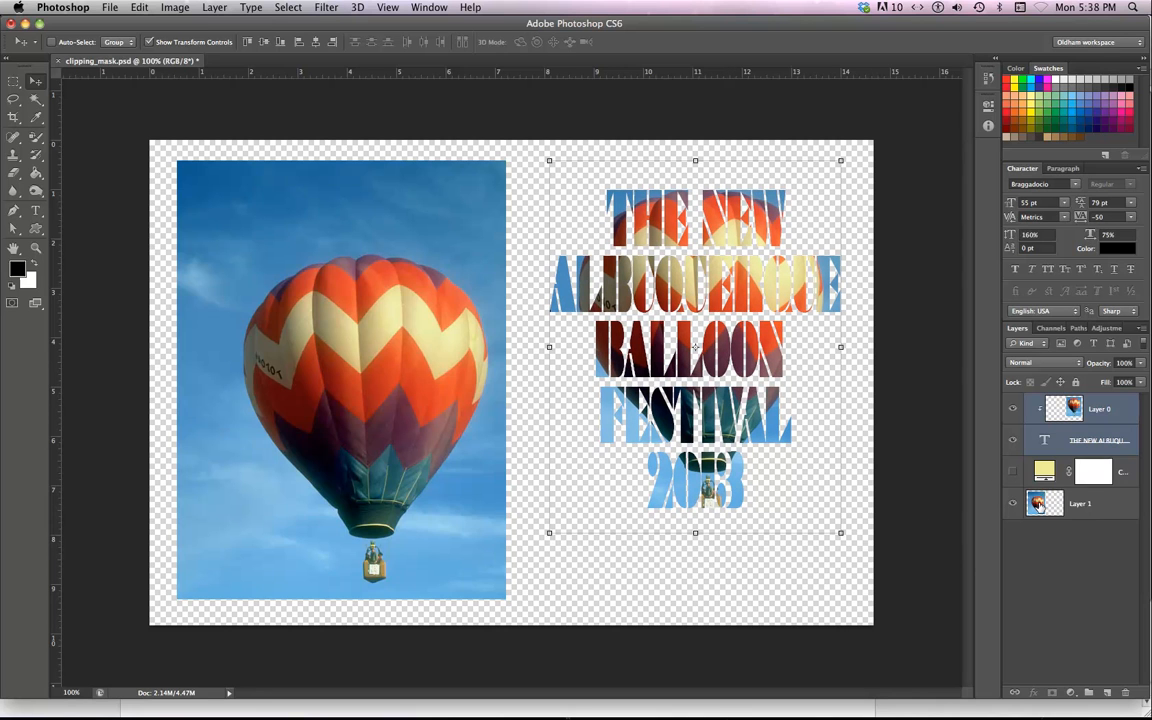
{"action": "left_click", "coordinate": [1080, 504]}
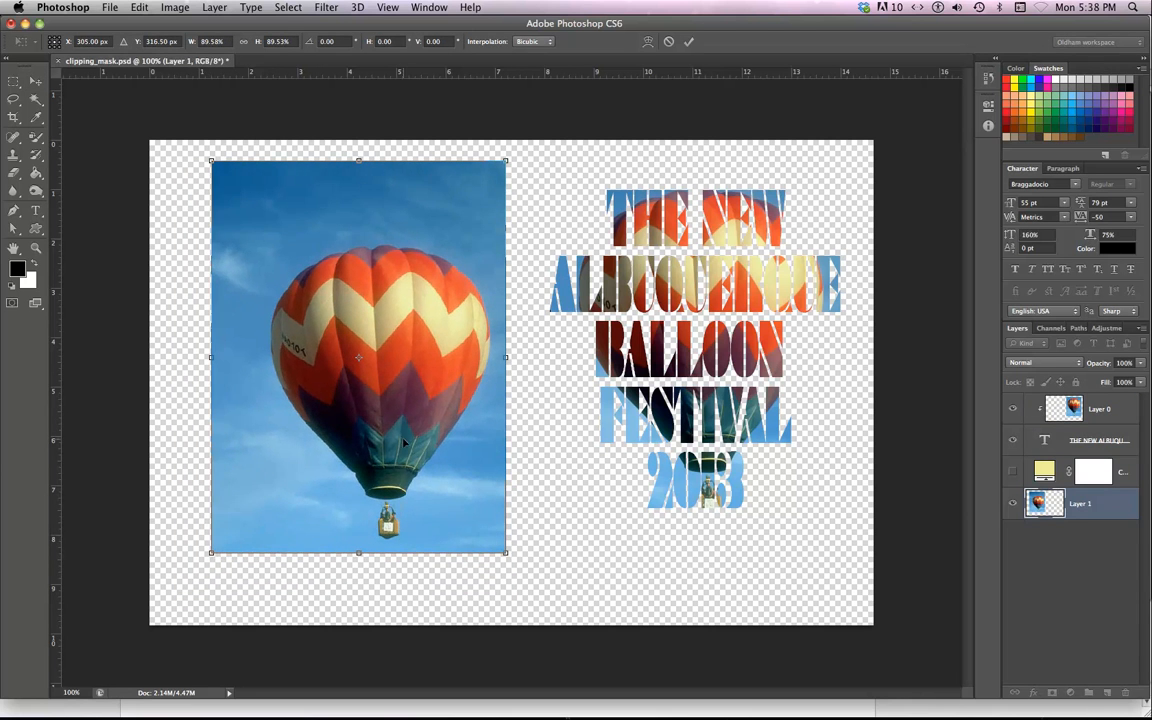
{"action": "left_click_drag", "start_coordinate": [358, 356], "coordinate": [360, 384]}
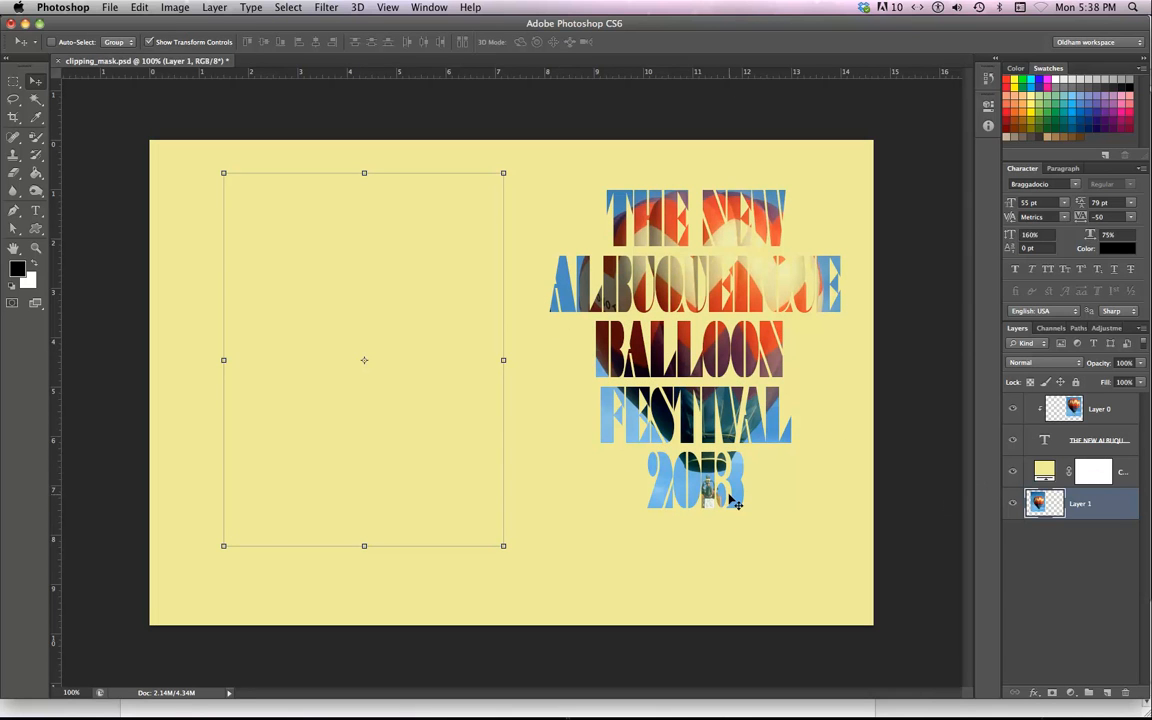
On the yellow fill's mask, marquee a rectangle around the festival type ready to mask outside it
{"action": "left_click", "coordinate": [1092, 472]}
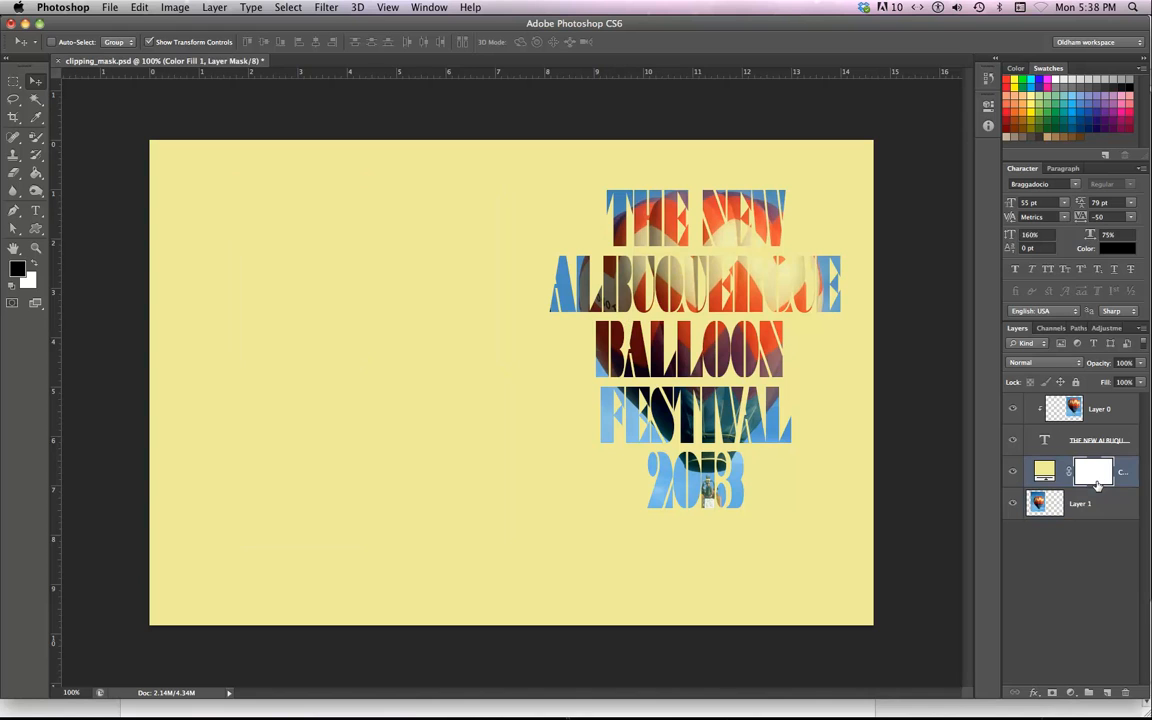
{"action": "mouse_move", "coordinate": [1094, 476]}
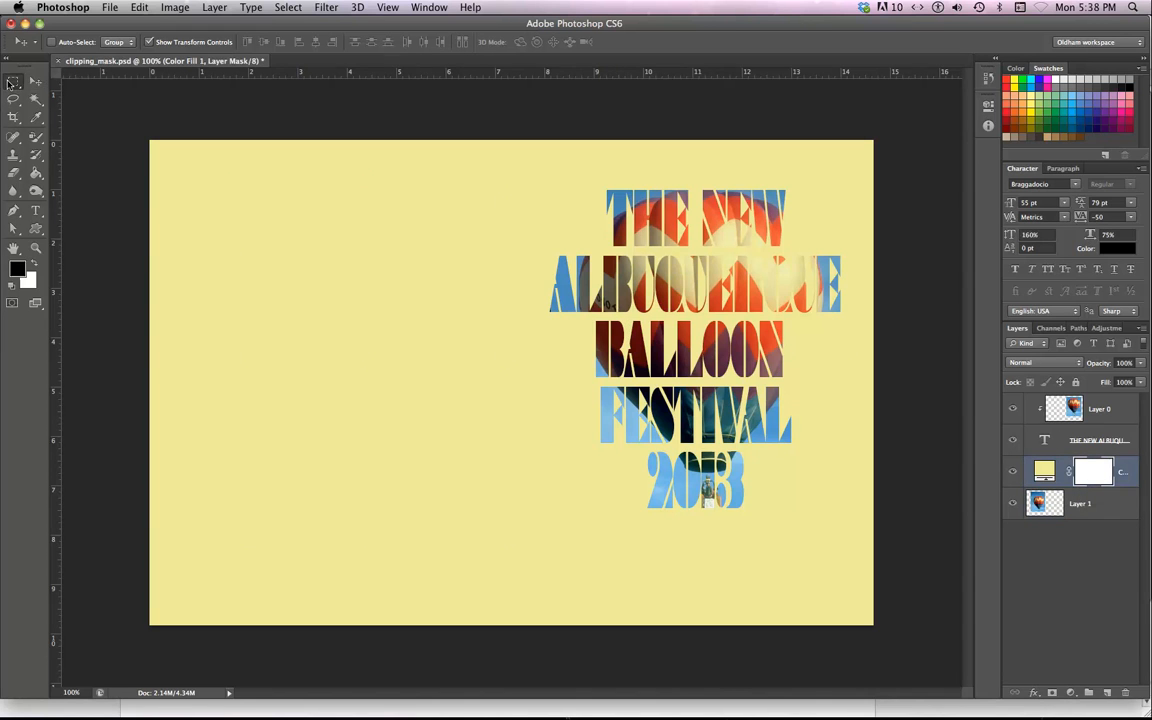
{"action": "left_click", "coordinate": [14, 100]}
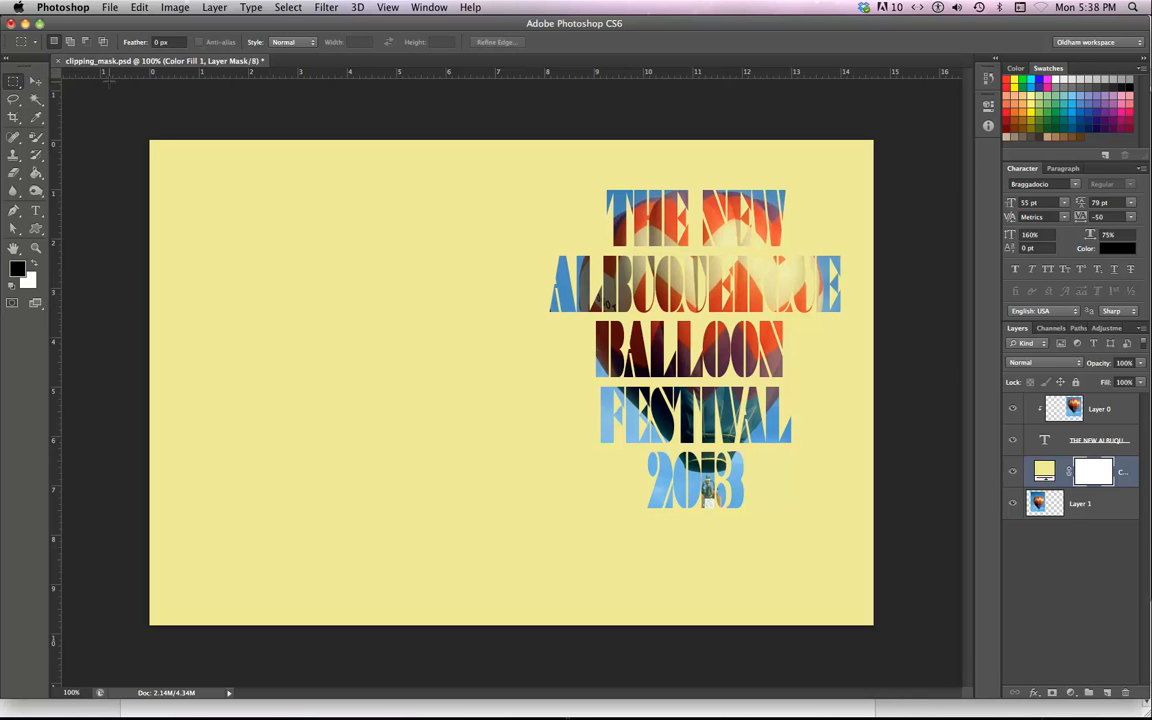
{"action": "mouse_move", "coordinate": [532, 164]}
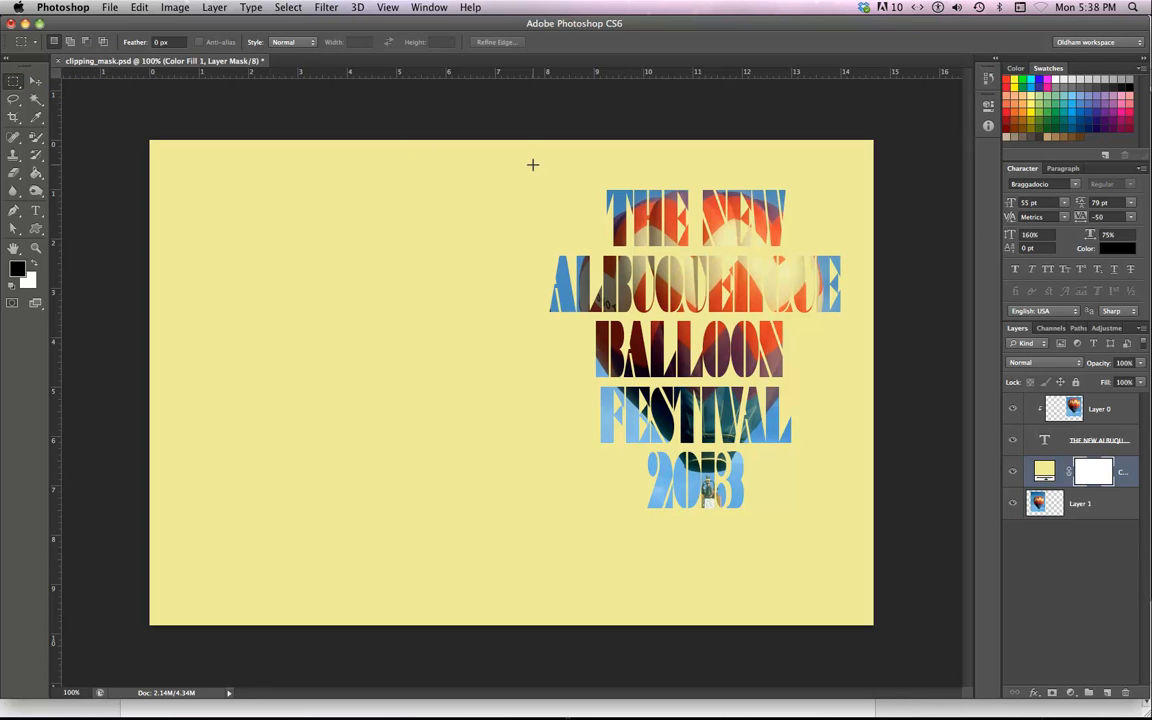
{"action": "mouse_move", "coordinate": [540, 164]}
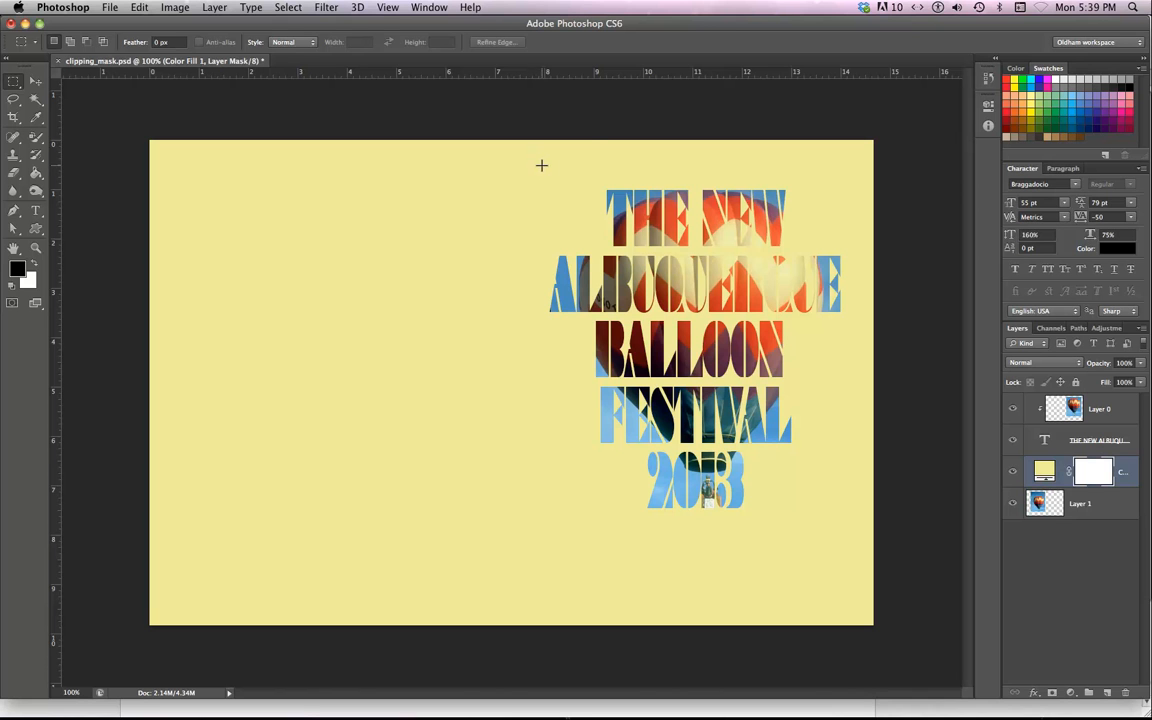
{"action": "left_click_drag", "start_coordinate": [542, 164], "coordinate": [844, 528]}
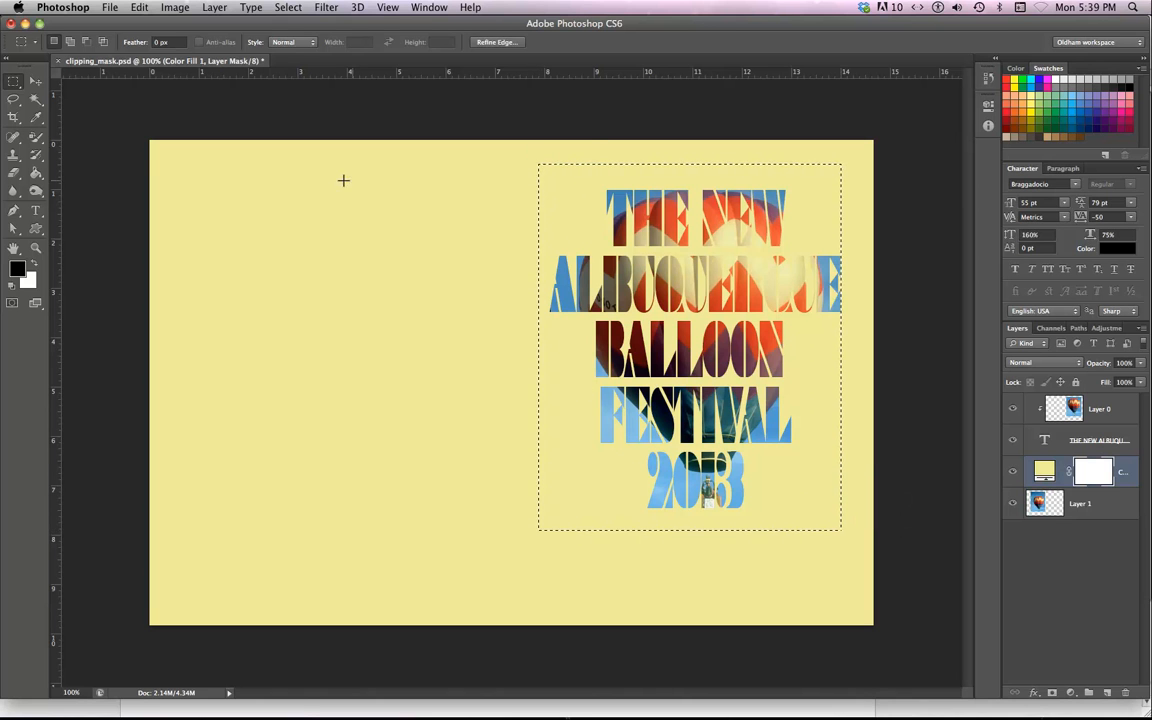
{"action": "mouse_move", "coordinate": [536, 328]}
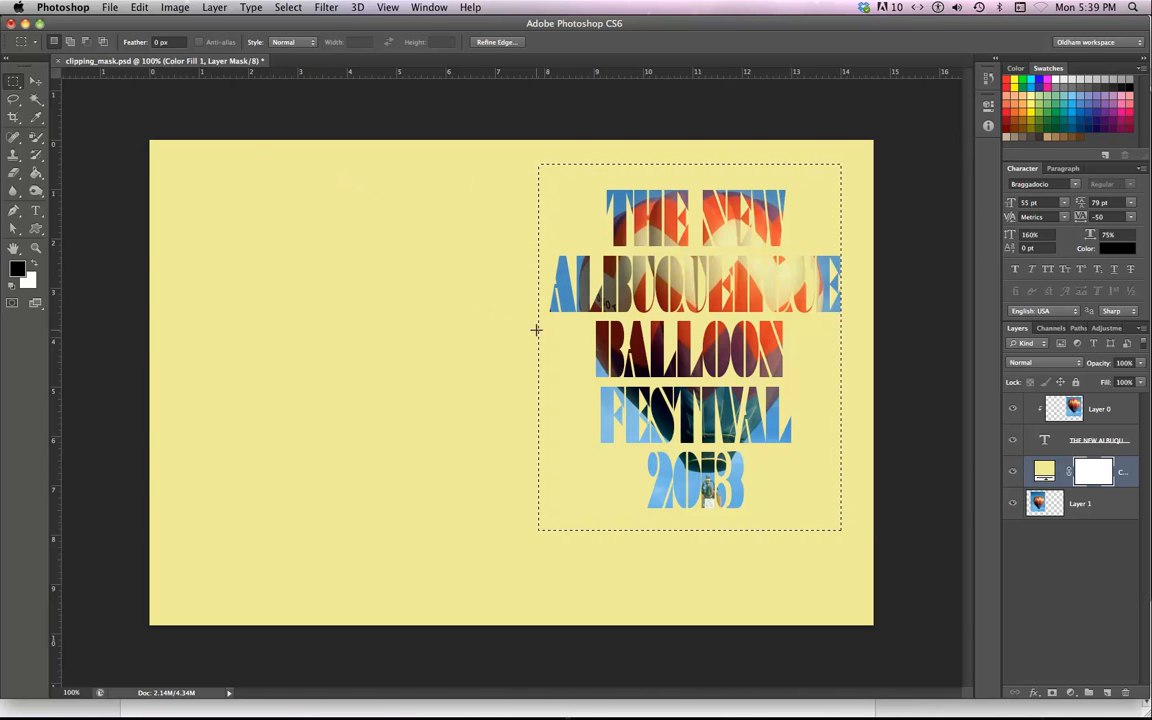
{"action": "mouse_move", "coordinate": [436, 160]}
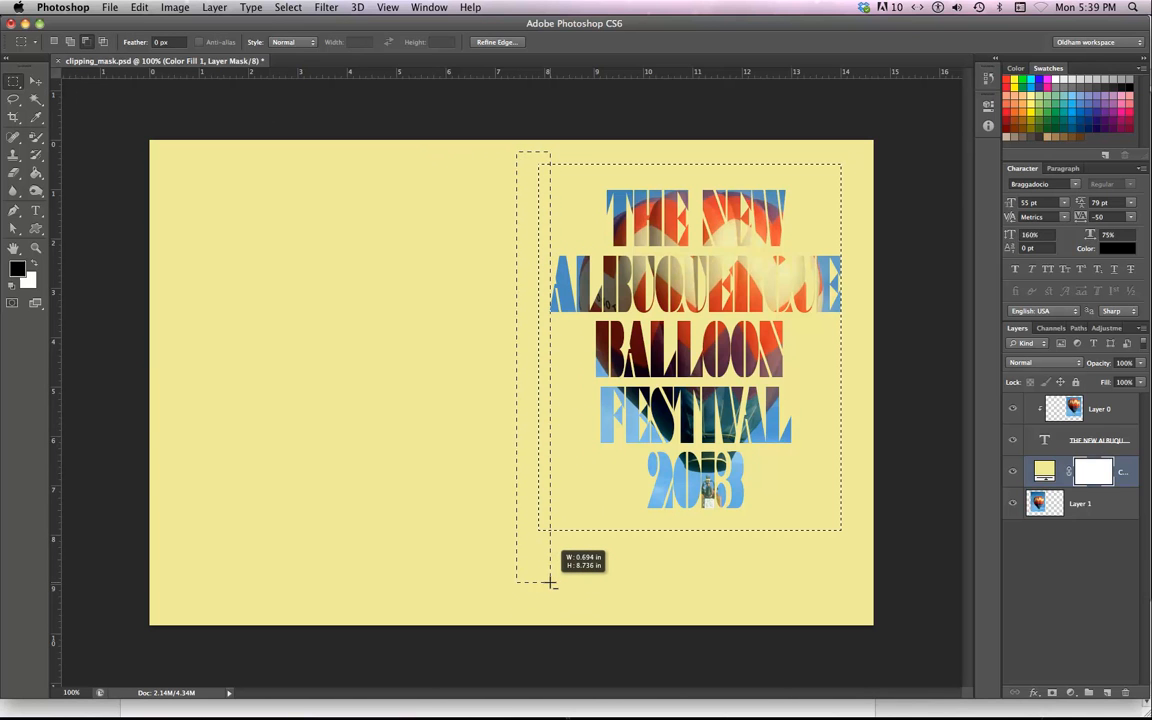
{"action": "left_click_drag", "start_coordinate": [552, 584], "coordinate": [552, 584]}
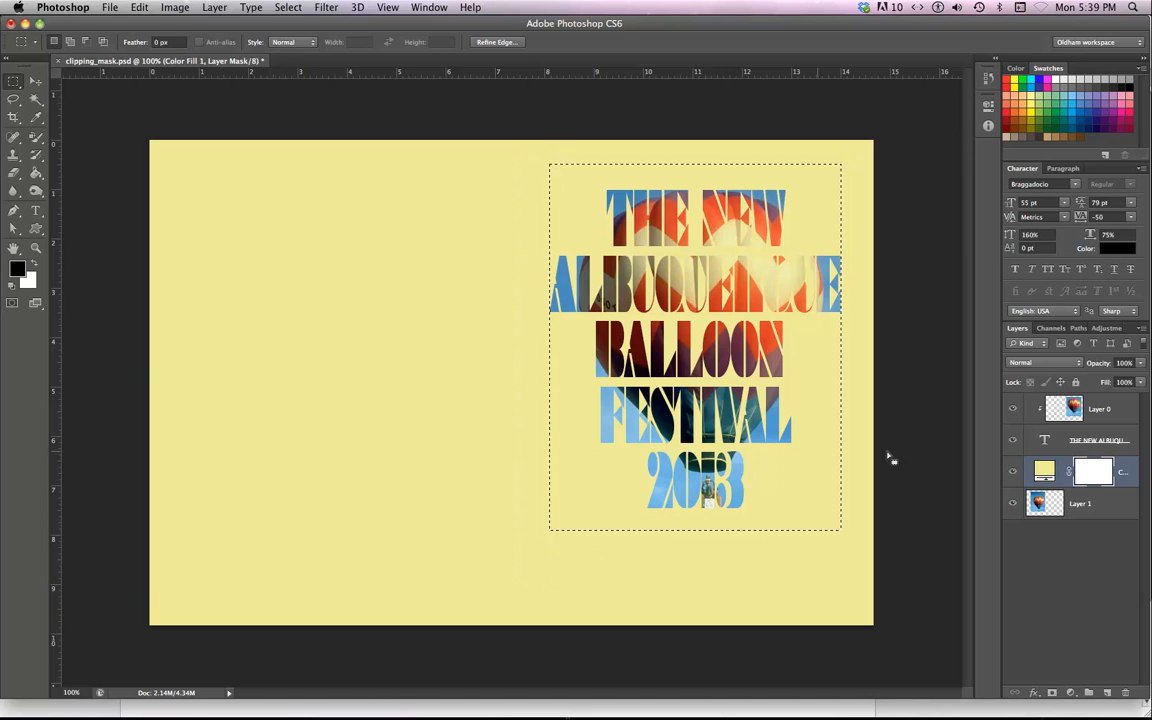
{"action": "mouse_move", "coordinate": [1092, 472]}
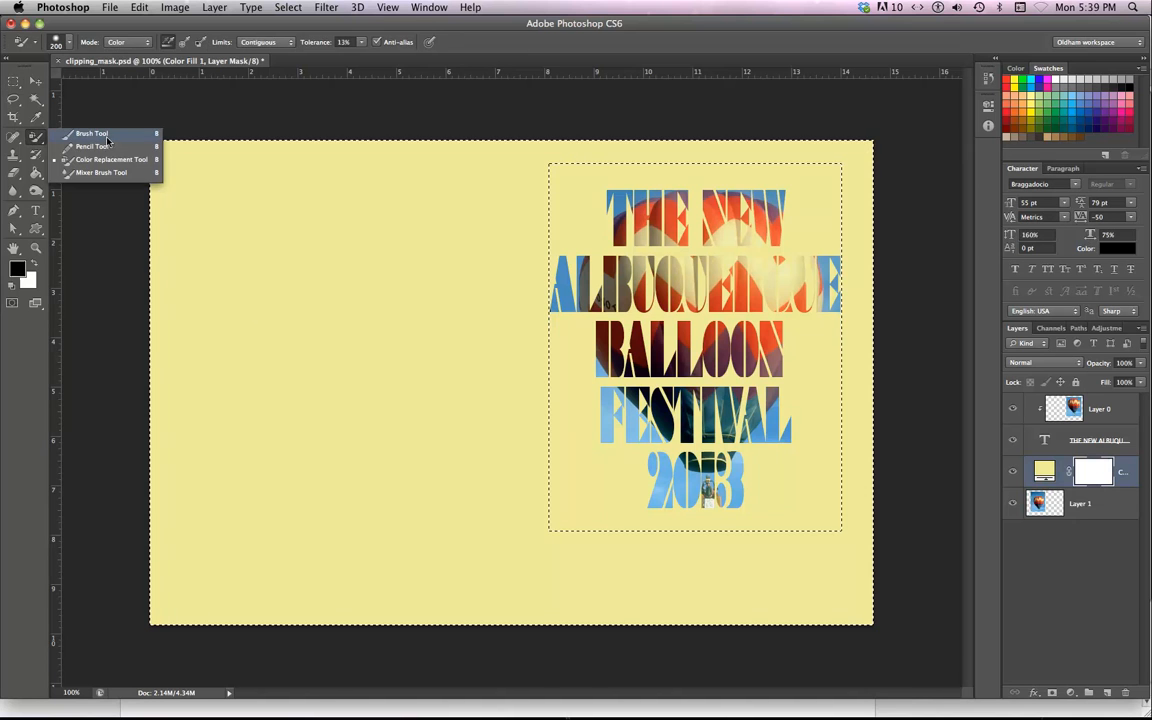
{"action": "left_click", "coordinate": [92, 132]}
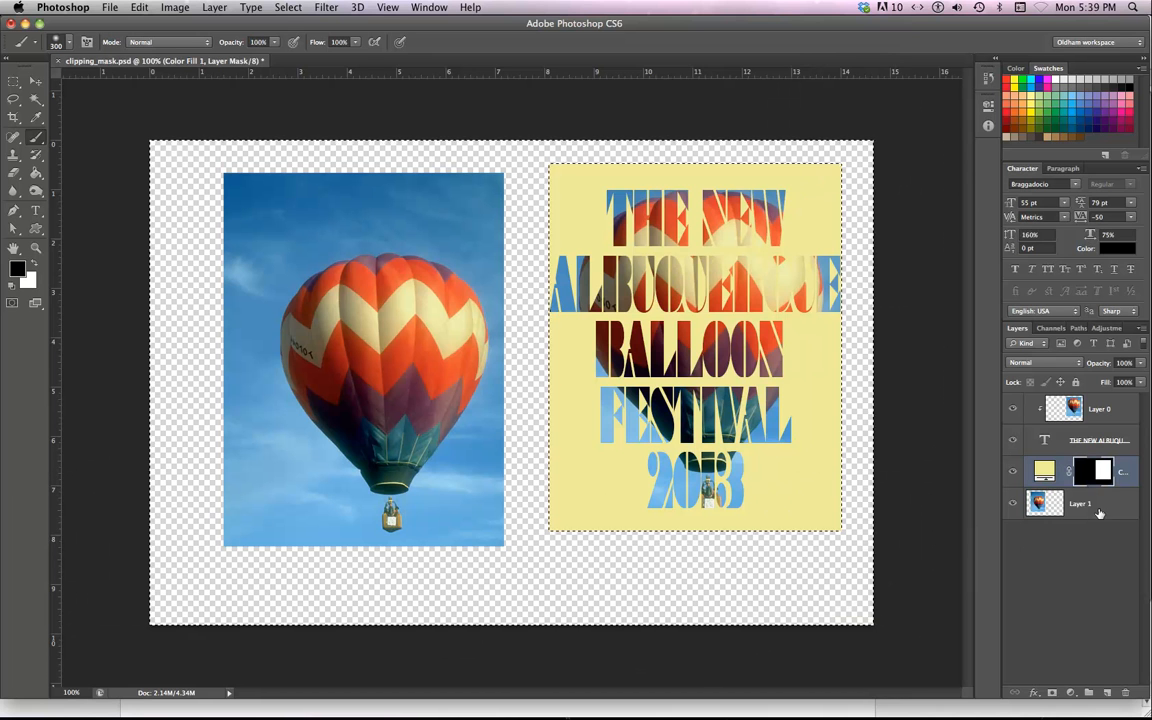
Add a white Solid Color fill layer beneath the balloon photo and discard its mask
{"action": "left_click", "coordinate": [1080, 504]}
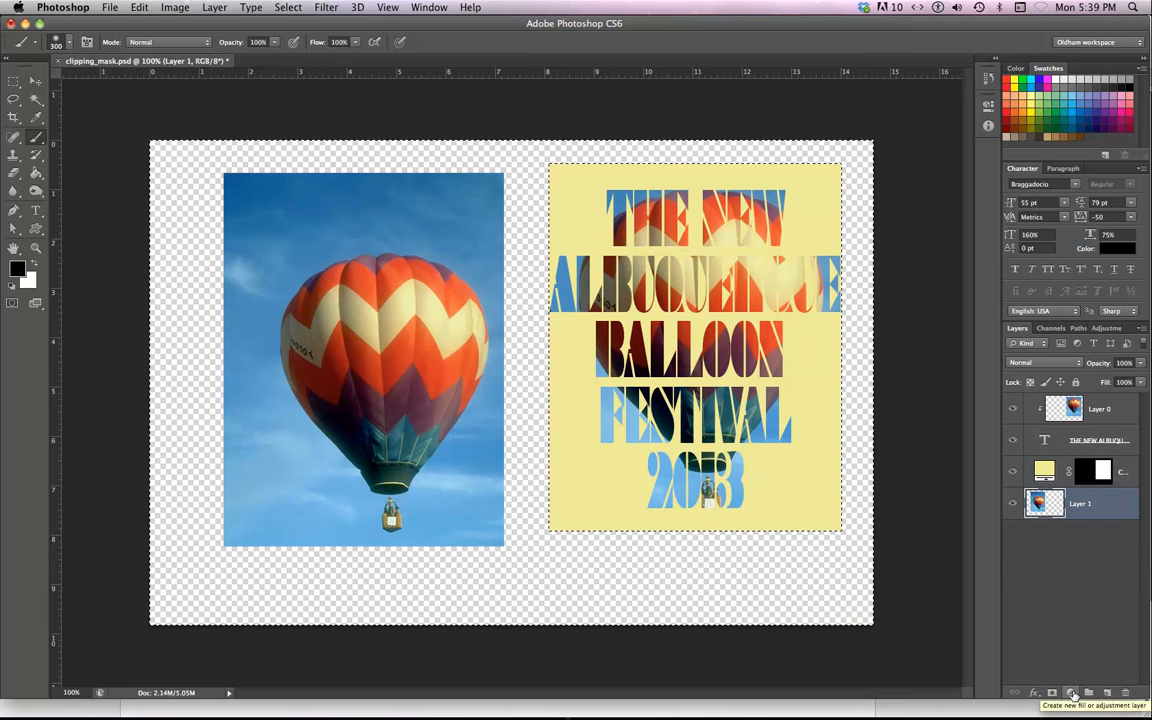
{"action": "left_click", "coordinate": [1072, 692]}
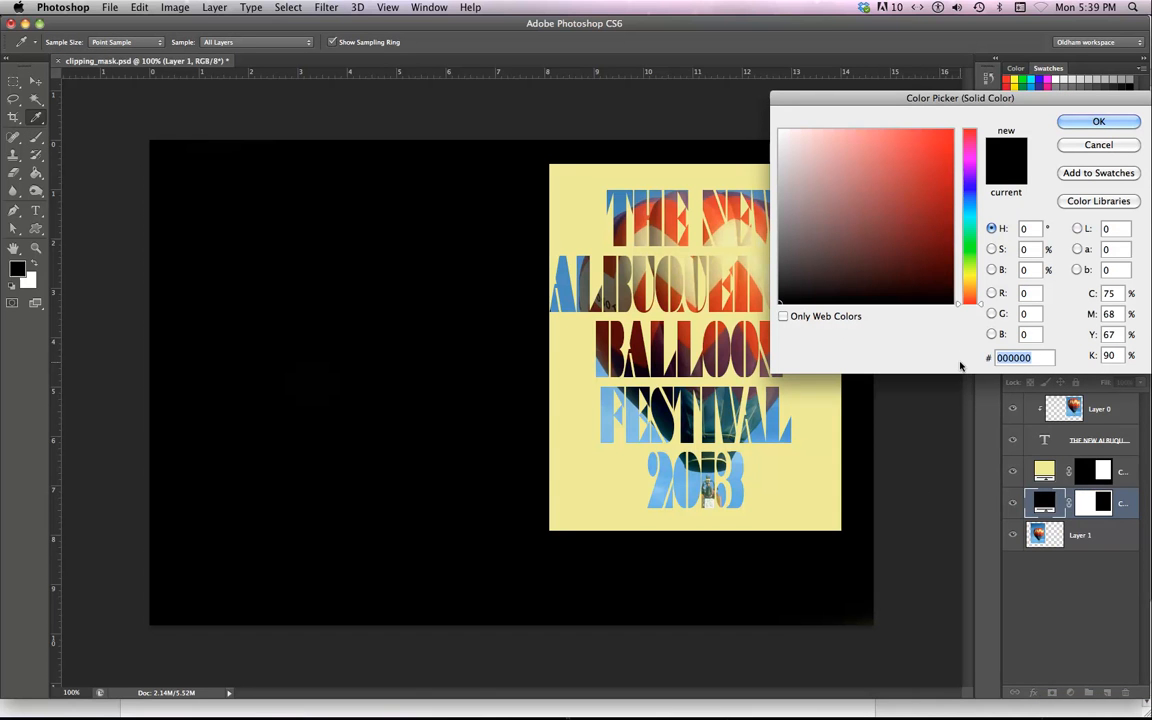
{"action": "left_click", "coordinate": [782, 132]}
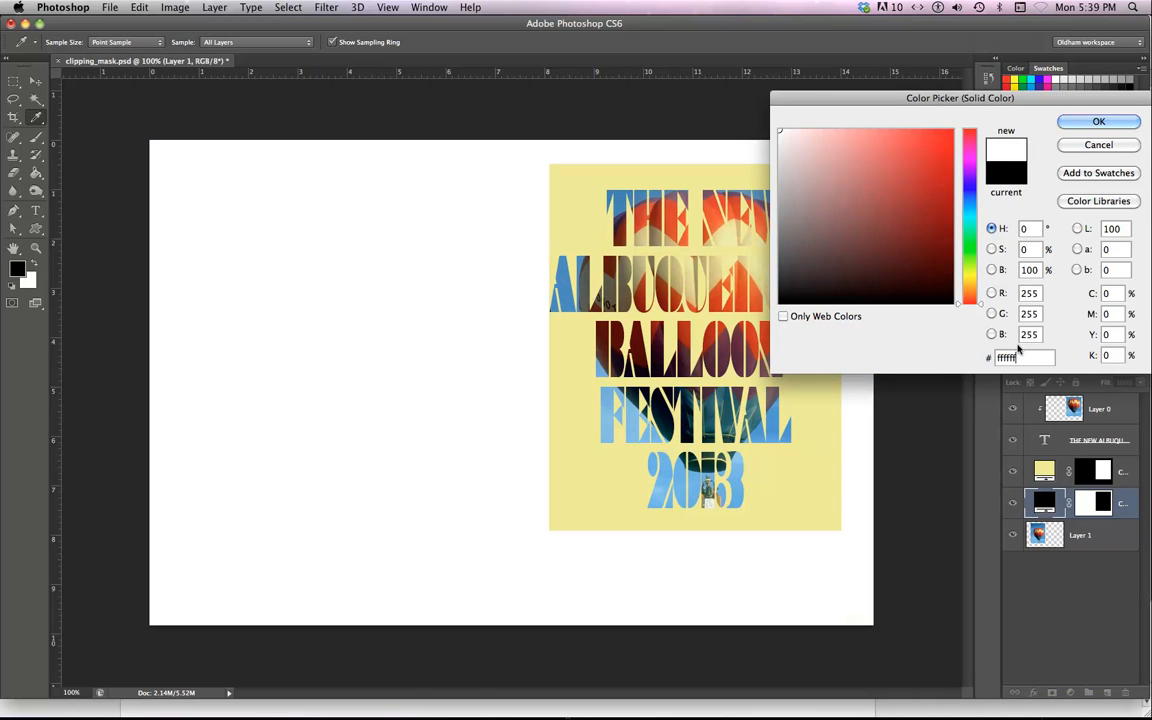
{"action": "left_click", "coordinate": [1098, 122]}
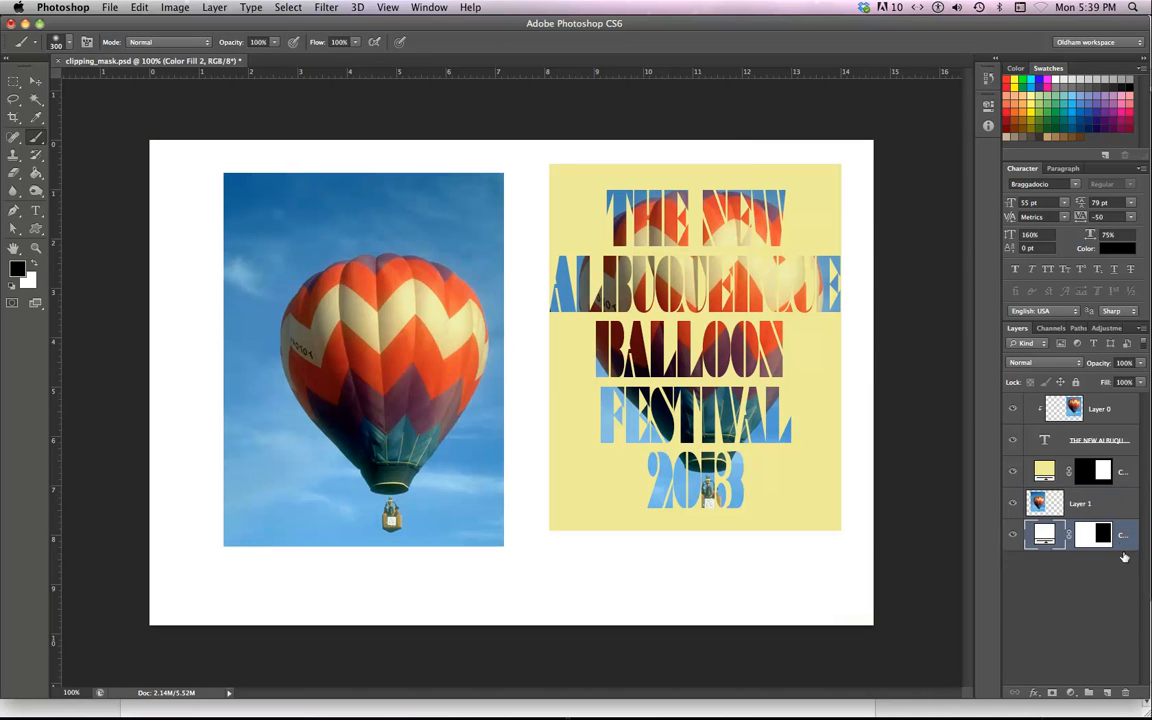
{"action": "mouse_move", "coordinate": [1062, 558]}
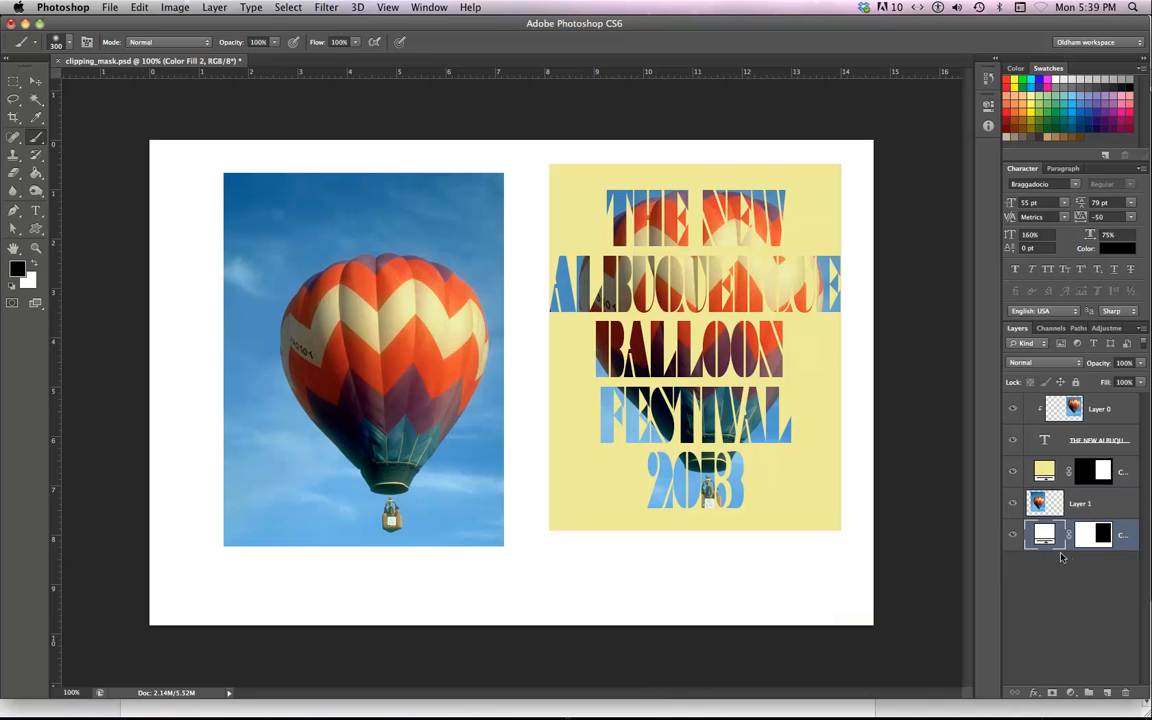
{"action": "left_click", "coordinate": [1096, 534]}
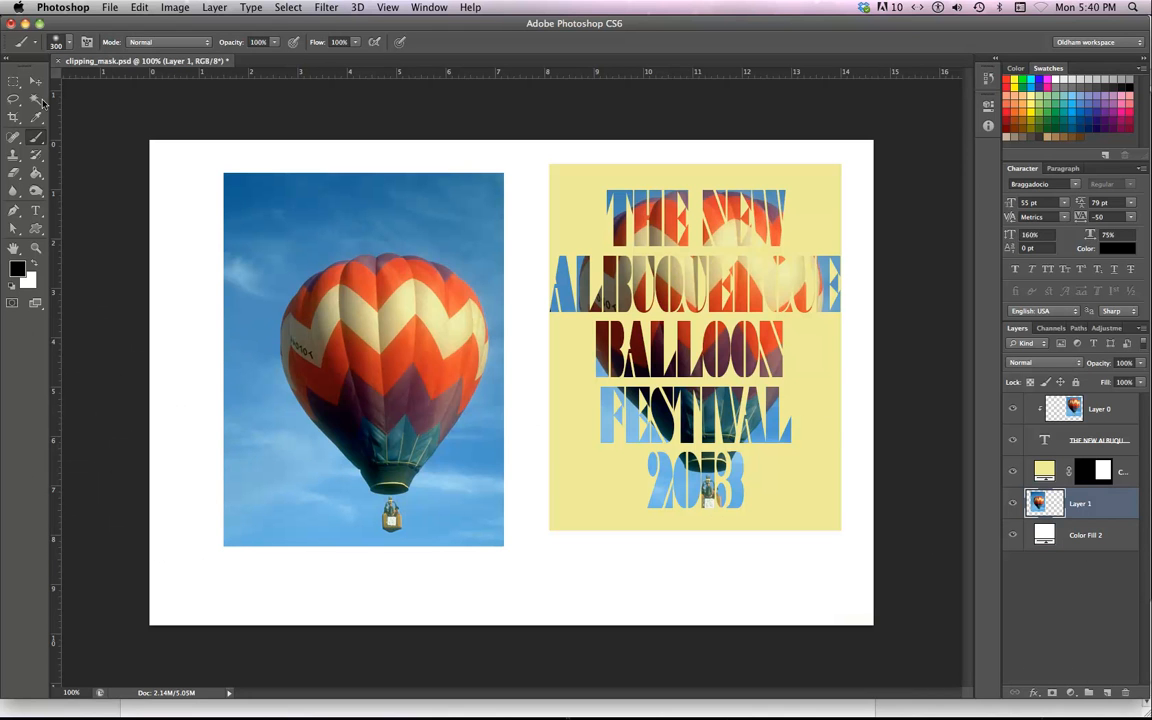
Free Transform the balloon photo larger to match the yellow panel's height and apply
{"action": "left_click", "coordinate": [14, 82]}
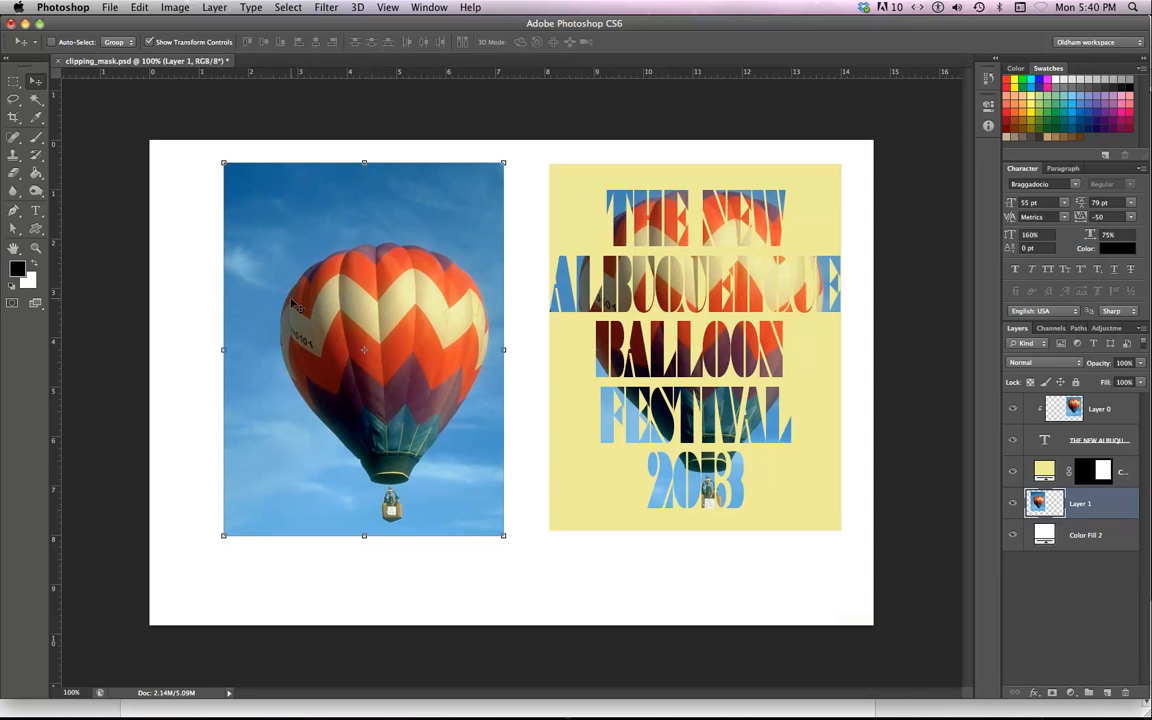
{"action": "left_click_drag", "start_coordinate": [364, 350], "coordinate": [364, 356]}
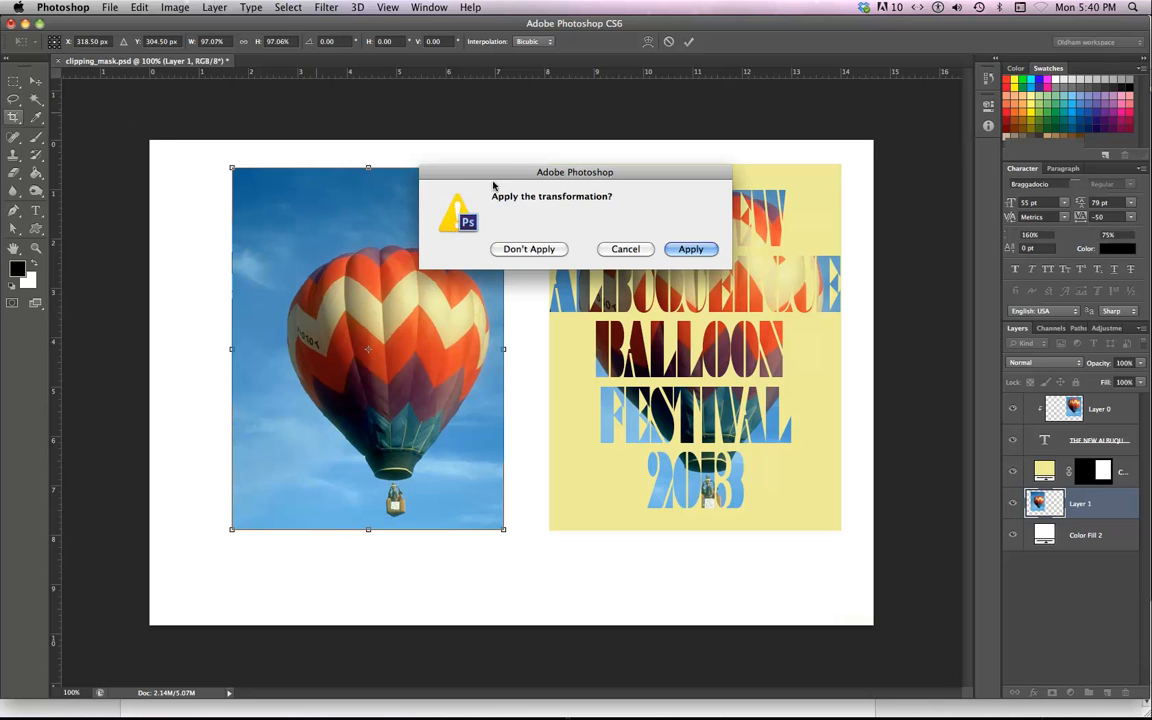
{"action": "left_click", "coordinate": [692, 248]}
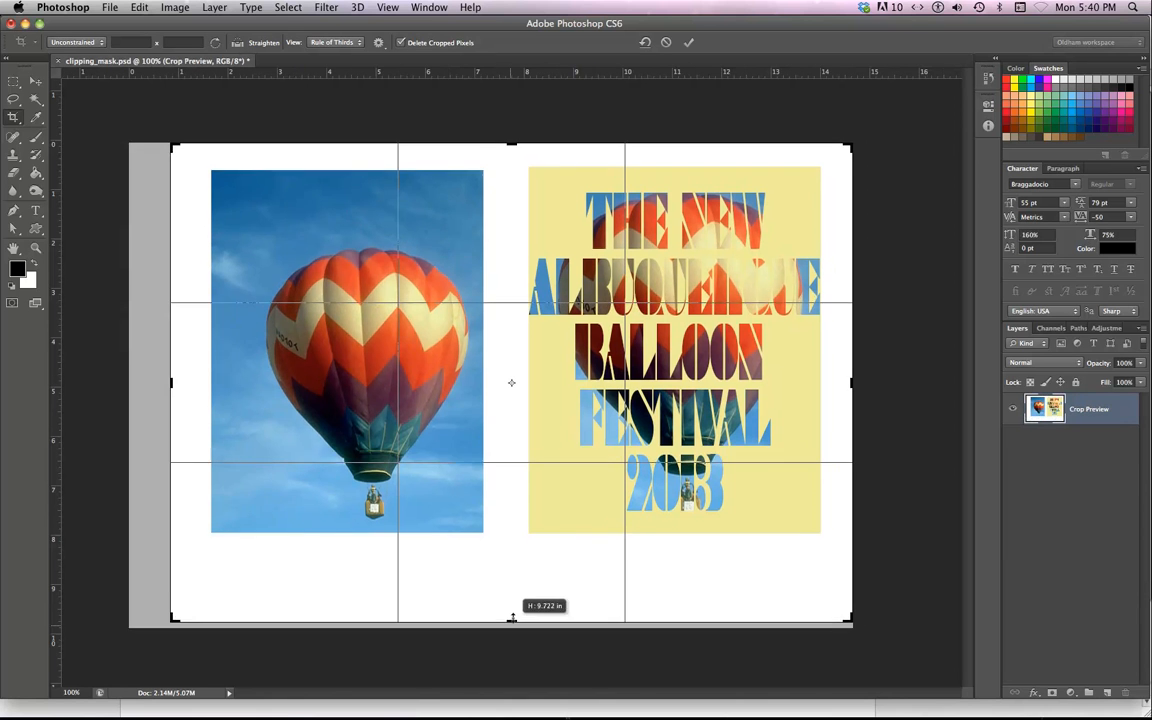
Pull the crop's bottom edge up to trim the white margin and commit
{"action": "left_click_drag", "start_coordinate": [512, 618], "coordinate": [516, 600]}
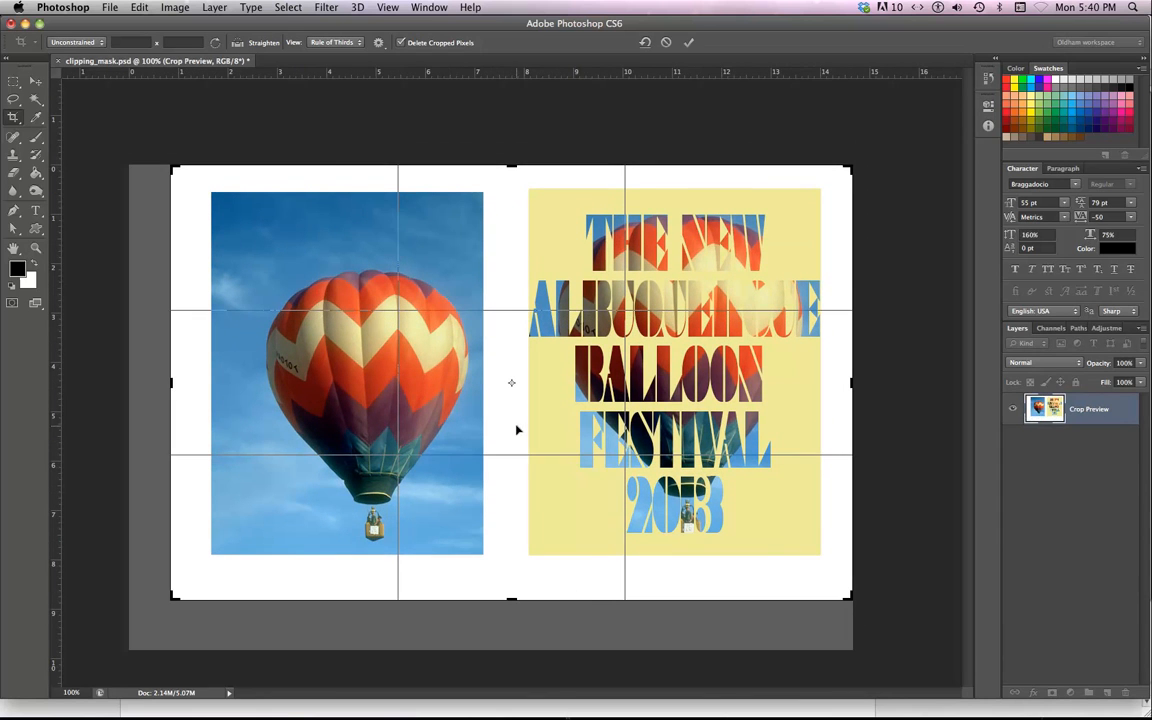
{"action": "left_click", "coordinate": [688, 42]}
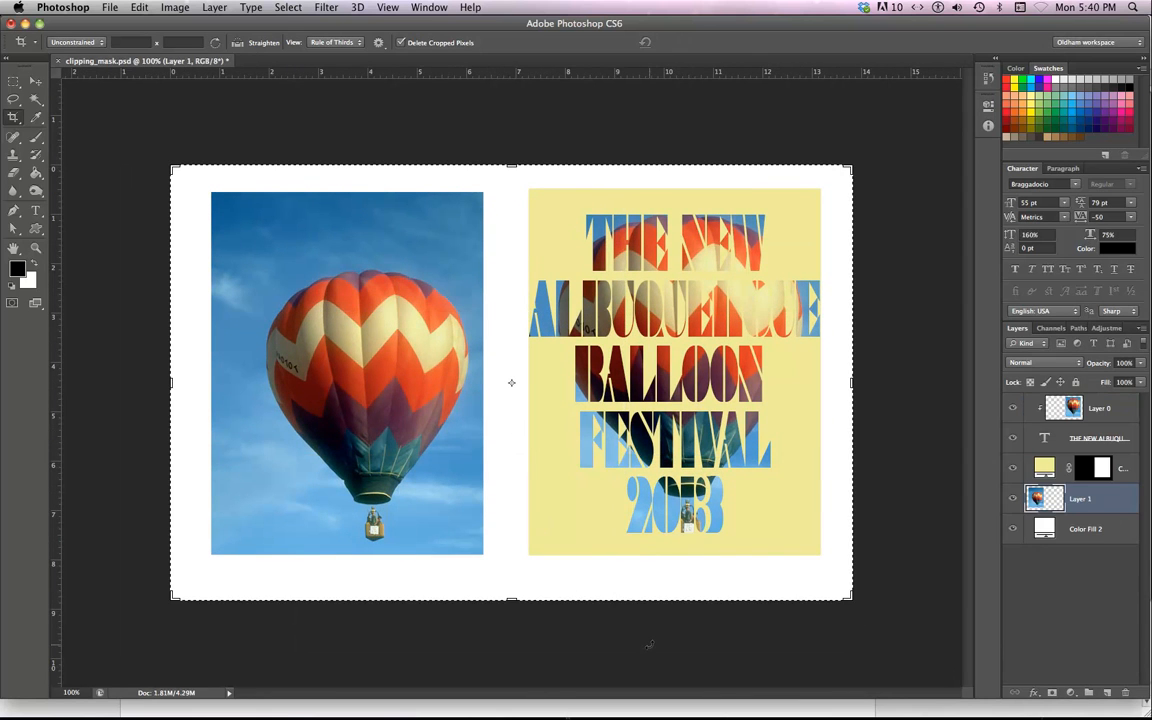
{"action": "mouse_move", "coordinate": [620, 516]}
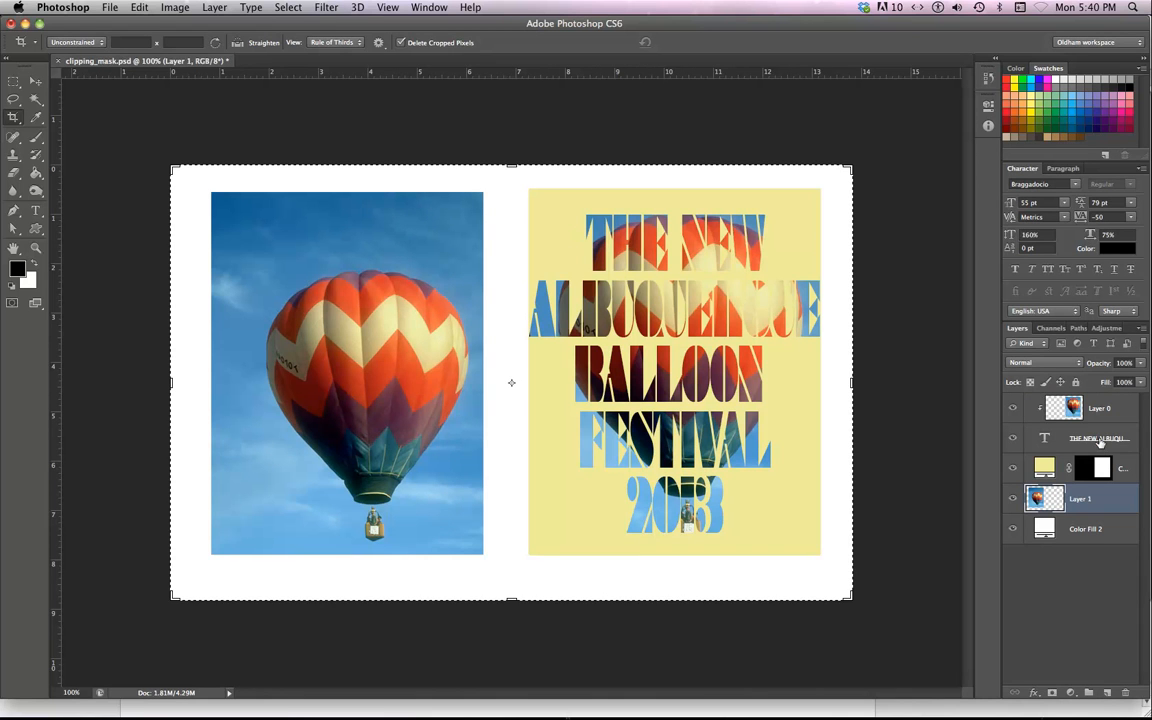
Duplicate the festival type layer and move the copy over the balloon photo
{"action": "left_click", "coordinate": [1096, 438]}
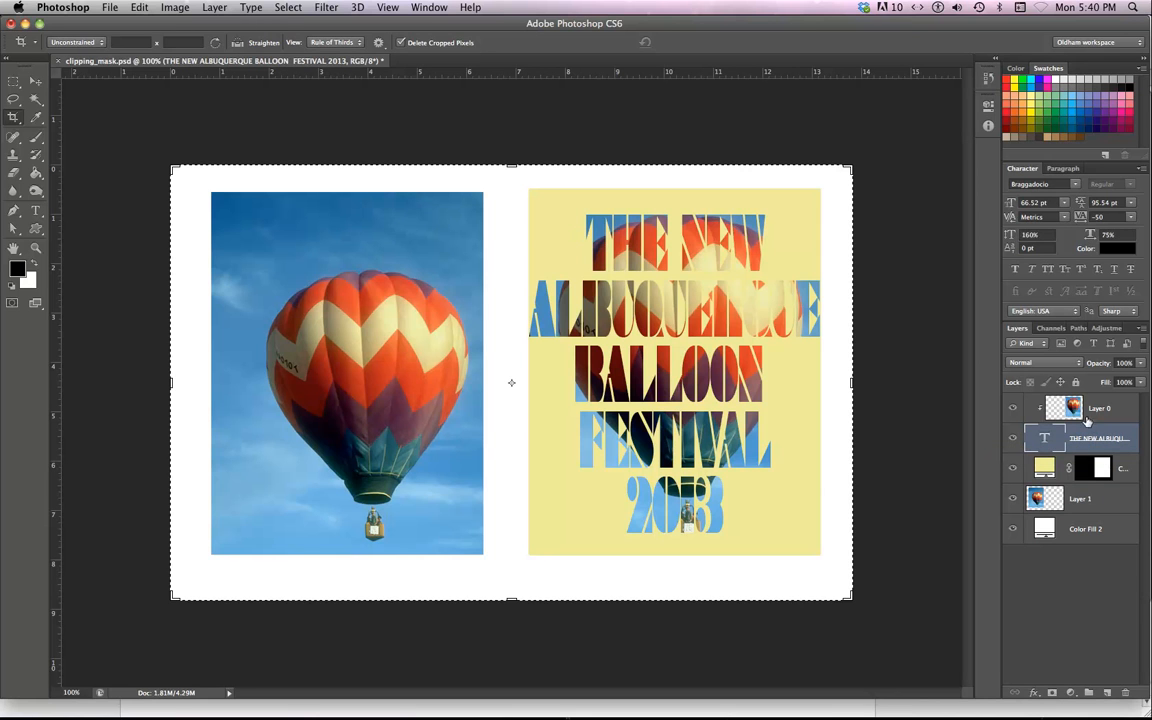
{"action": "mouse_move", "coordinate": [1100, 440]}
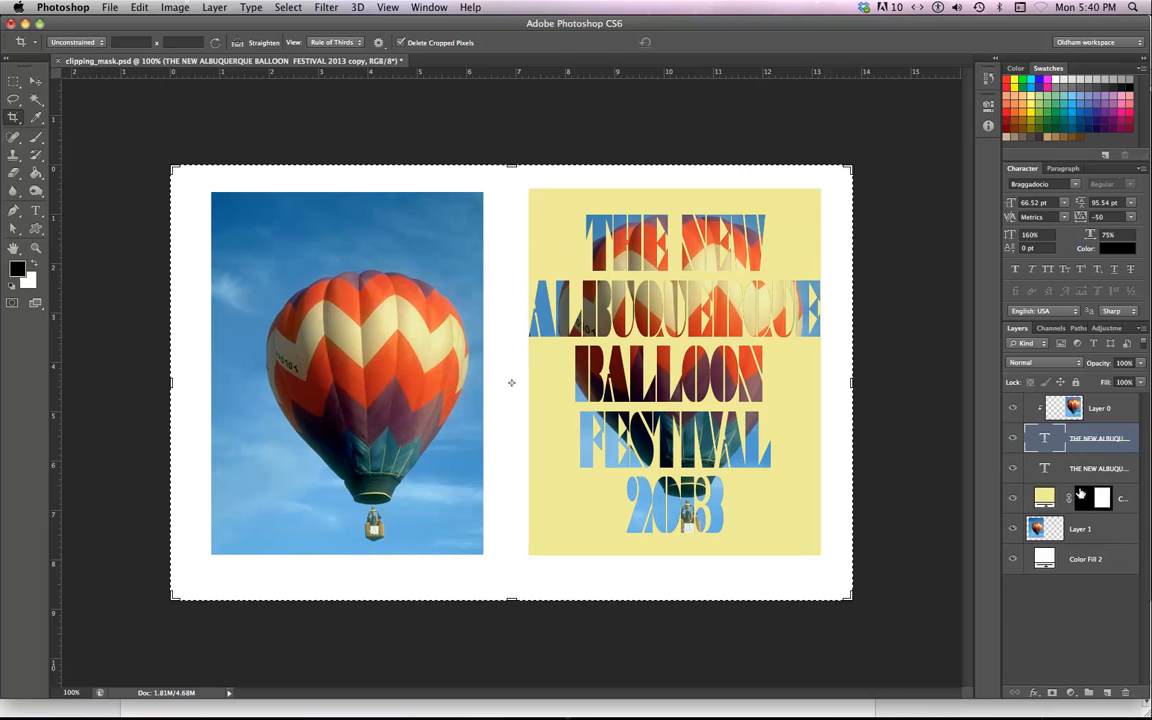
{"action": "left_click", "coordinate": [1098, 468]}
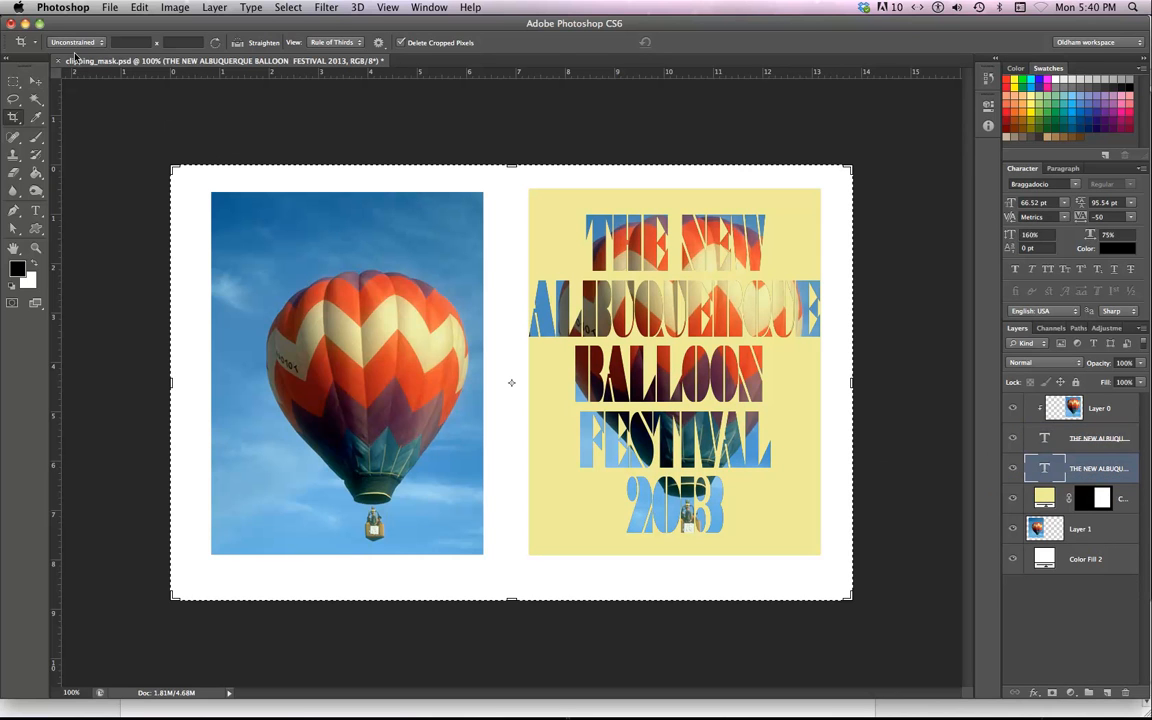
{"action": "left_click", "coordinate": [14, 80]}
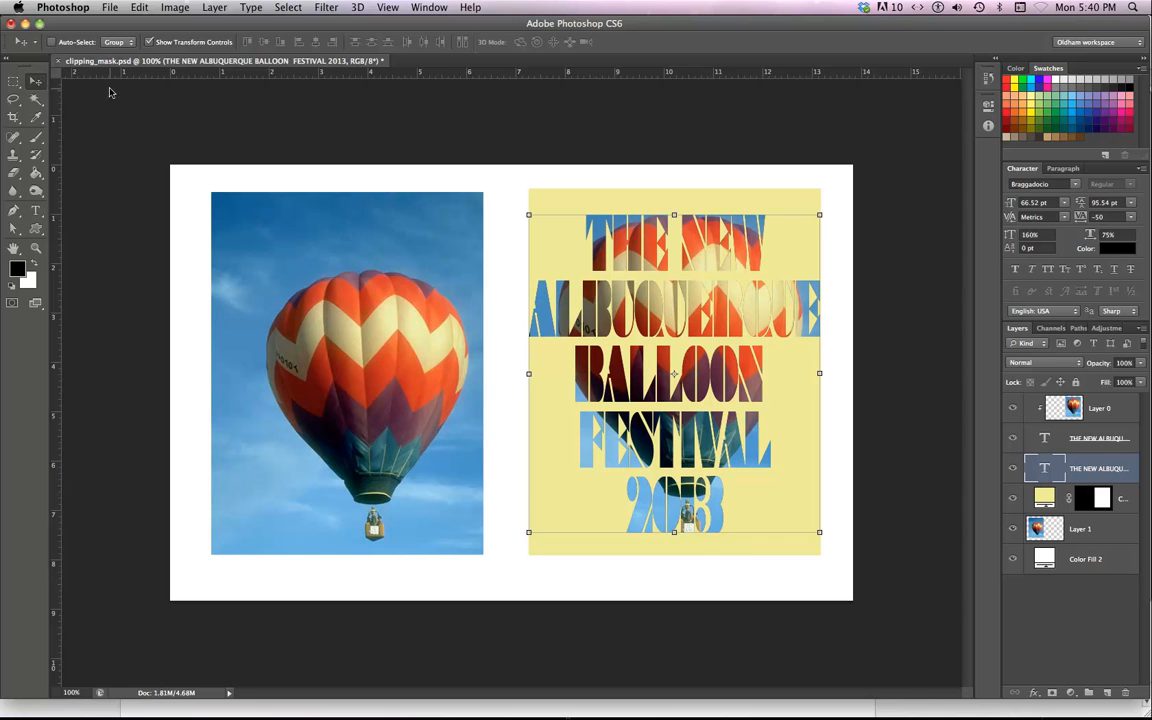
{"action": "mouse_move", "coordinate": [736, 400]}
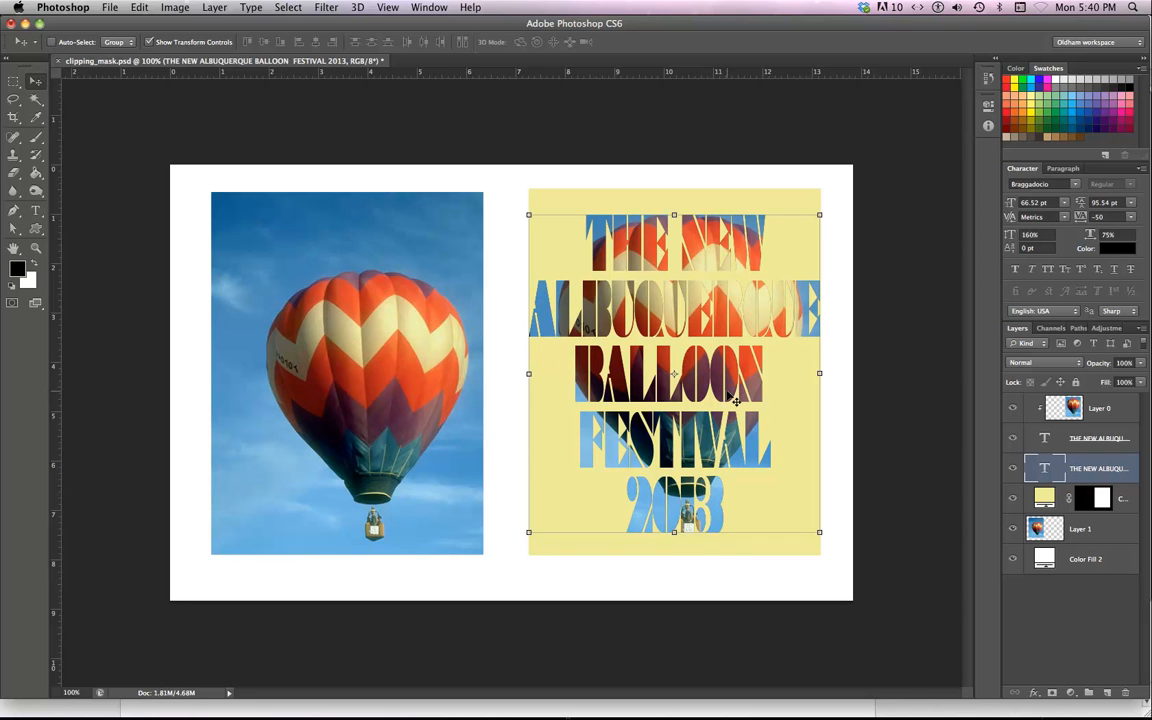
{"action": "left_click_drag", "start_coordinate": [674, 374], "coordinate": [358, 384]}
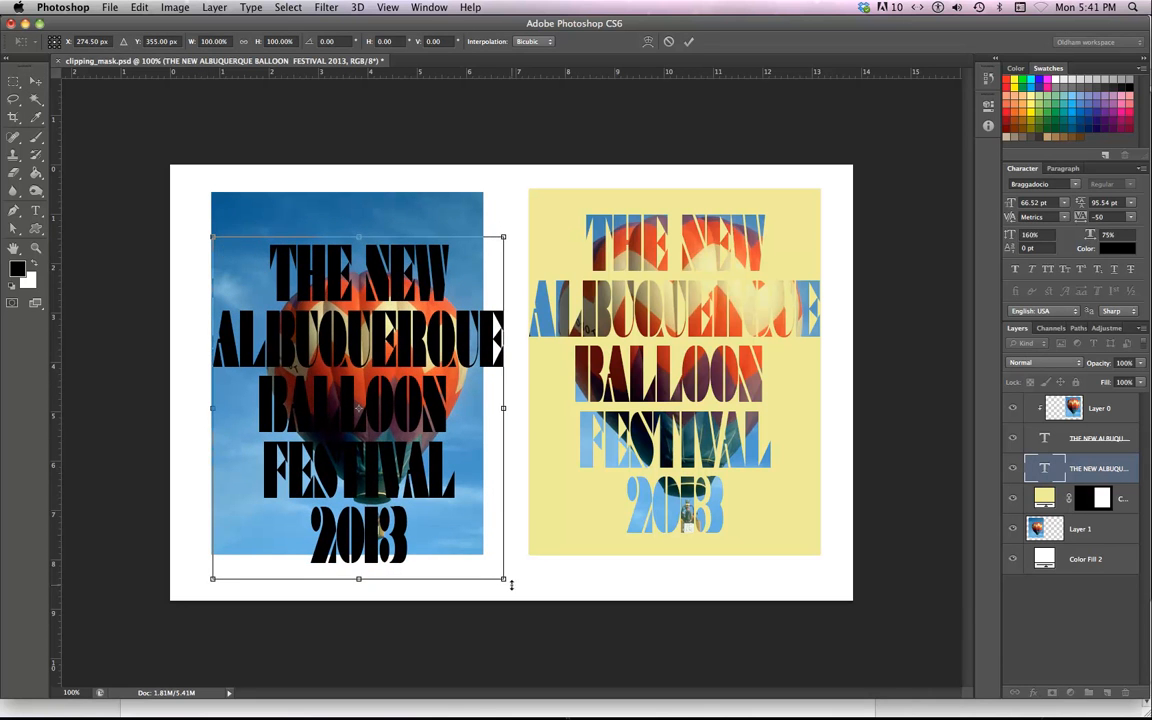
Resize the black type copy to fit within the balloon photo and apply
{"action": "left_click_drag", "start_coordinate": [504, 578], "coordinate": [488, 548]}
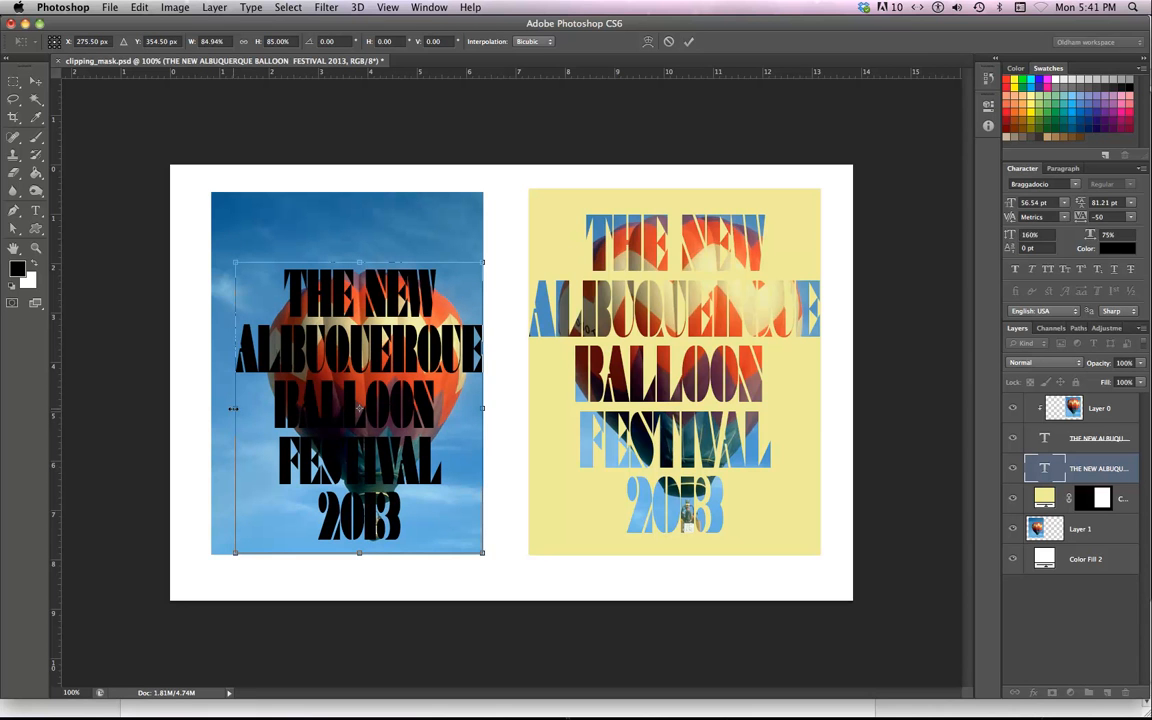
{"action": "left_click_drag", "start_coordinate": [236, 408], "coordinate": [252, 408]}
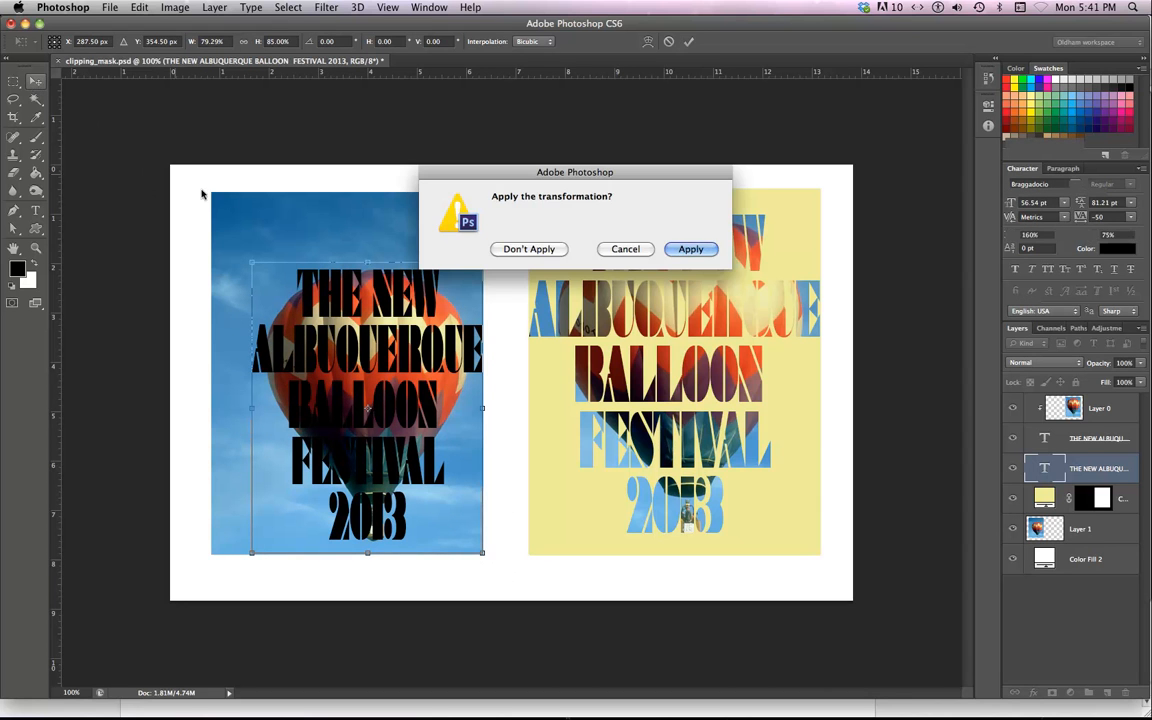
{"action": "left_click", "coordinate": [692, 248]}
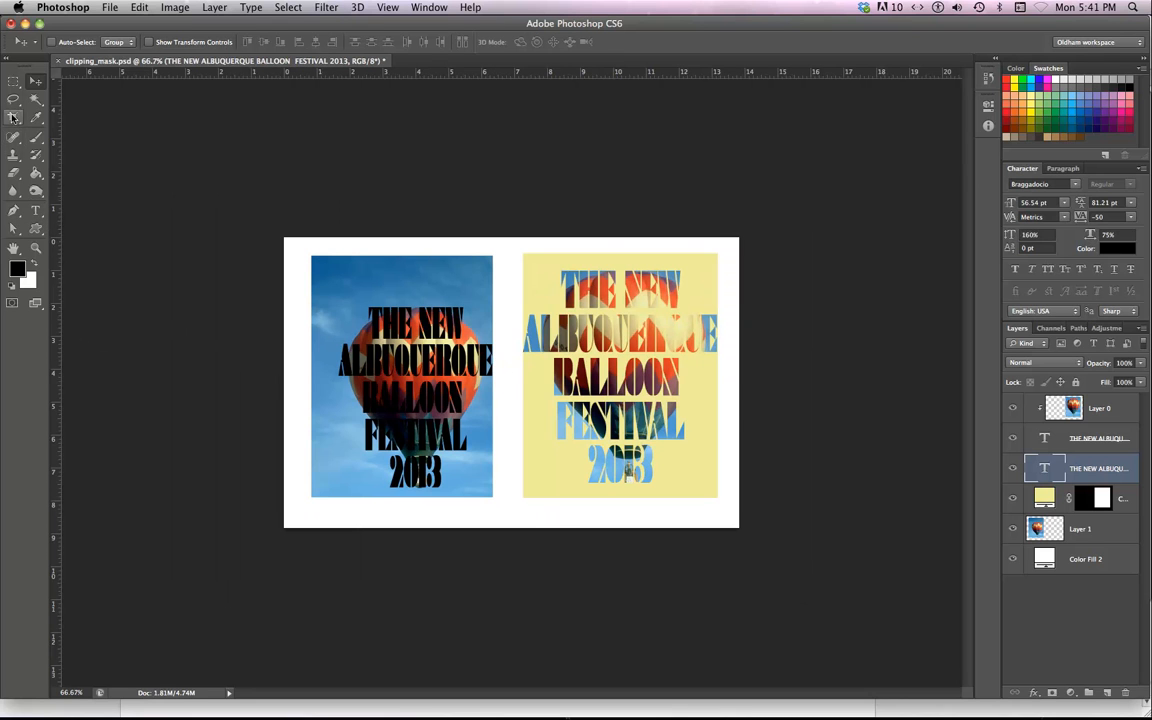
Extend the canvas leftward for a third panel and move the black type into it
{"action": "left_click", "coordinate": [14, 116]}
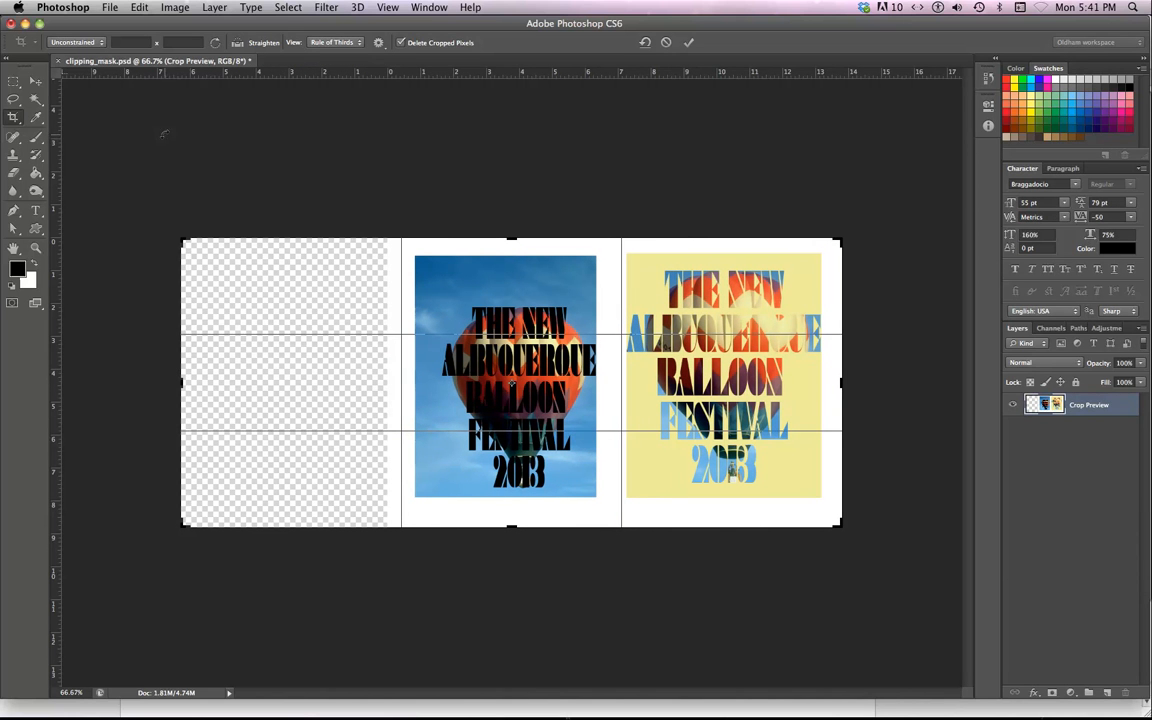
{"action": "left_click", "coordinate": [688, 42]}
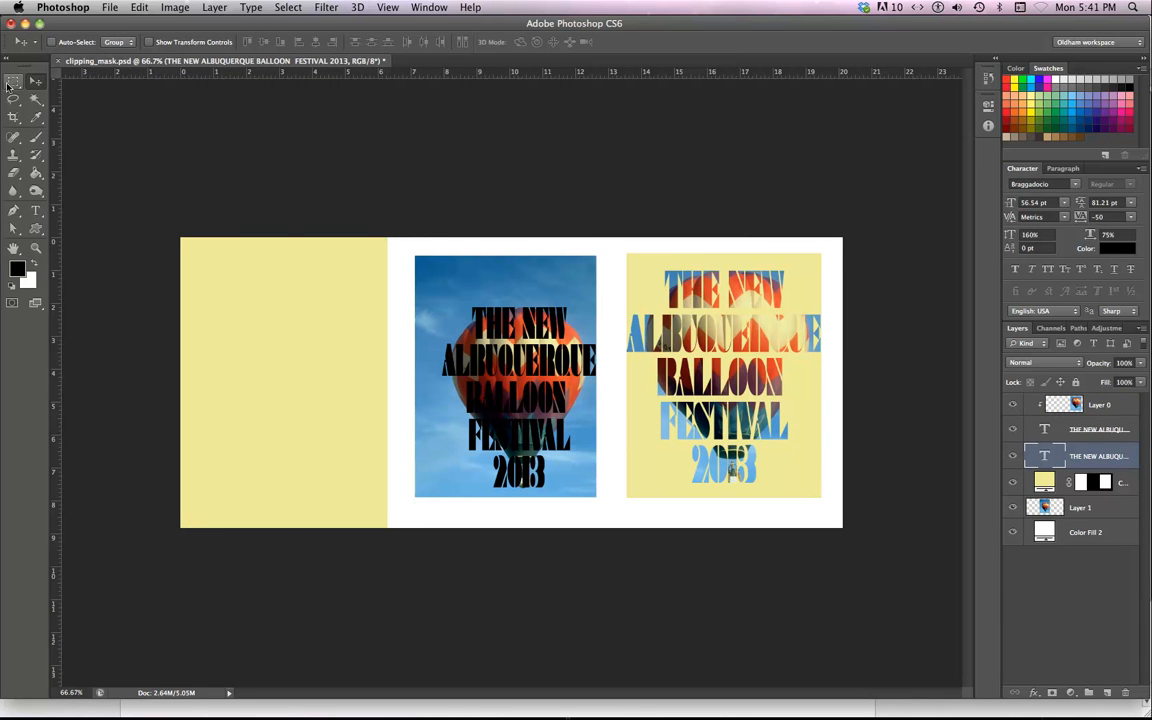
{"action": "mouse_move", "coordinate": [864, 448]}
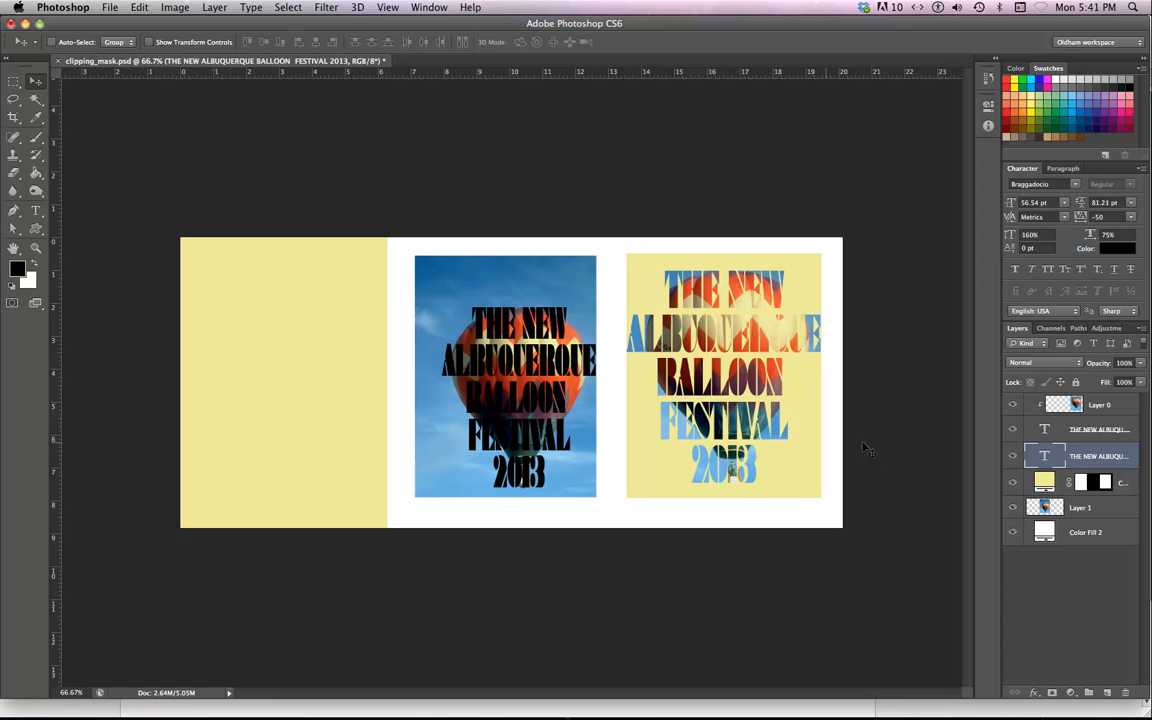
{"action": "mouse_move", "coordinate": [544, 376]}
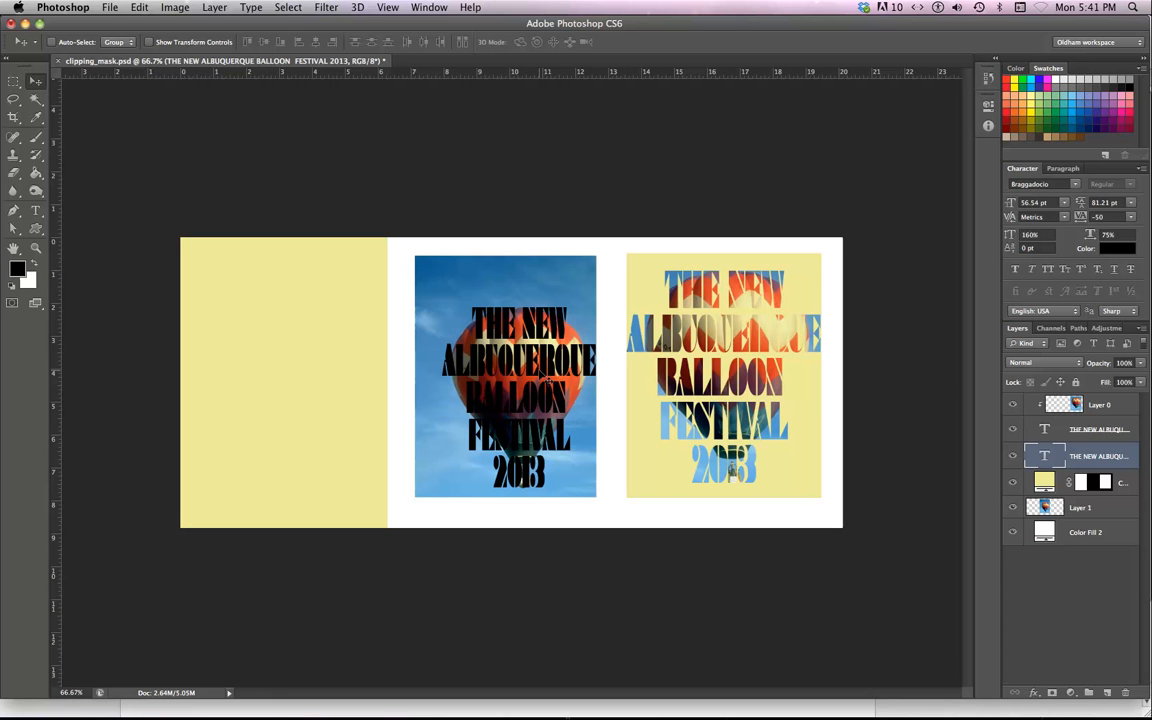
{"action": "left_click_drag", "start_coordinate": [518, 390], "coordinate": [318, 390]}
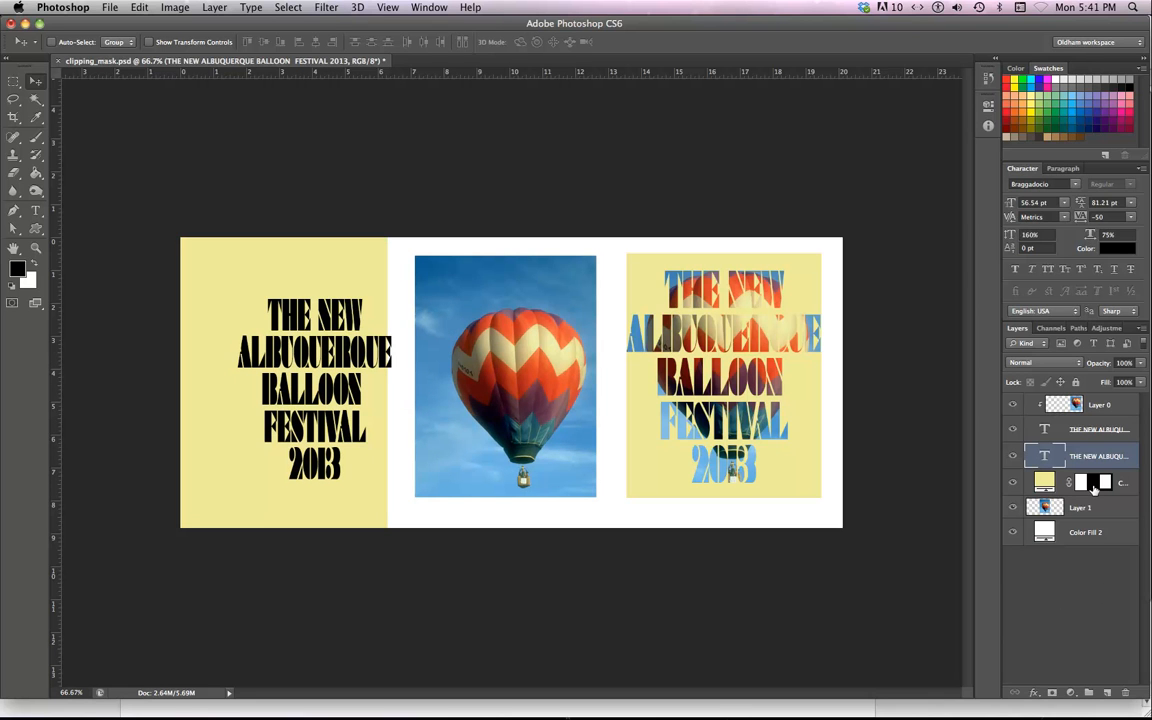
{"action": "mouse_move", "coordinate": [1096, 482]}
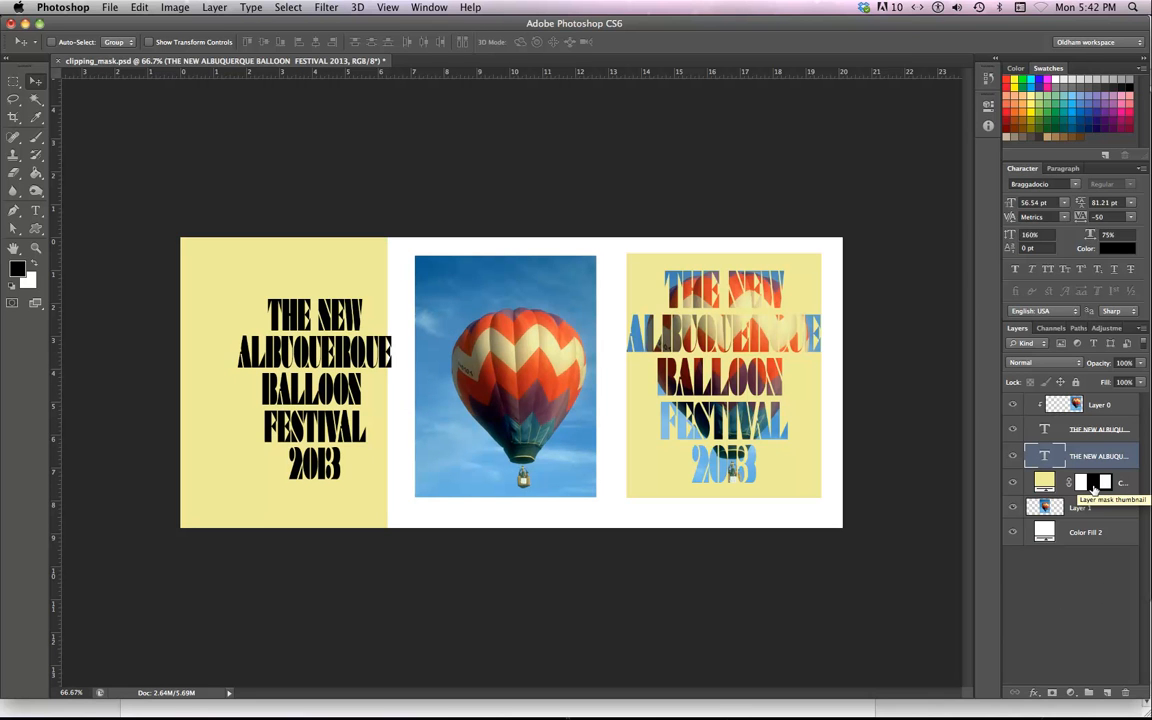
{"action": "left_click", "coordinate": [1100, 482]}
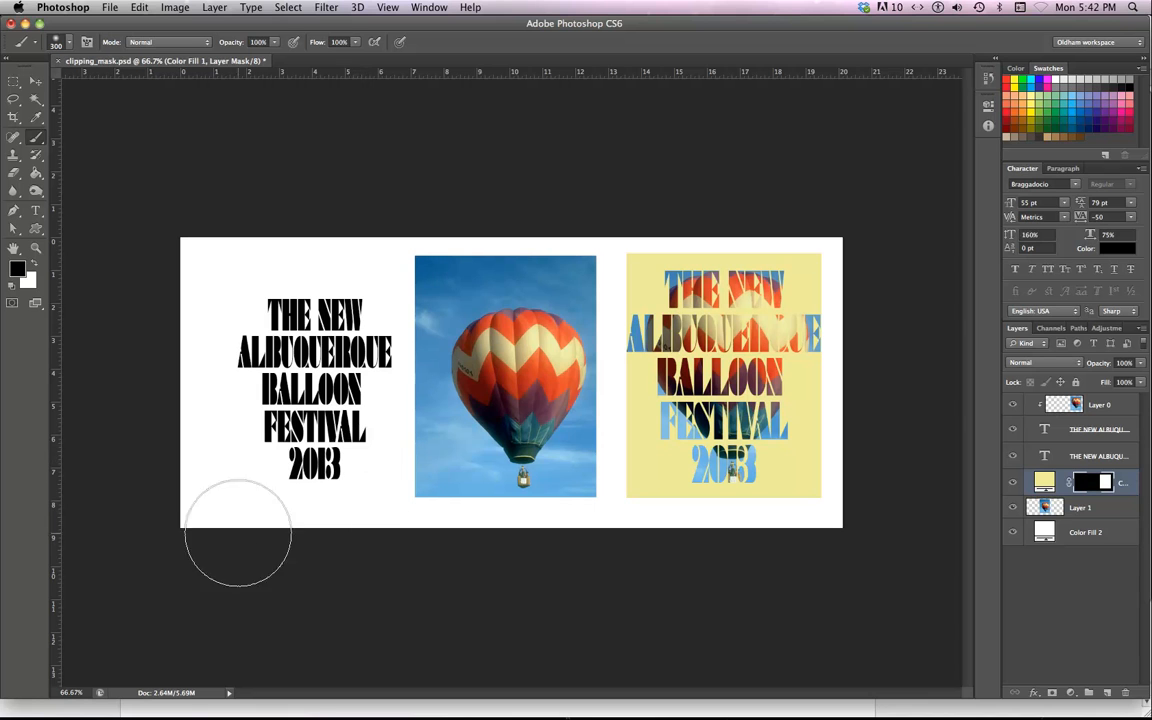
Mask the yellow fill off the left panel, leaving it white, and crop the canvas tight to the panels
{"action": "left_click", "coordinate": [14, 118]}
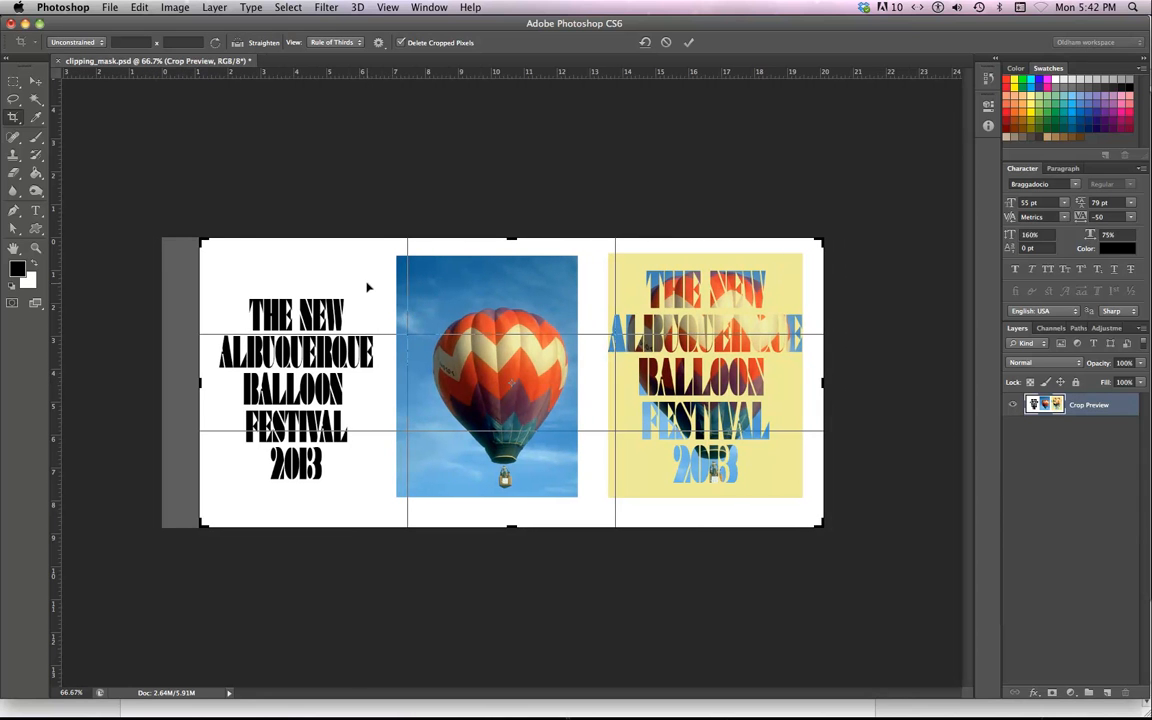
{"action": "left_click", "coordinate": [688, 42]}
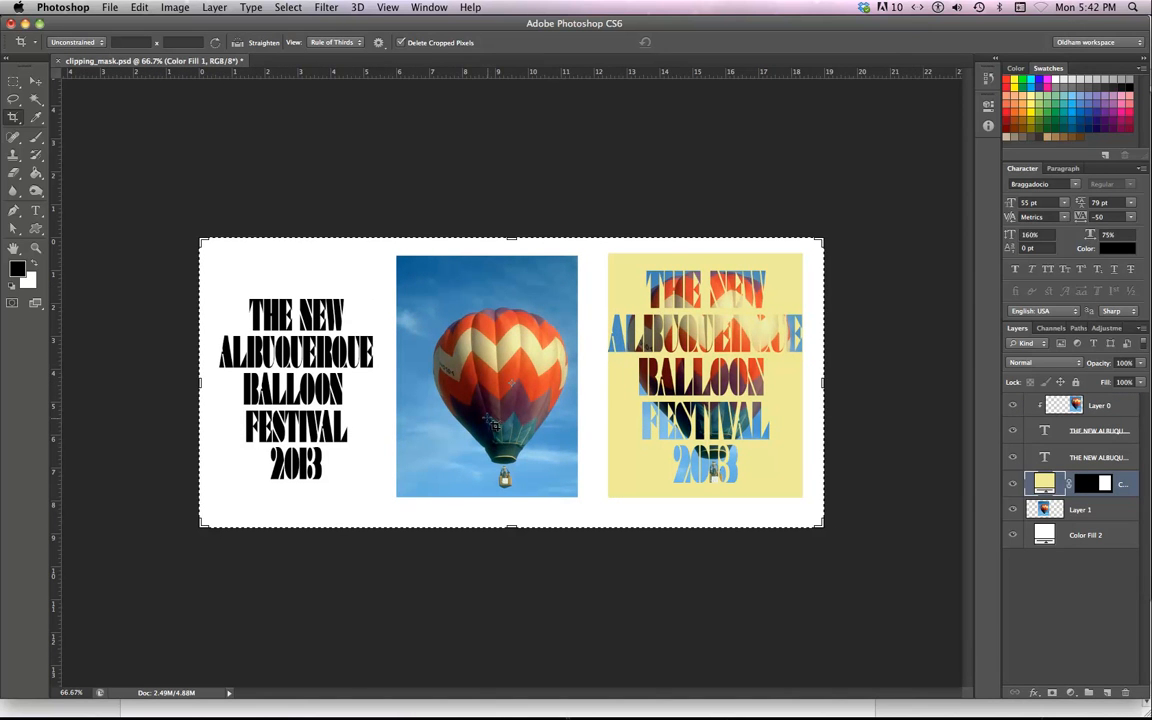
{"action": "left_click", "coordinate": [14, 82]}
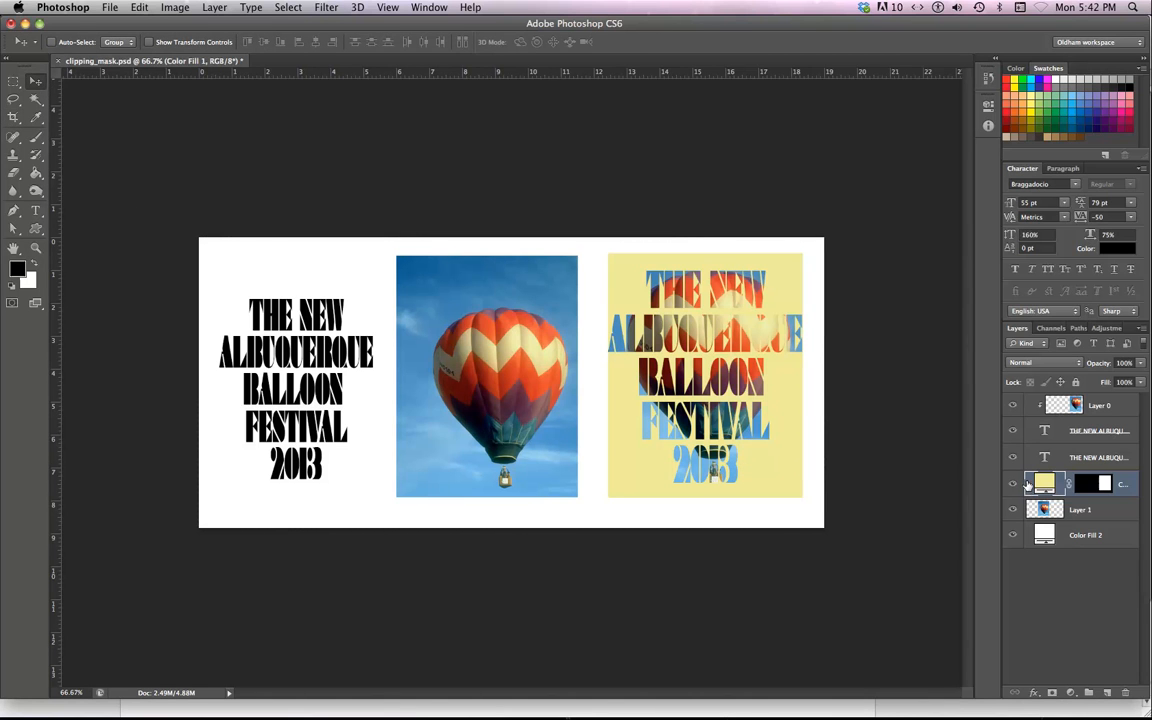
{"action": "mouse_move", "coordinate": [1036, 486]}
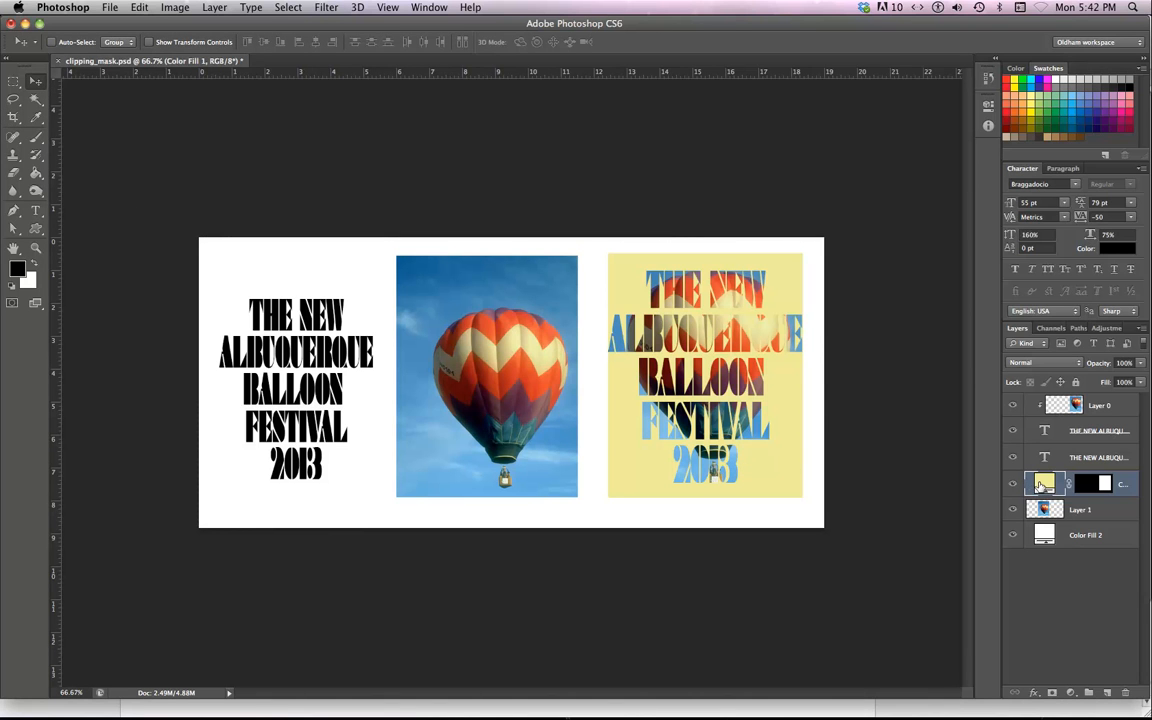
Recolour the Color Fill layer to bright yellow #fff44b, discarding a greenish attempt
{"action": "double_click", "coordinate": [1044, 484]}
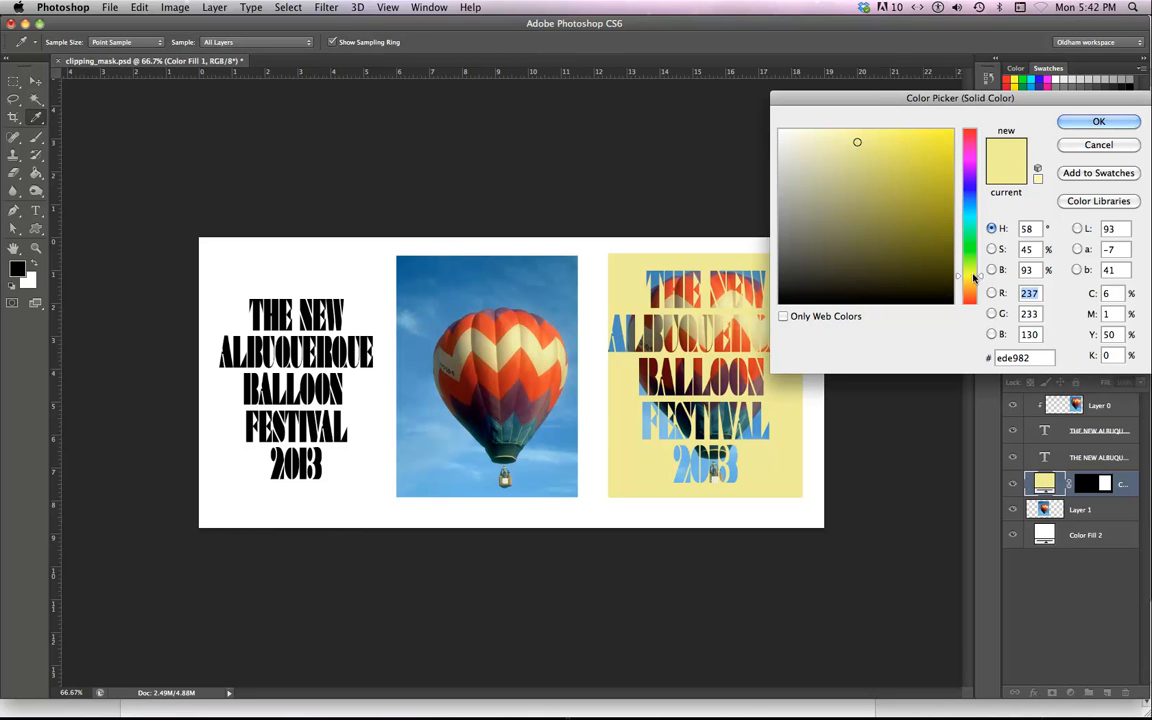
{"action": "left_click", "coordinate": [968, 278]}
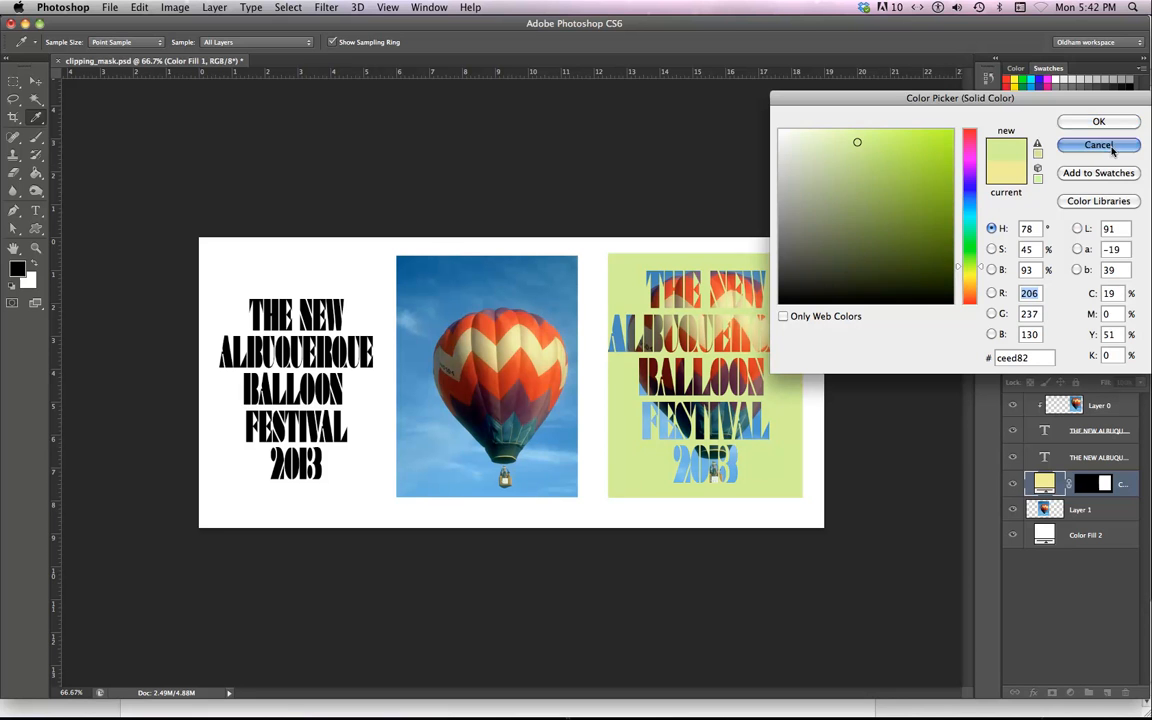
{"action": "left_click", "coordinate": [1098, 144]}
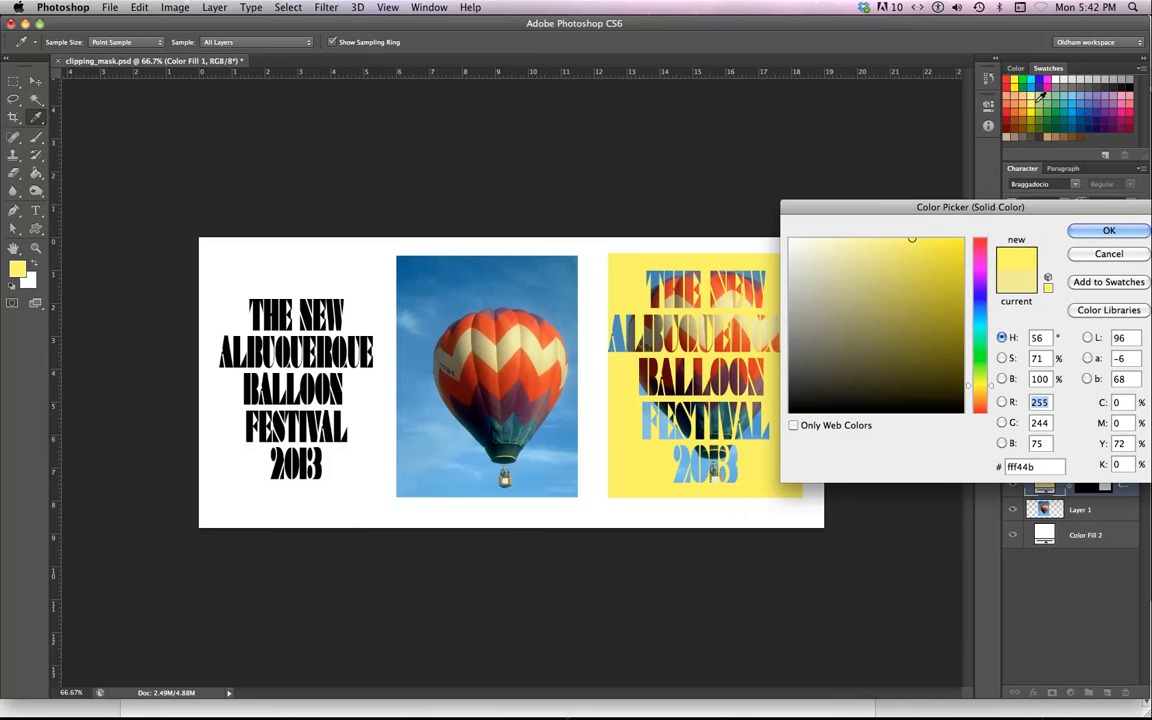
{"action": "left_click", "coordinate": [1108, 230]}
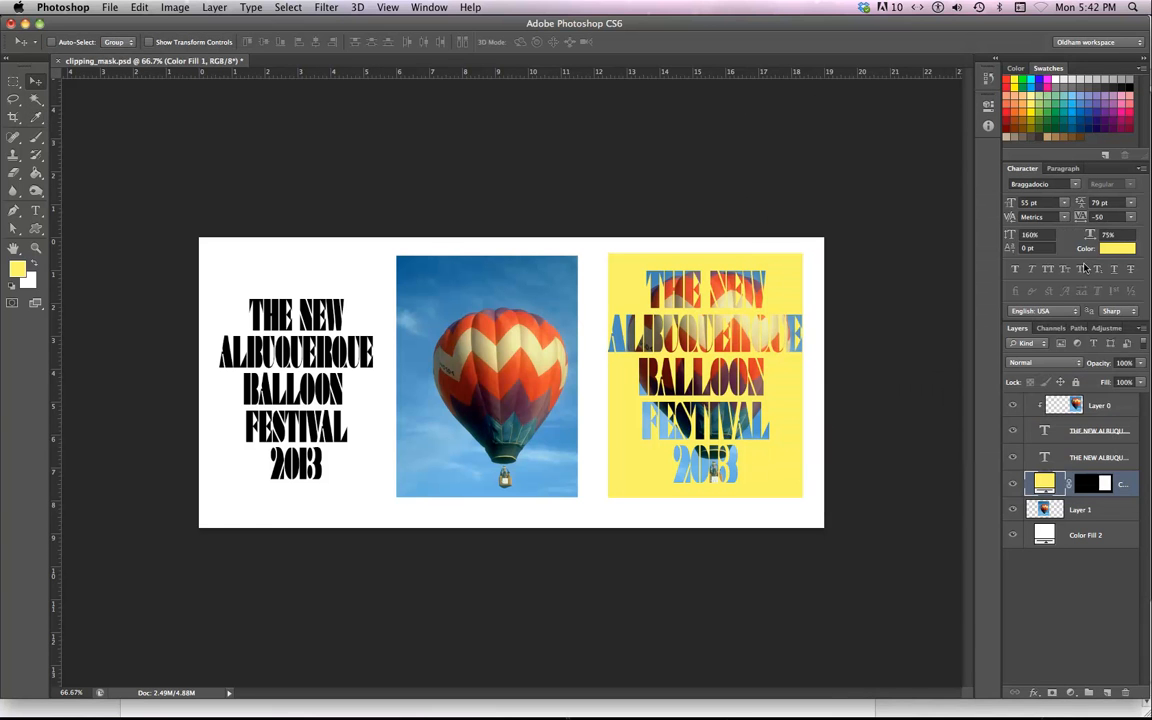
{"action": "mouse_move", "coordinate": [336, 168]}
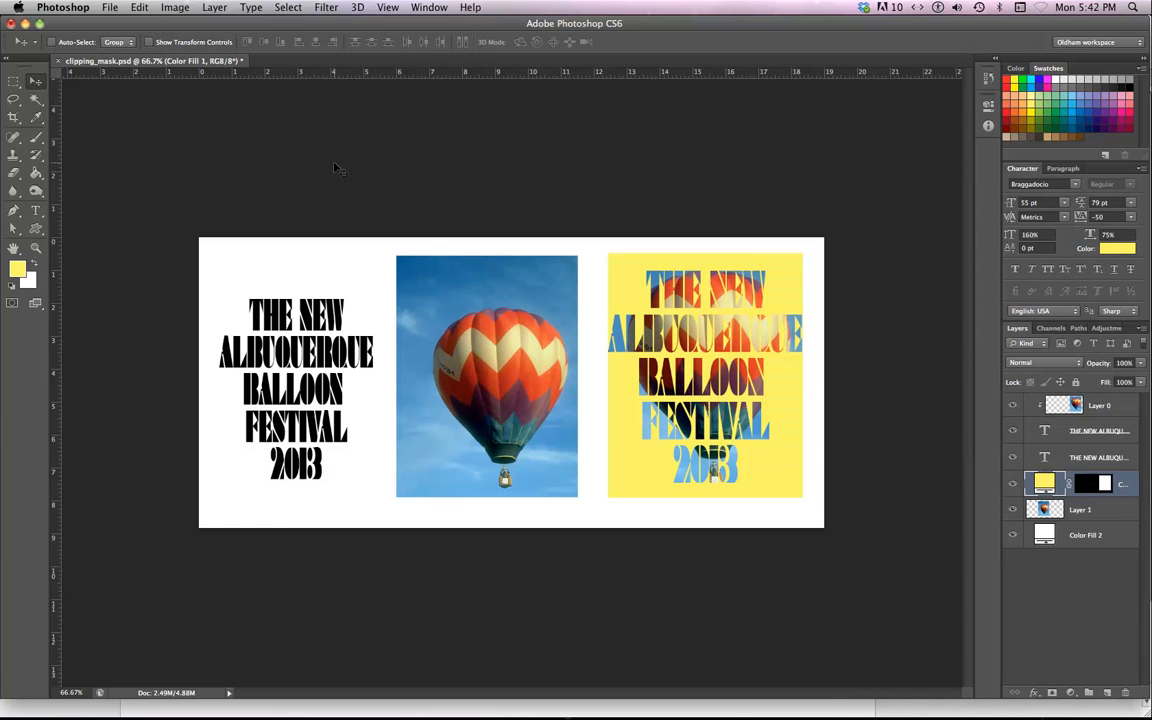
{"action": "mouse_move", "coordinate": [904, 476]}
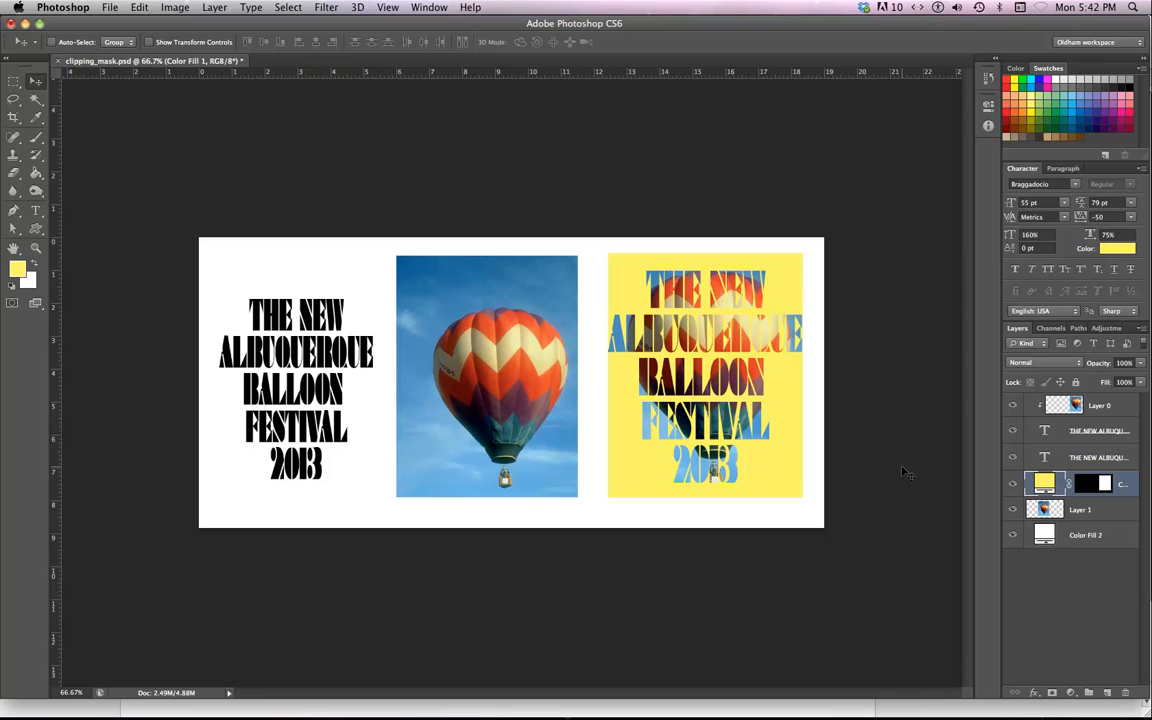
{"action": "mouse_move", "coordinate": [112, 112]}
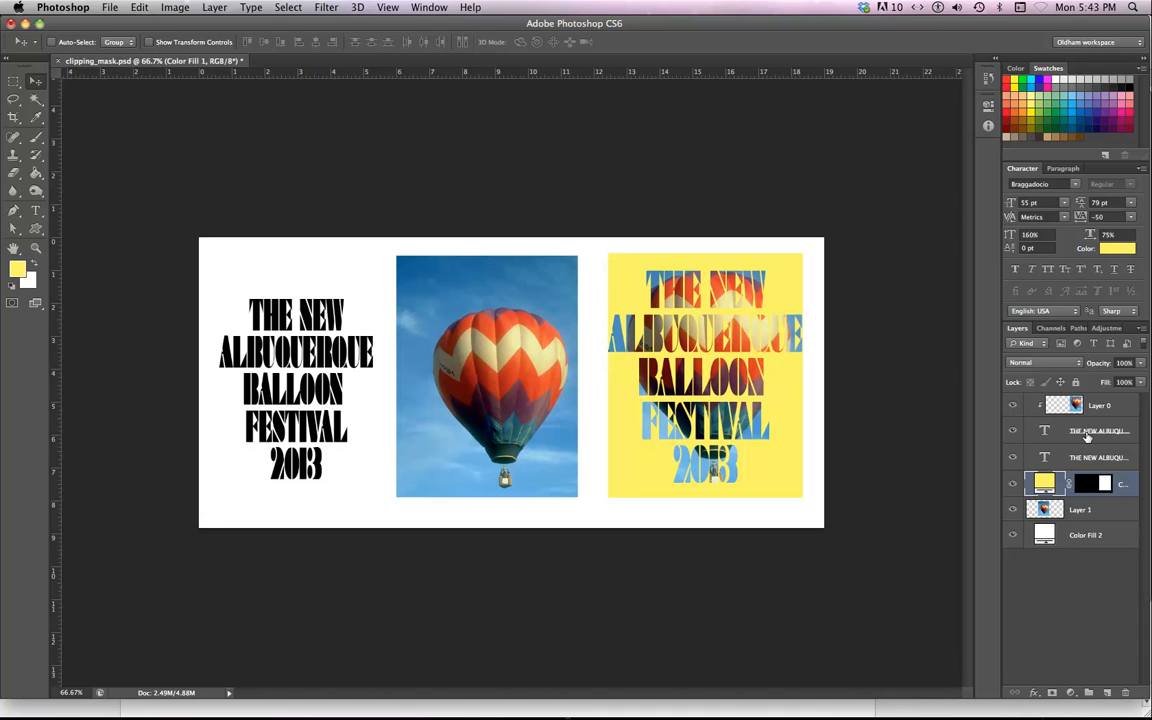
{"action": "left_click", "coordinate": [1096, 456]}
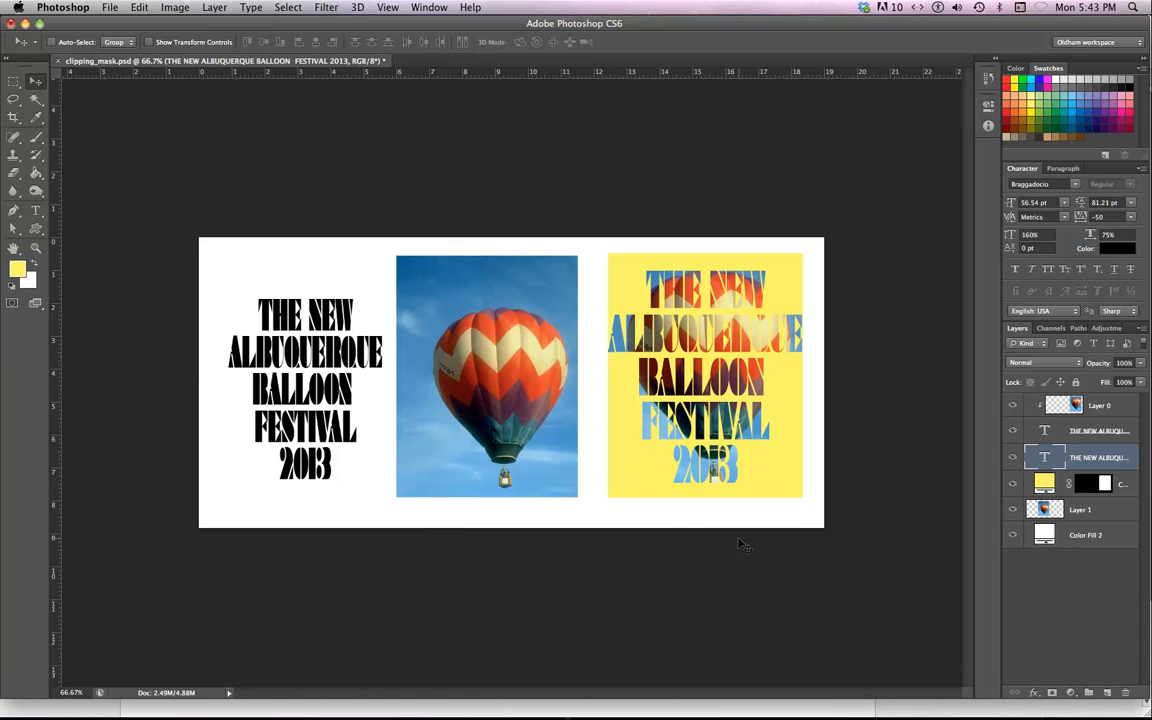
{"action": "mouse_move", "coordinate": [576, 504]}
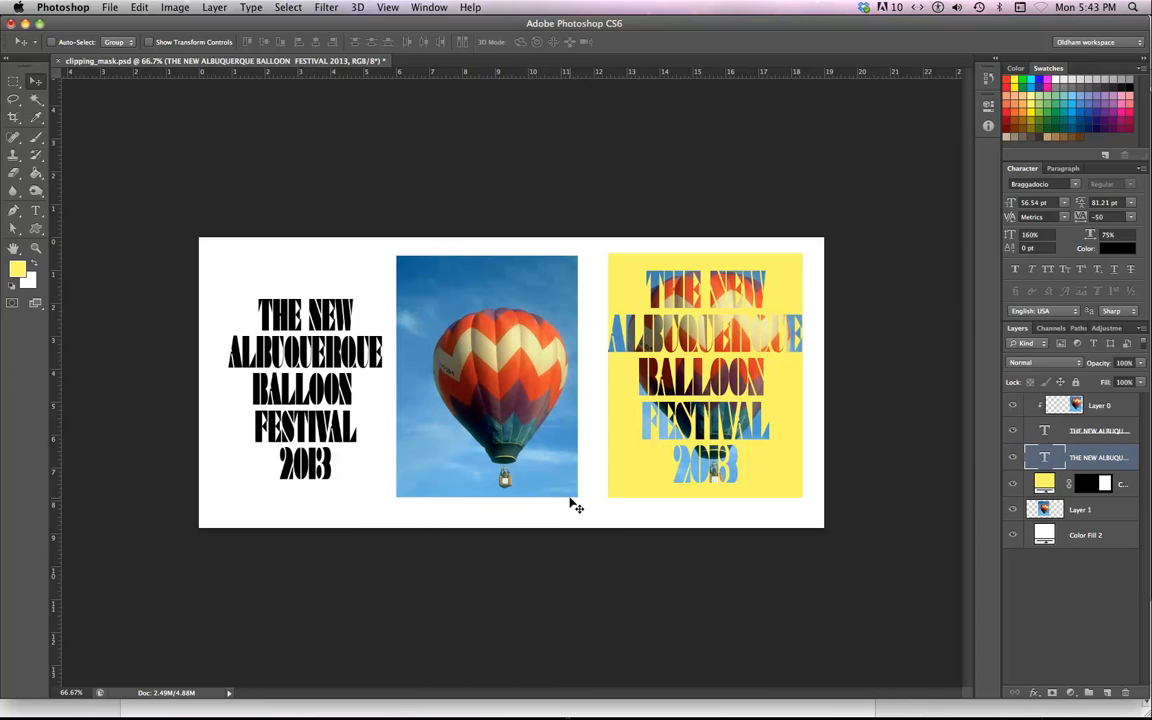